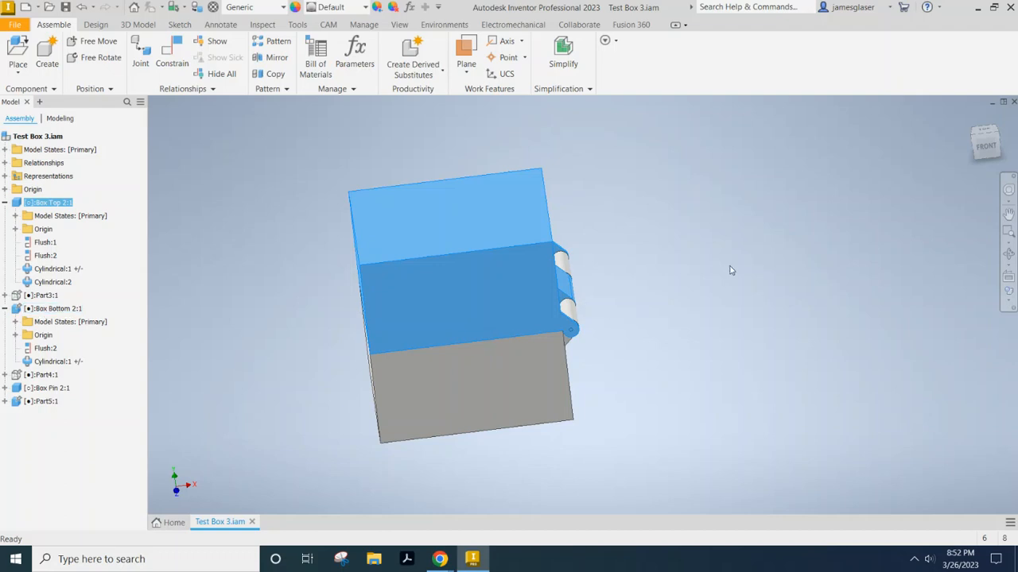
{"action": "mouse_move", "coordinate": [768, 268]}
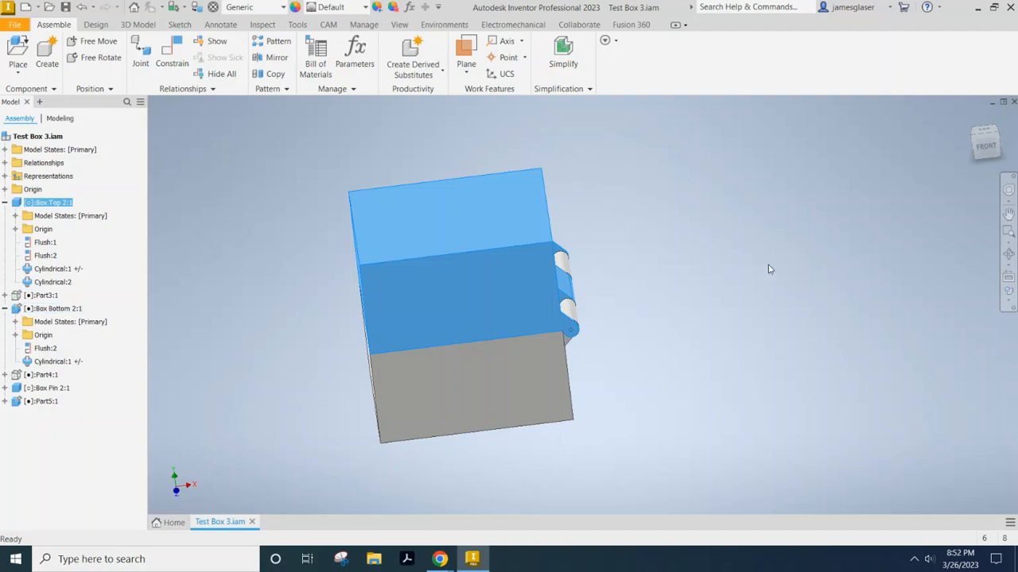
Orbit the Test Box 3 assembly to an angled top view showing top, front and side
{"action": "left_click", "coordinate": [446, 239]}
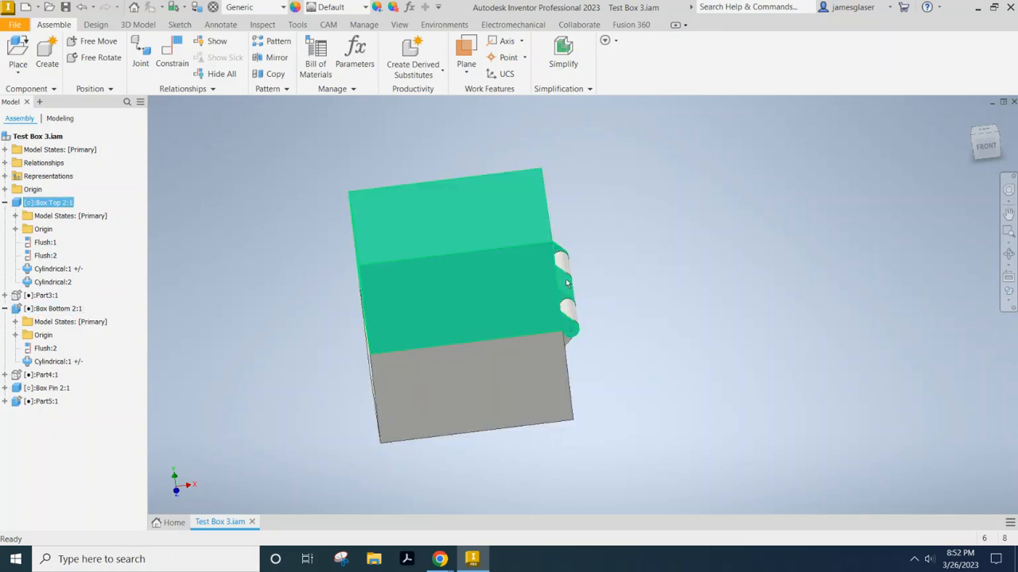
{"action": "mouse_move", "coordinate": [513, 330]}
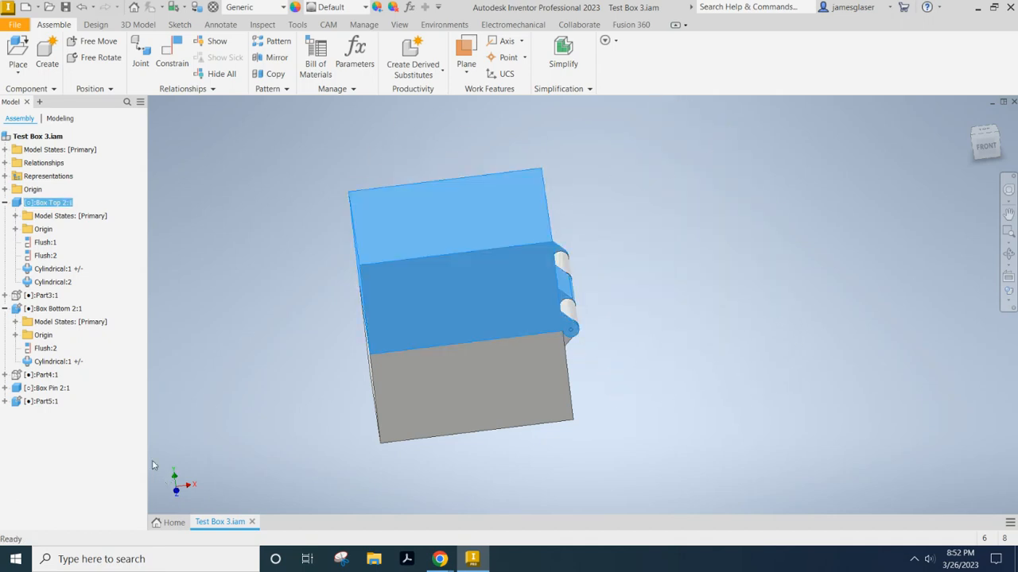
{"action": "left_click", "coordinate": [441, 239]}
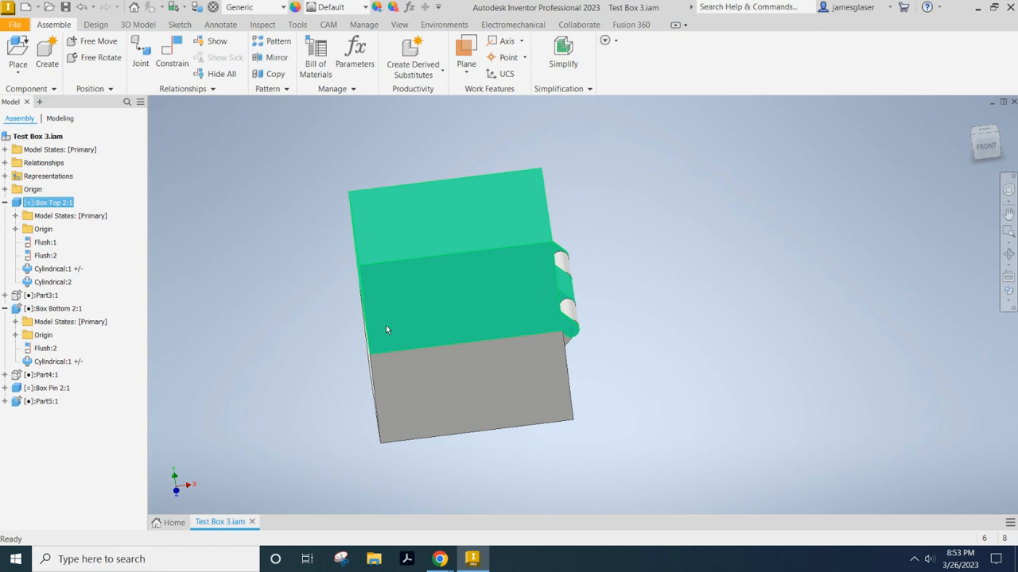
{"action": "left_click_drag", "start_coordinate": [387, 330], "coordinate": [616, 326]}
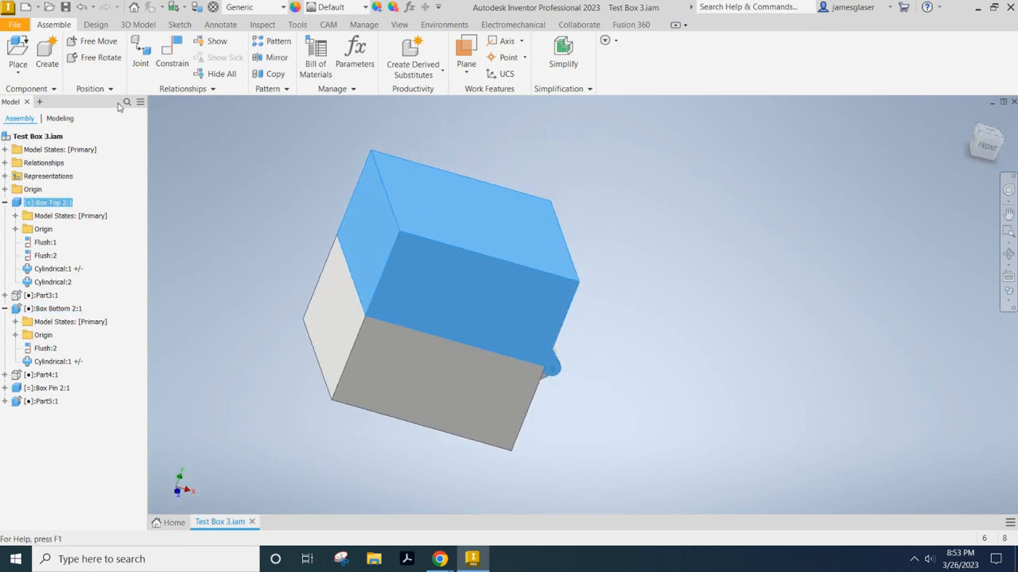
{"action": "left_click", "coordinate": [441, 221]}
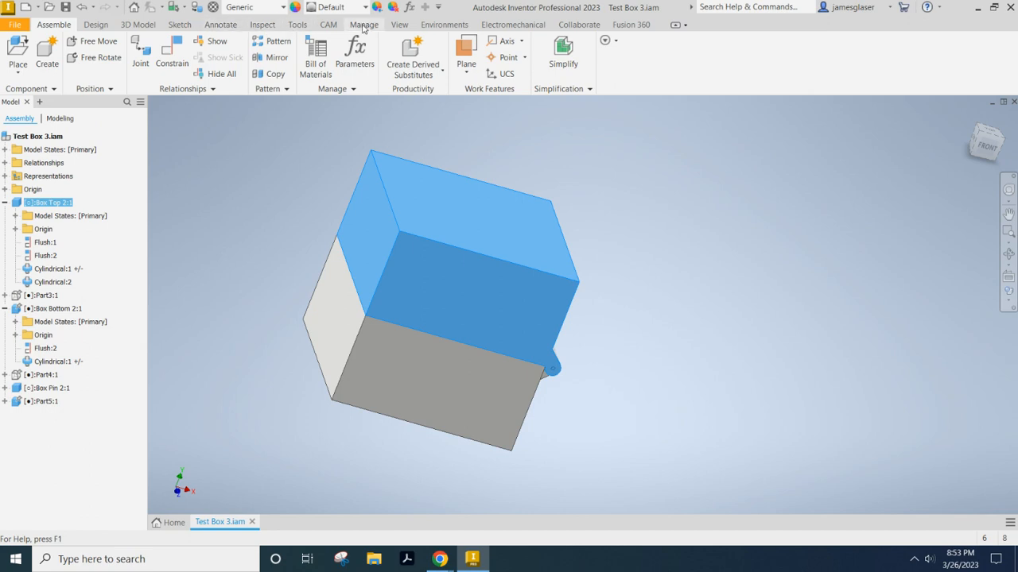
Enter the Stress Analysis environment, then finish analysis to return to the assembly
{"action": "left_click", "coordinate": [444, 24]}
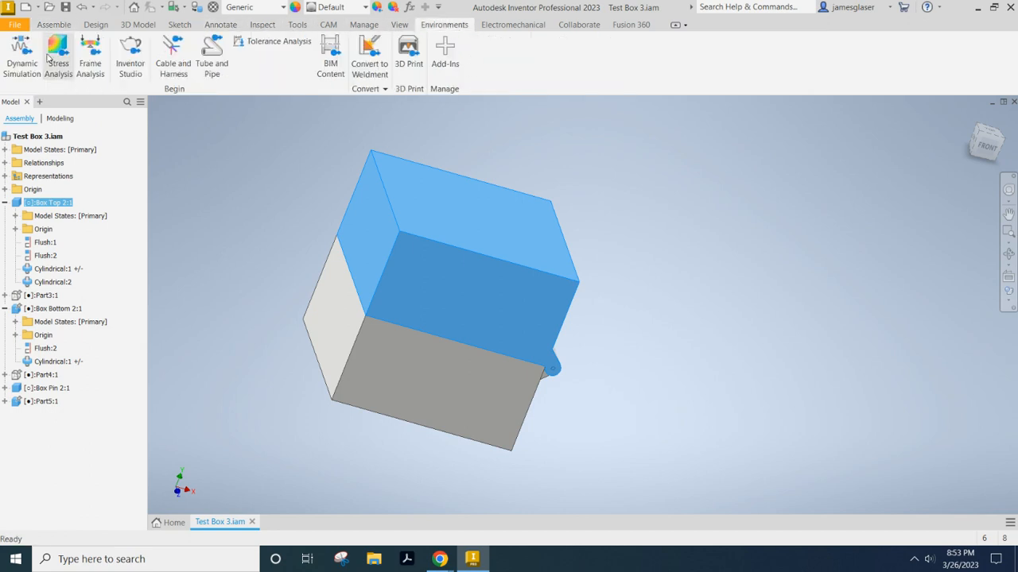
{"action": "left_click", "coordinate": [315, 457]}
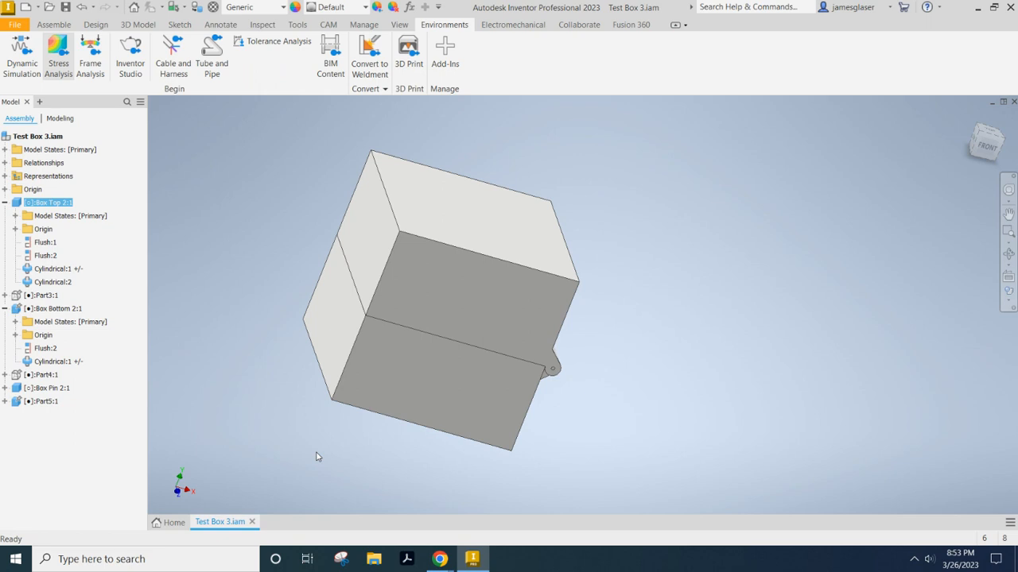
{"action": "left_click", "coordinate": [58, 56]}
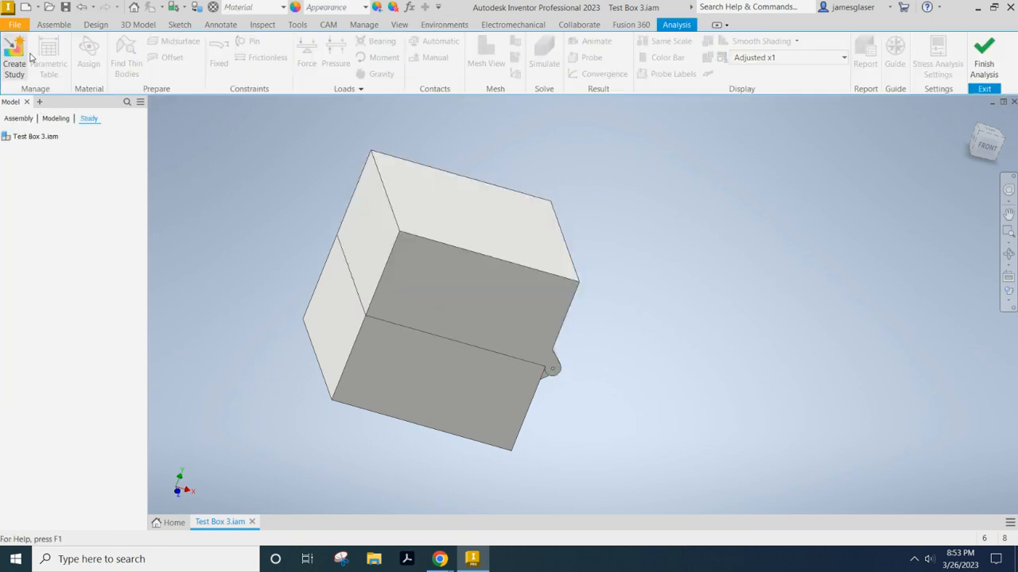
{"action": "mouse_move", "coordinate": [48, 57]}
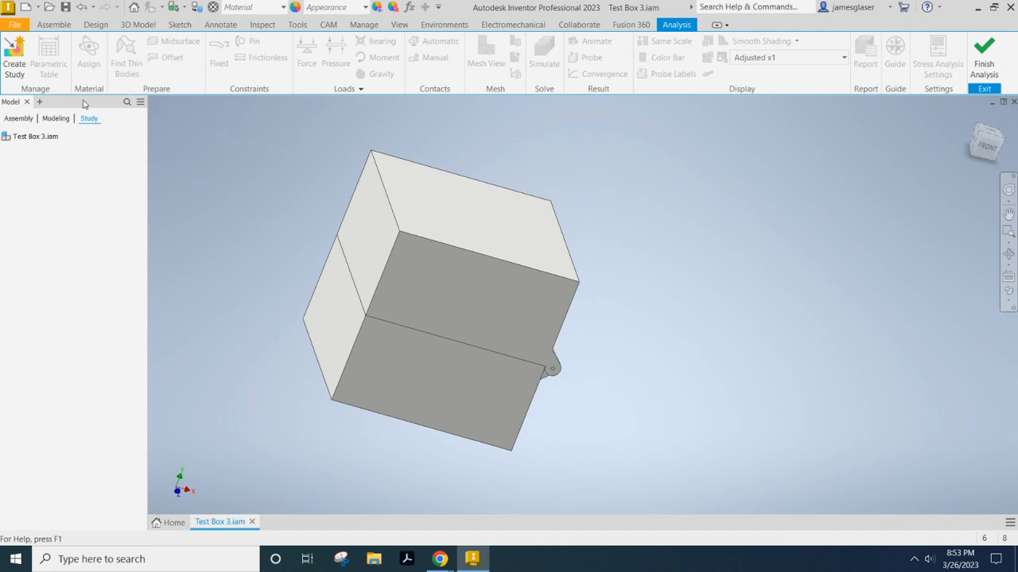
{"action": "mouse_move", "coordinate": [456, 17]}
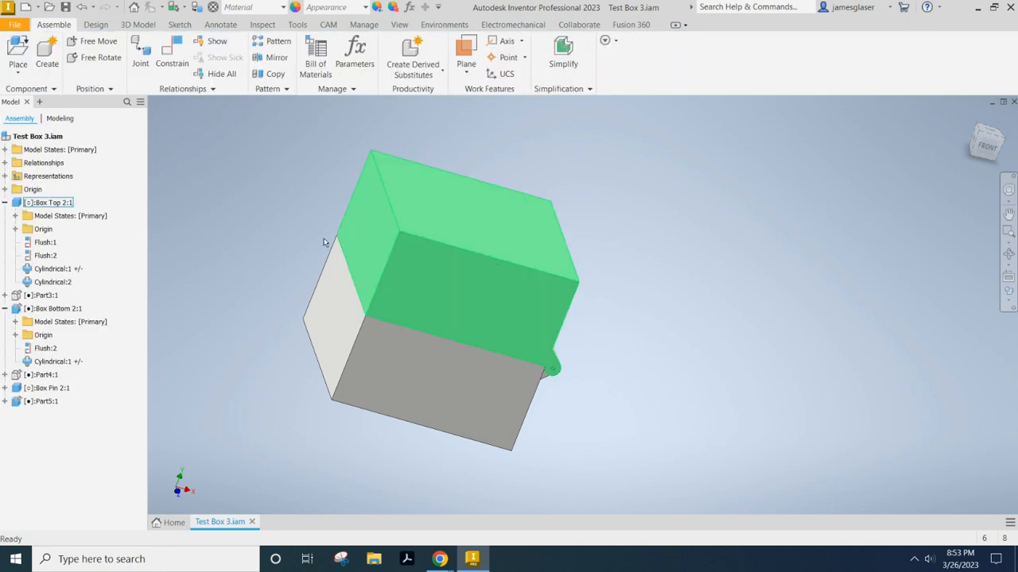
{"action": "mouse_move", "coordinate": [473, 268]}
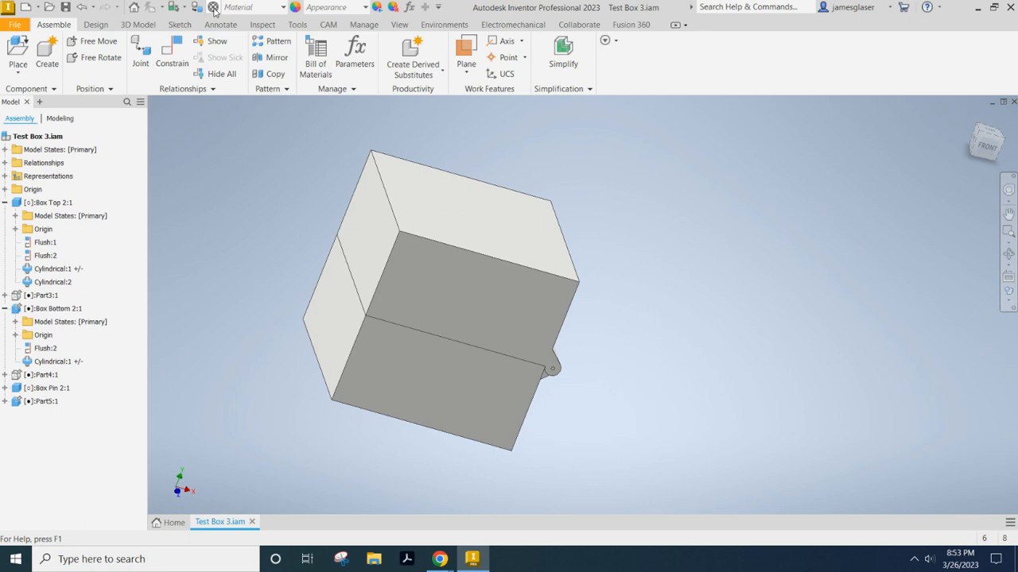
Open the Material Browser and scroll through the Autodesk Material Library list
{"action": "left_click", "coordinate": [213, 7]}
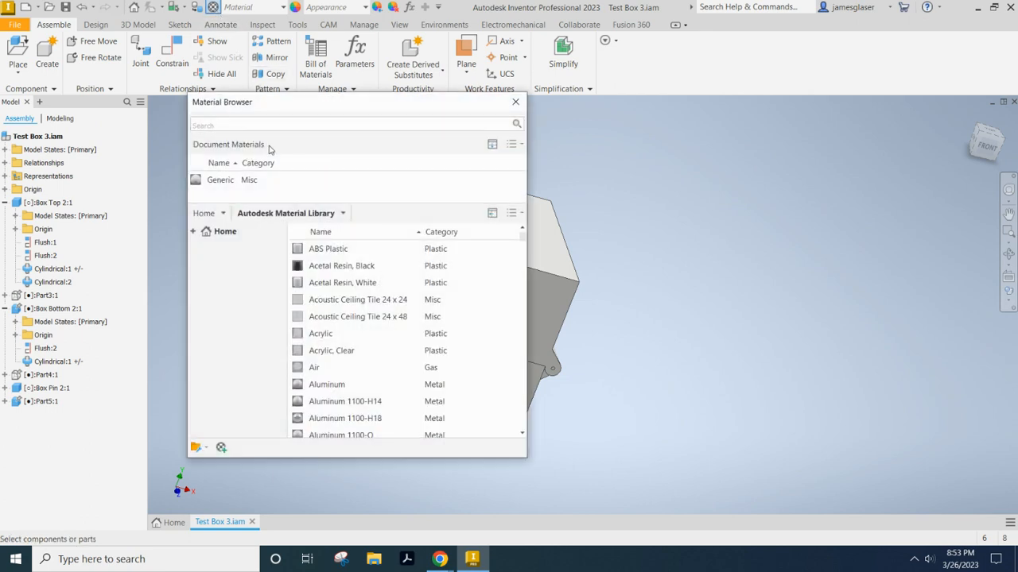
{"action": "scroll", "scroll_direction": "down", "scroll_amount": 3}
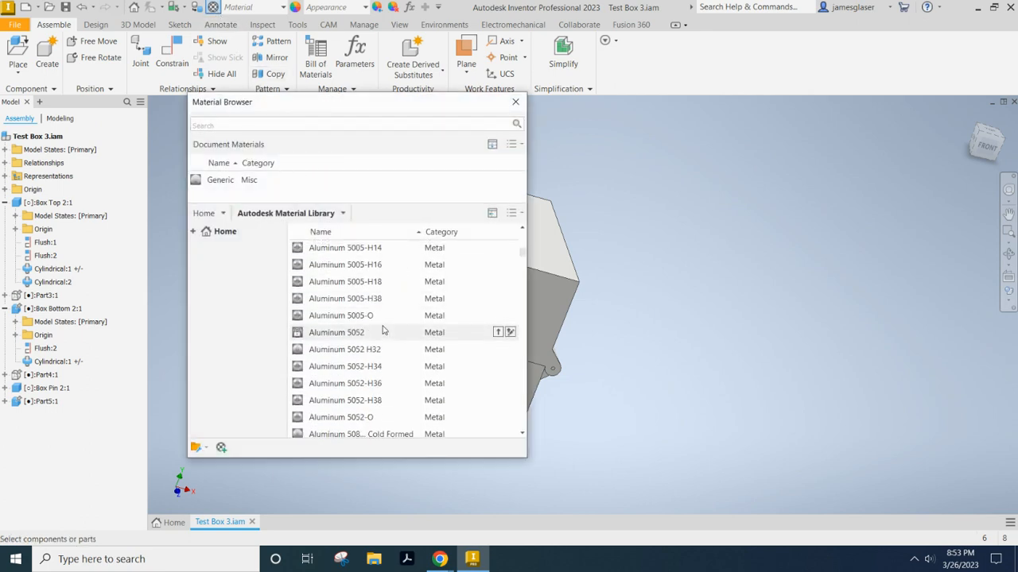
{"action": "scroll", "scroll_direction": "down", "scroll_amount": 3}
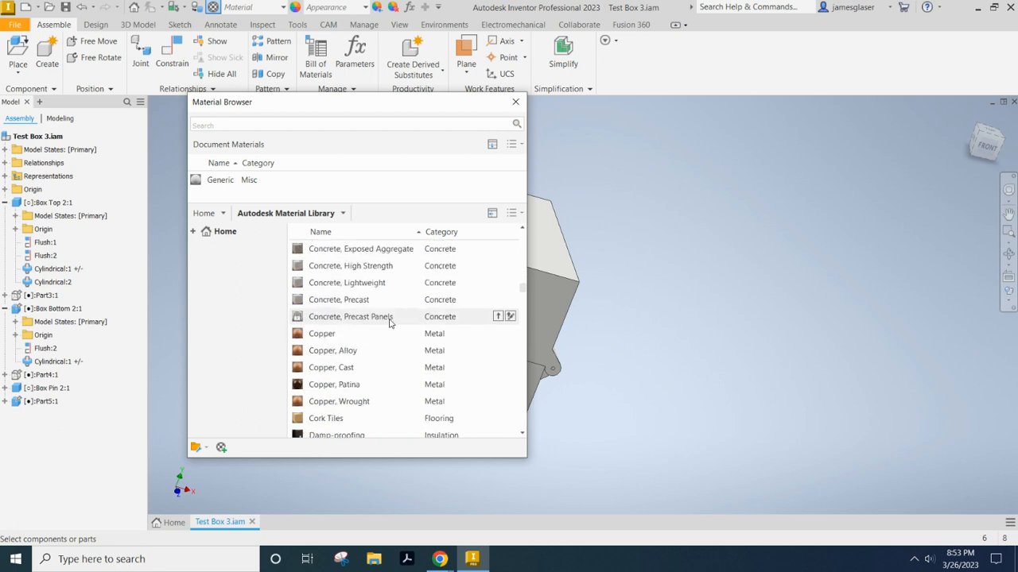
{"action": "scroll", "scroll_direction": "down", "scroll_amount": 3}
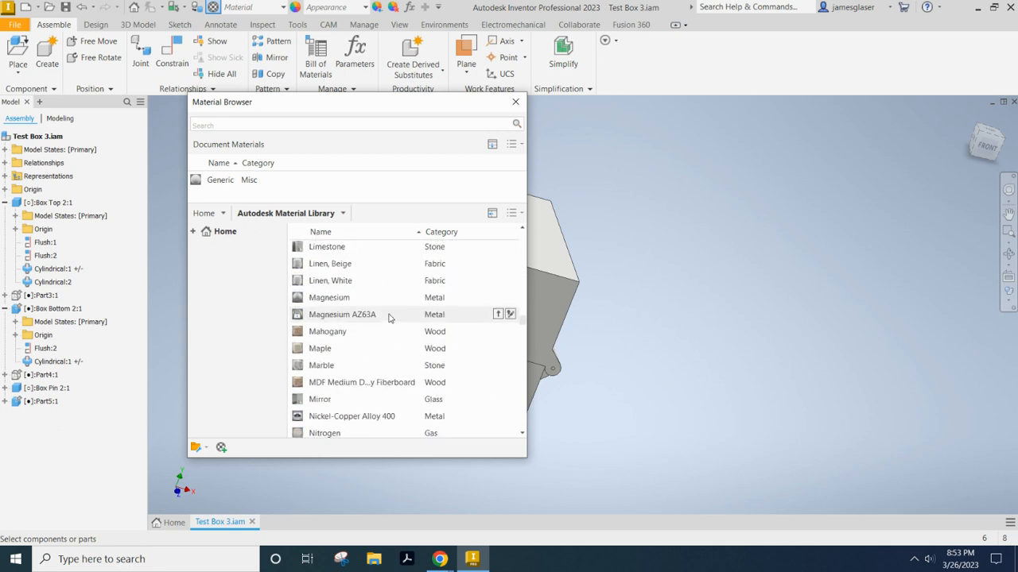
{"action": "scroll", "scroll_direction": "down", "scroll_amount": 3}
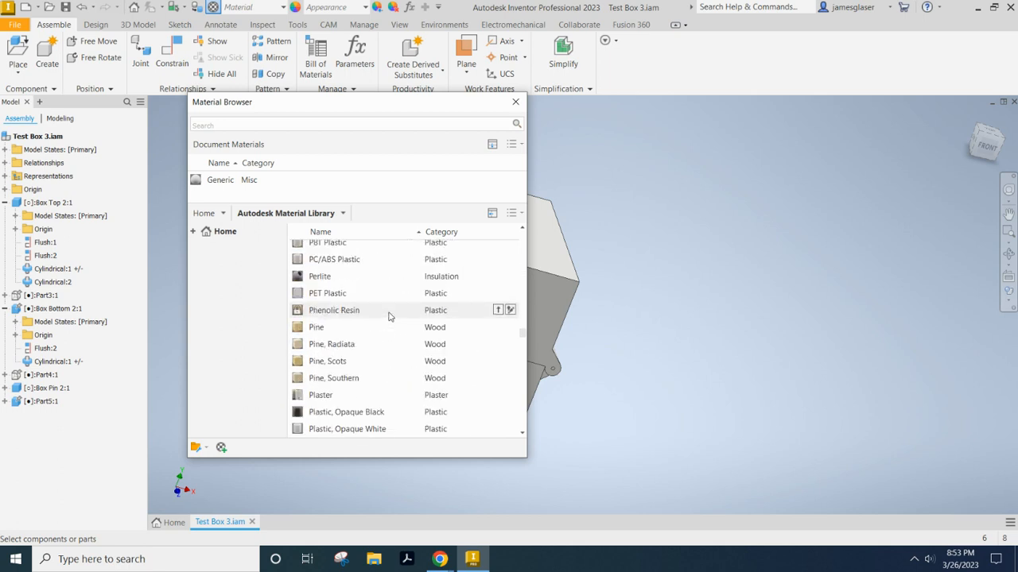
{"action": "scroll", "scroll_direction": "down", "scroll_amount": 3}
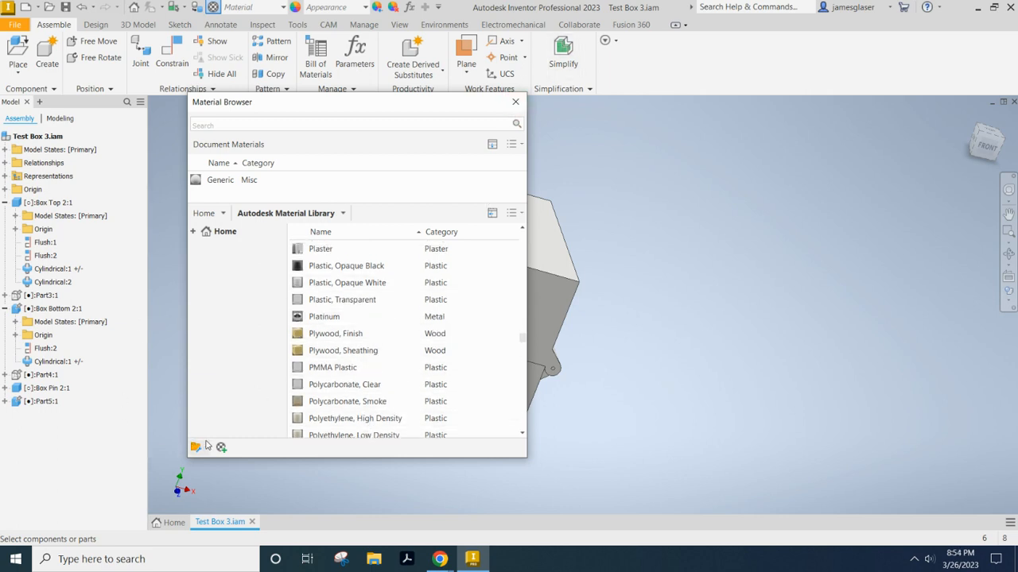
{"action": "mouse_move", "coordinate": [221, 447]}
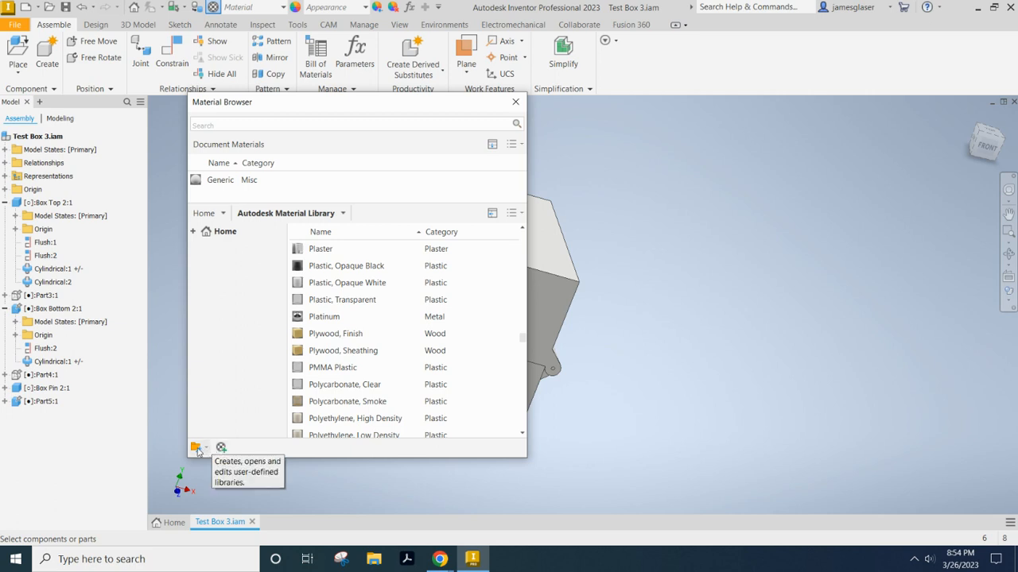
Set the default material display units to Metric Standard (MPa, kg, J)
{"action": "left_click", "coordinate": [196, 447]}
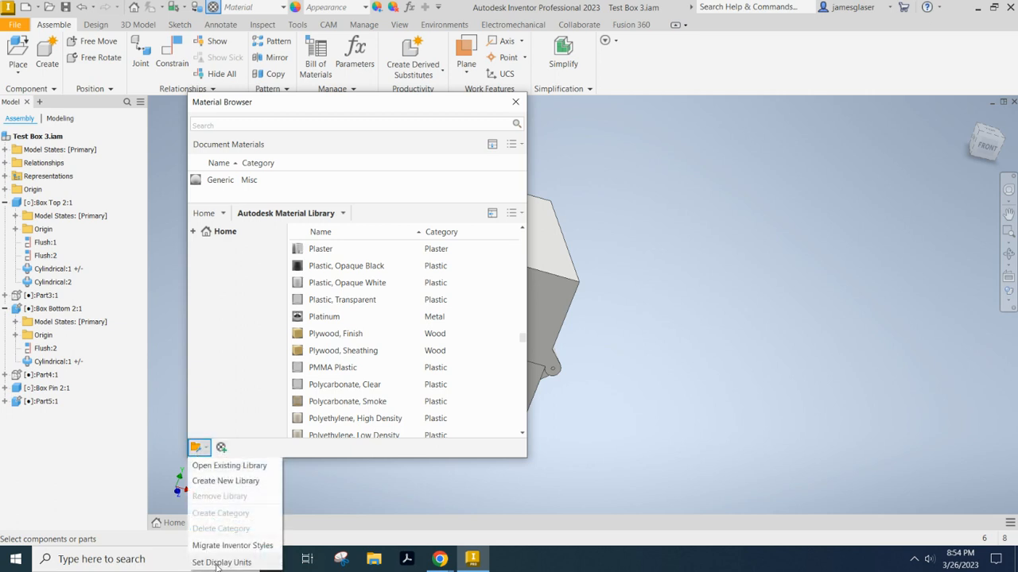
{"action": "left_click", "coordinate": [222, 563]}
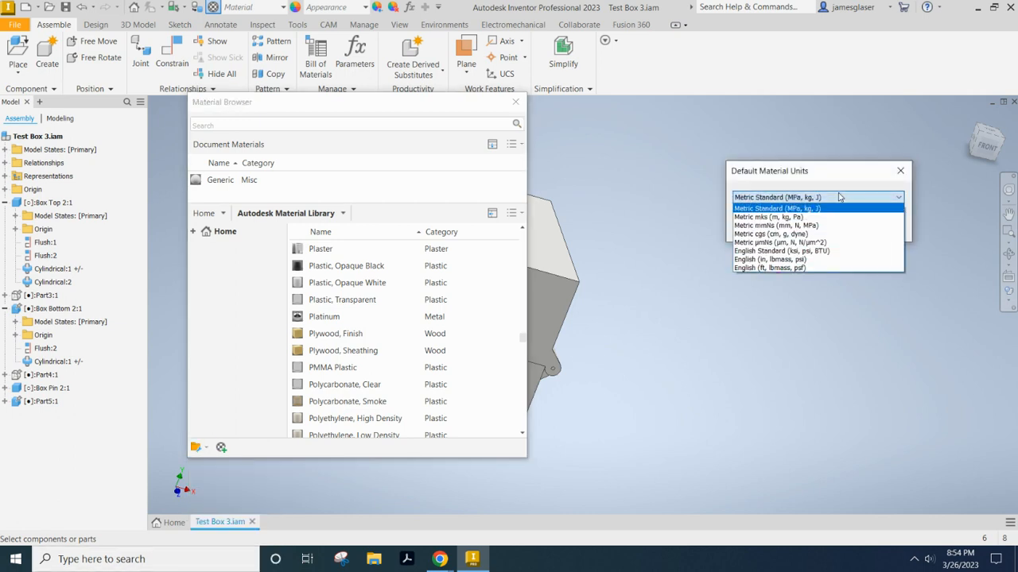
{"action": "mouse_move", "coordinate": [824, 216]}
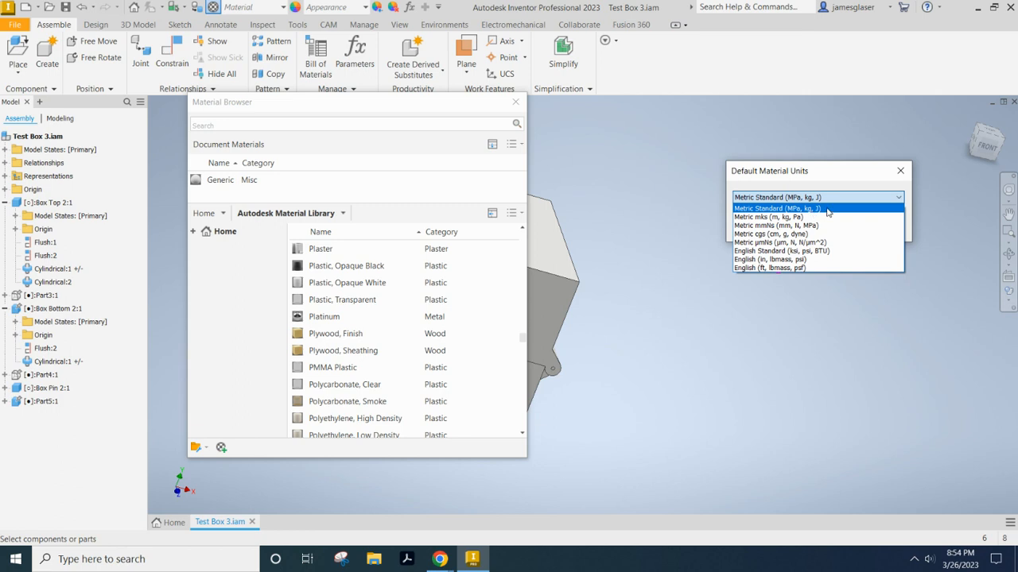
{"action": "left_click", "coordinate": [777, 208]}
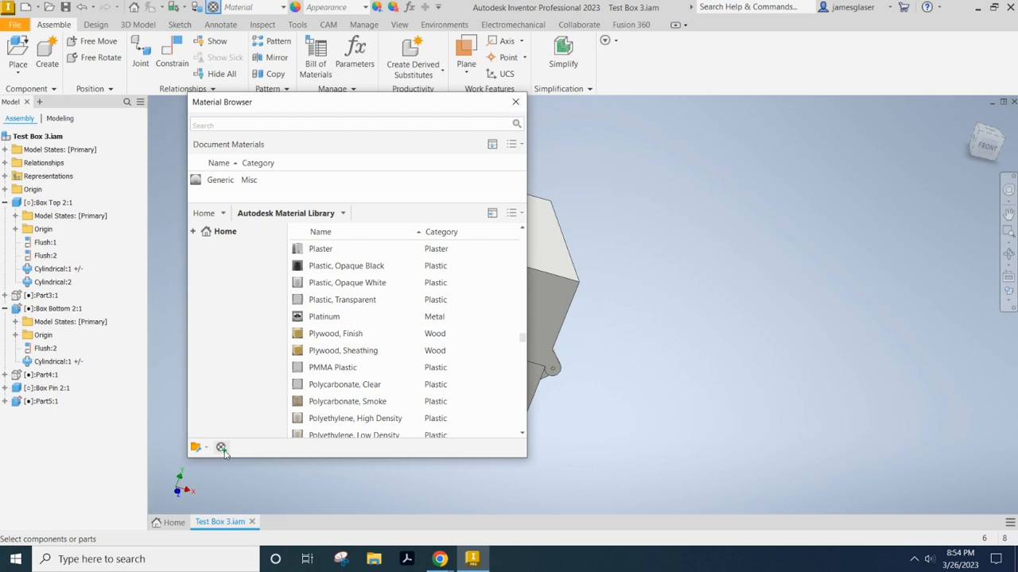
Create a material named 'PLA - orange', described 'PLA - orange in color', type Plastic
{"action": "left_click", "coordinate": [197, 447]}
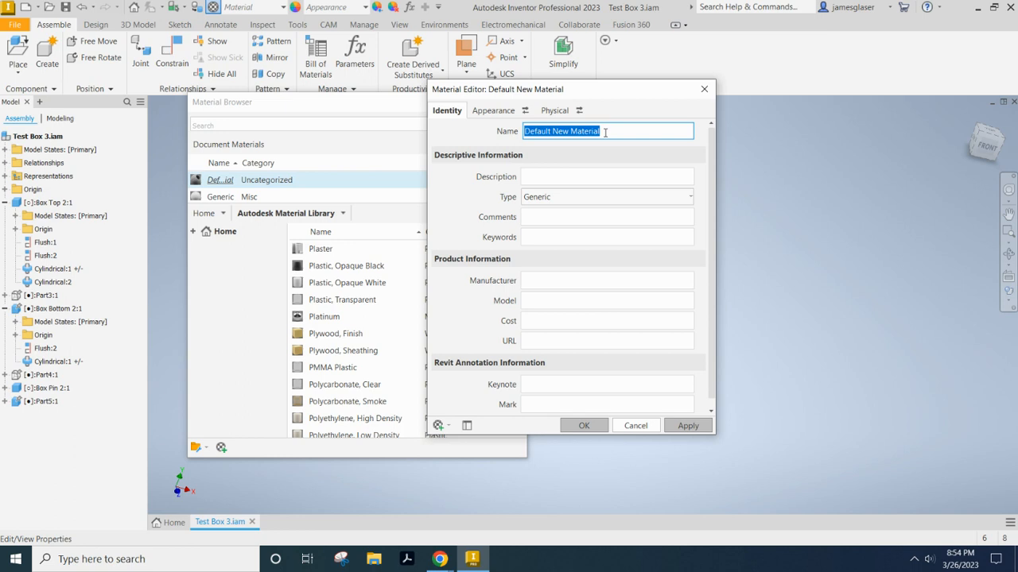
{"action": "type", "text": "PLA - orange"}
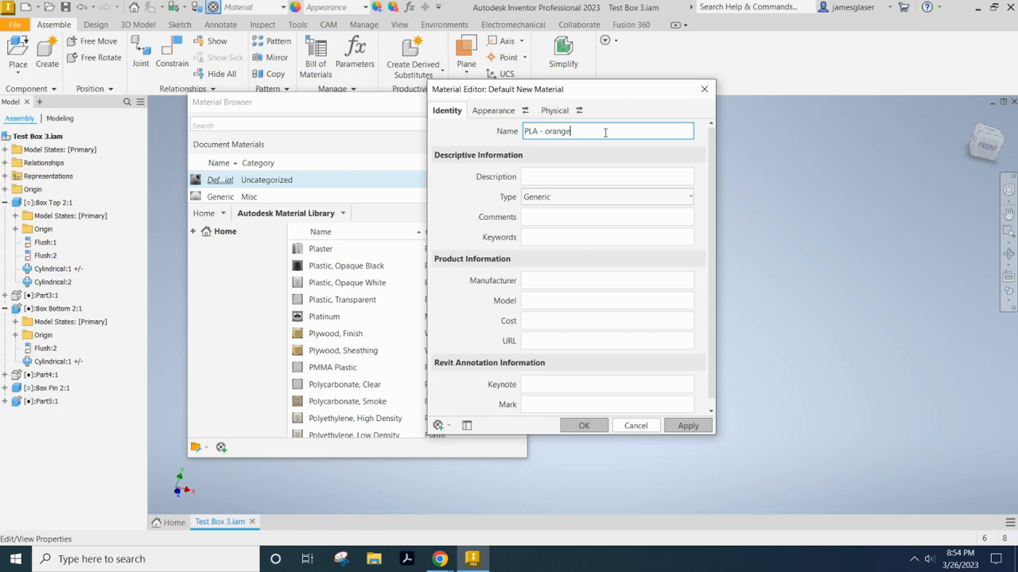
{"action": "left_click", "coordinate": [606, 177]}
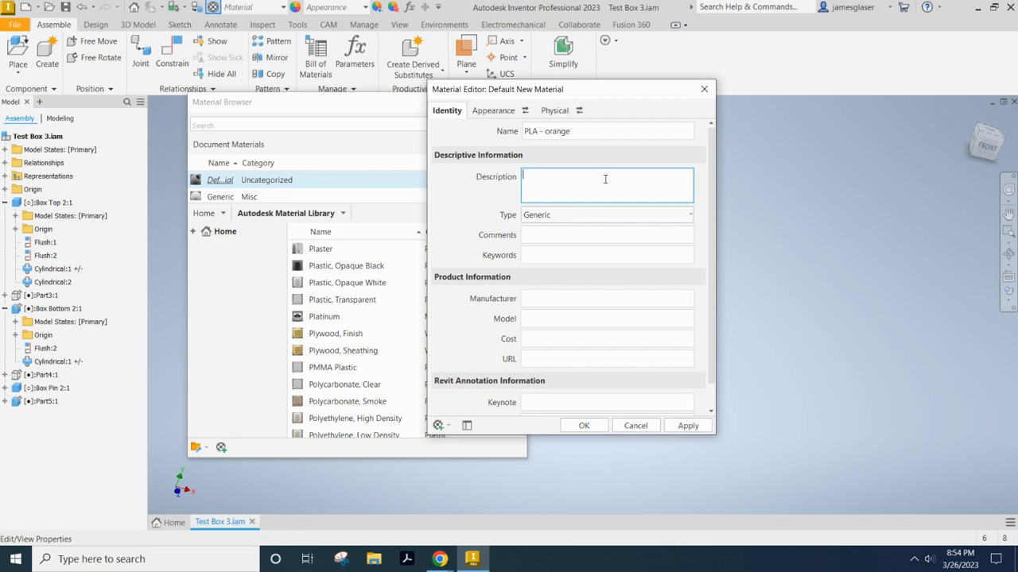
{"action": "type", "text": "PLA - orange in co"}
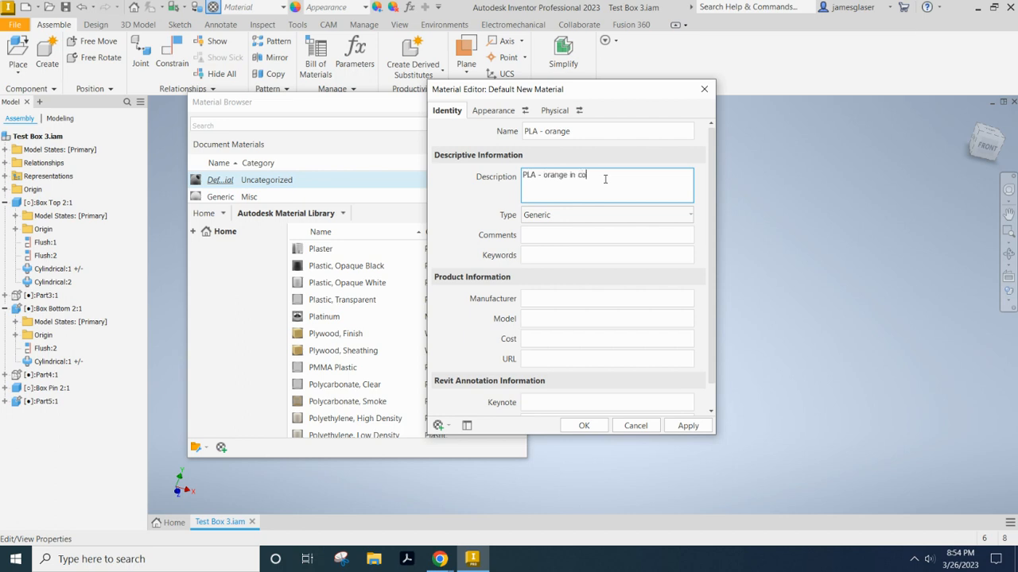
{"action": "type", "text": "lor"}
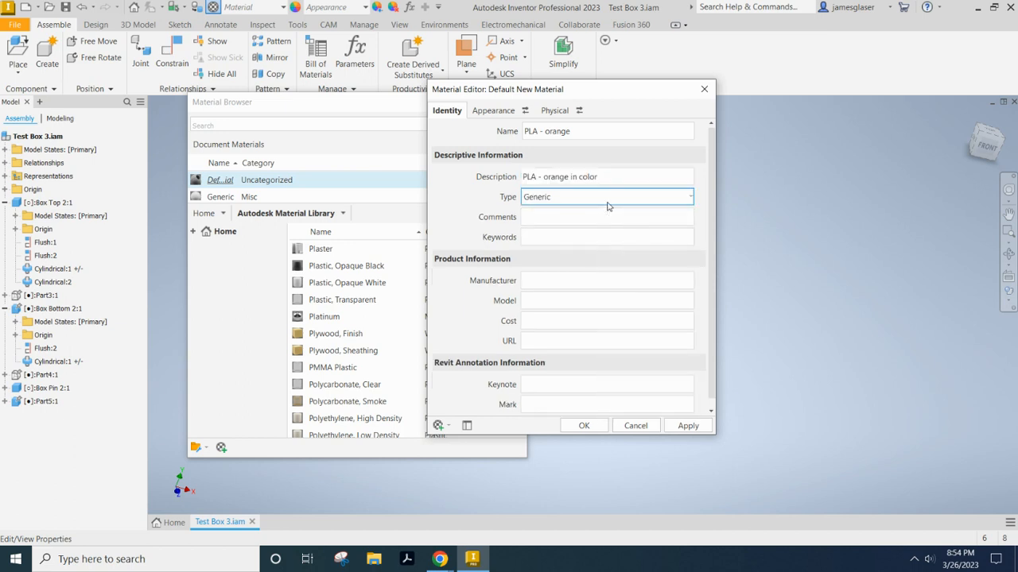
{"action": "mouse_move", "coordinate": [638, 201]}
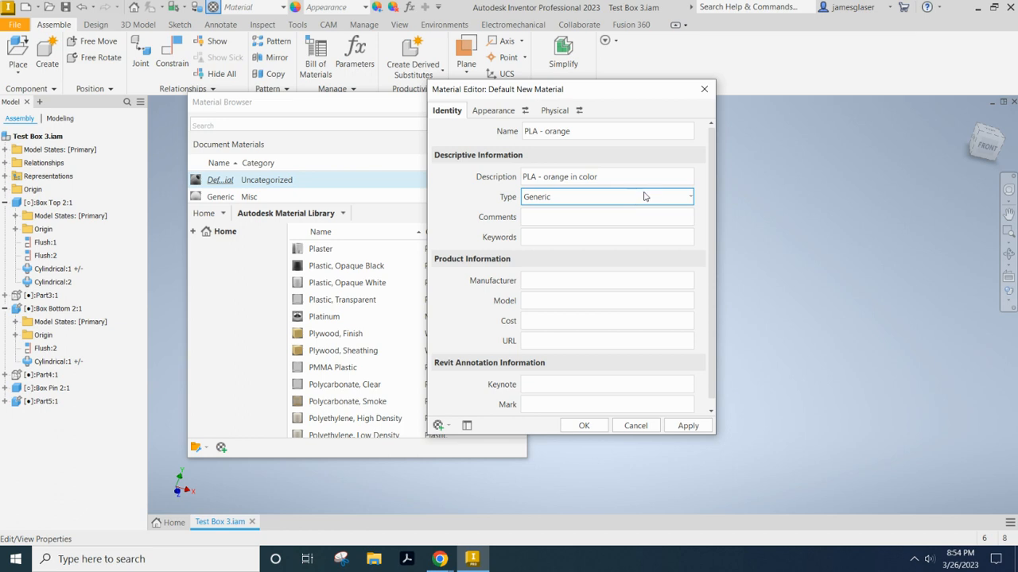
{"action": "left_click", "coordinate": [686, 196]}
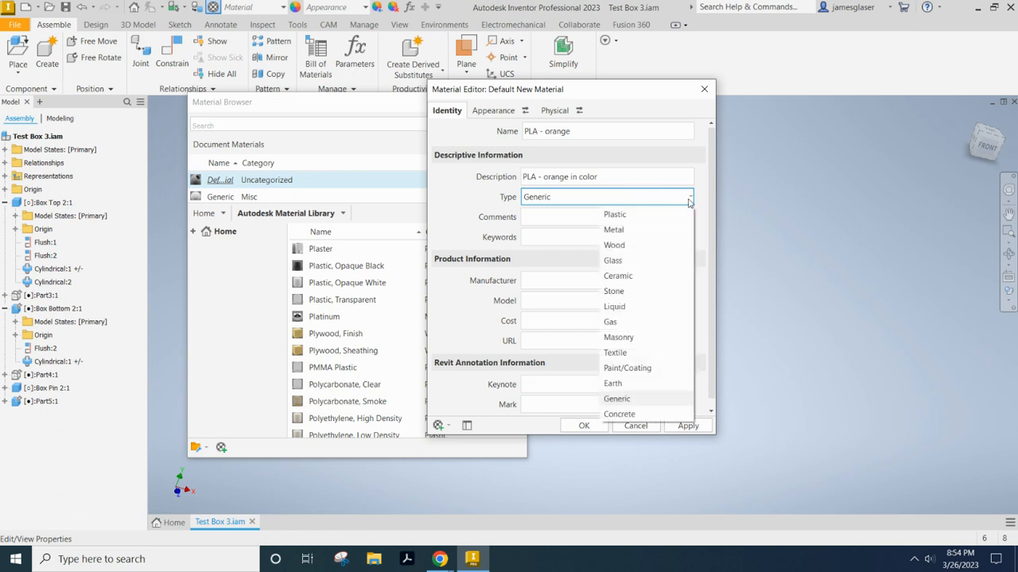
{"action": "left_click", "coordinate": [615, 214]}
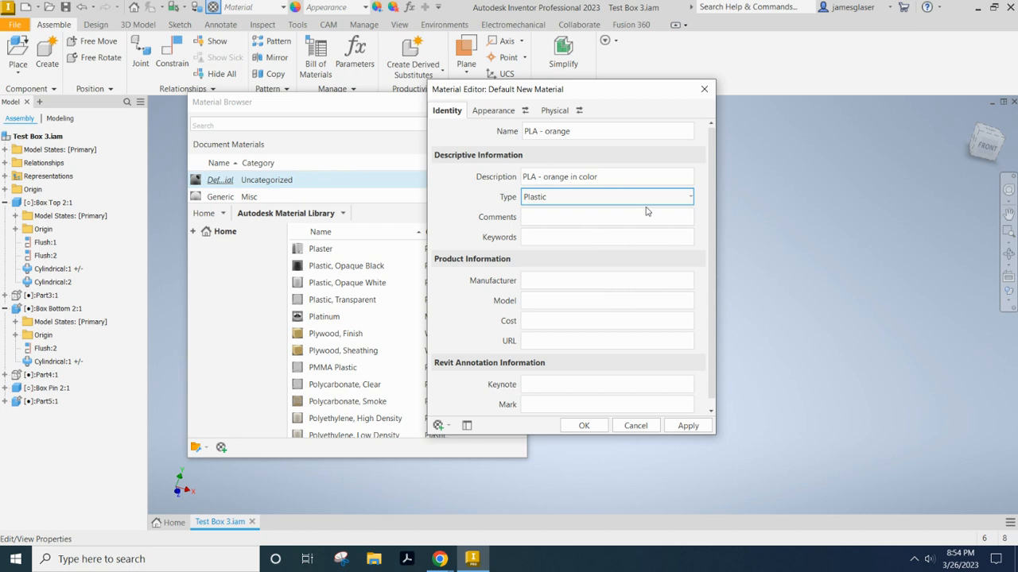
{"action": "mouse_move", "coordinate": [450, 260]}
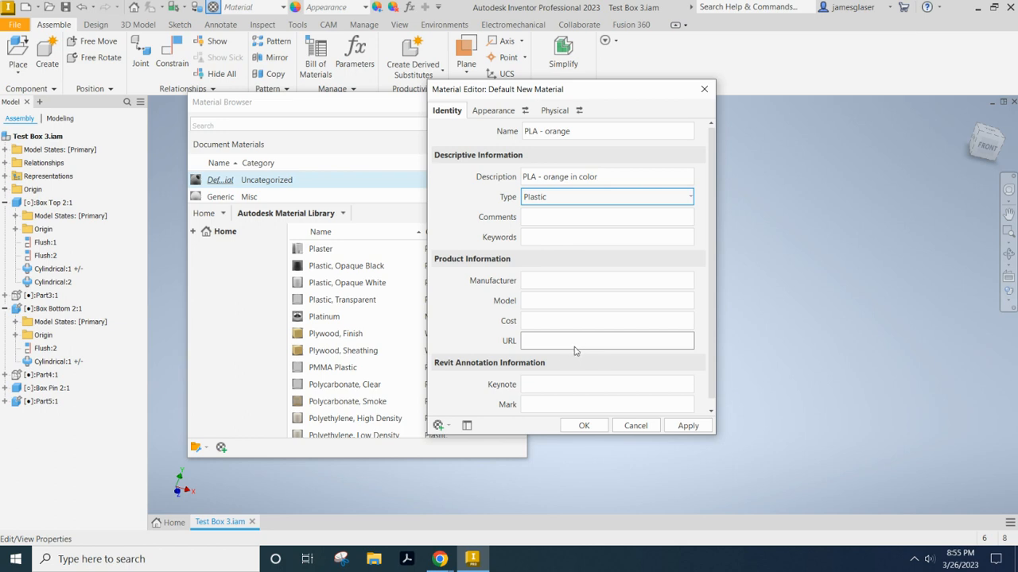
{"action": "mouse_move", "coordinate": [539, 346]}
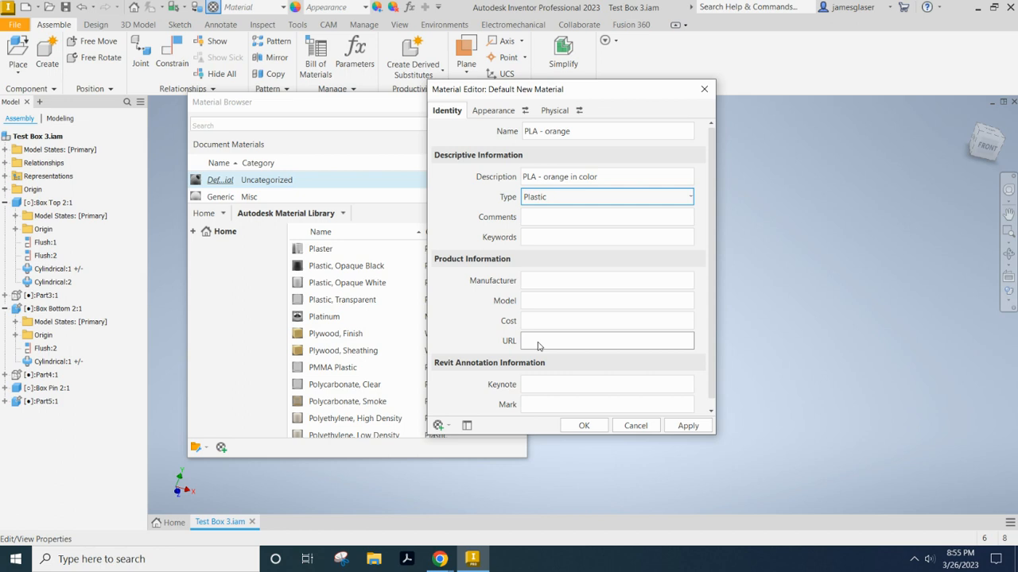
Review the material's default physical properties, then return to Identity to add the datasheet URL
{"action": "left_click", "coordinate": [553, 111]}
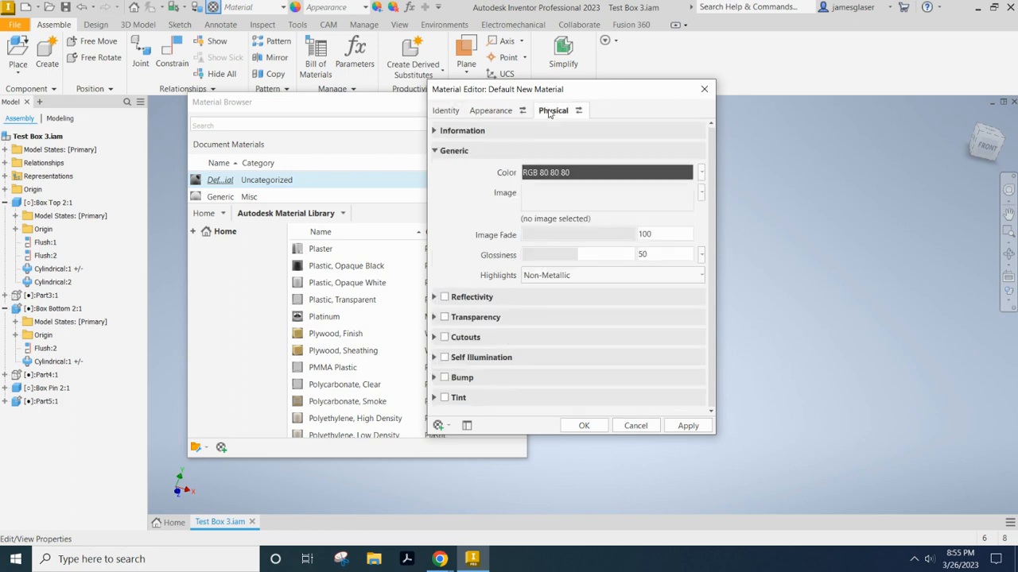
{"action": "left_click", "coordinate": [553, 109]}
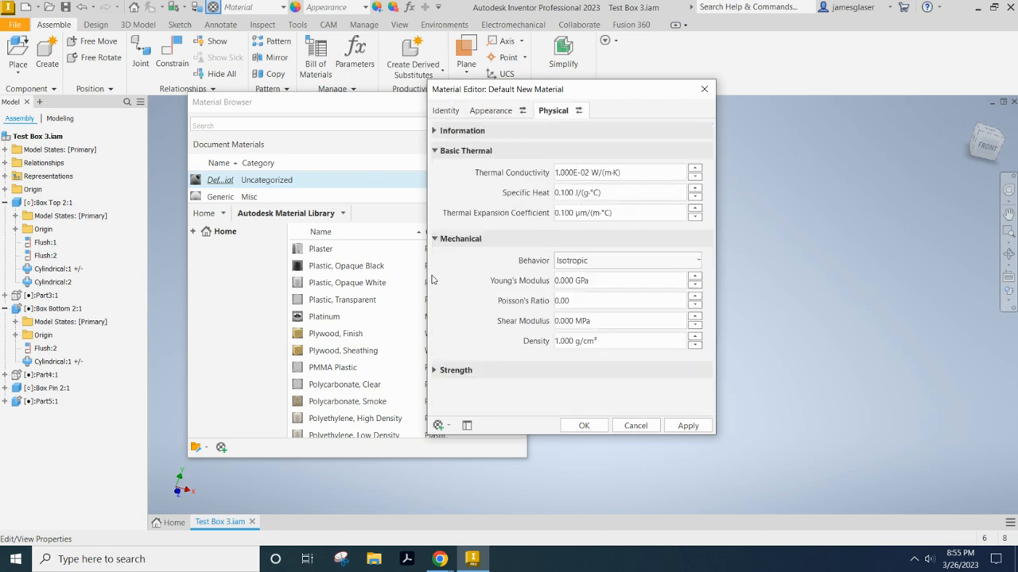
{"action": "scroll", "scroll_direction": "down", "scroll_amount": 3}
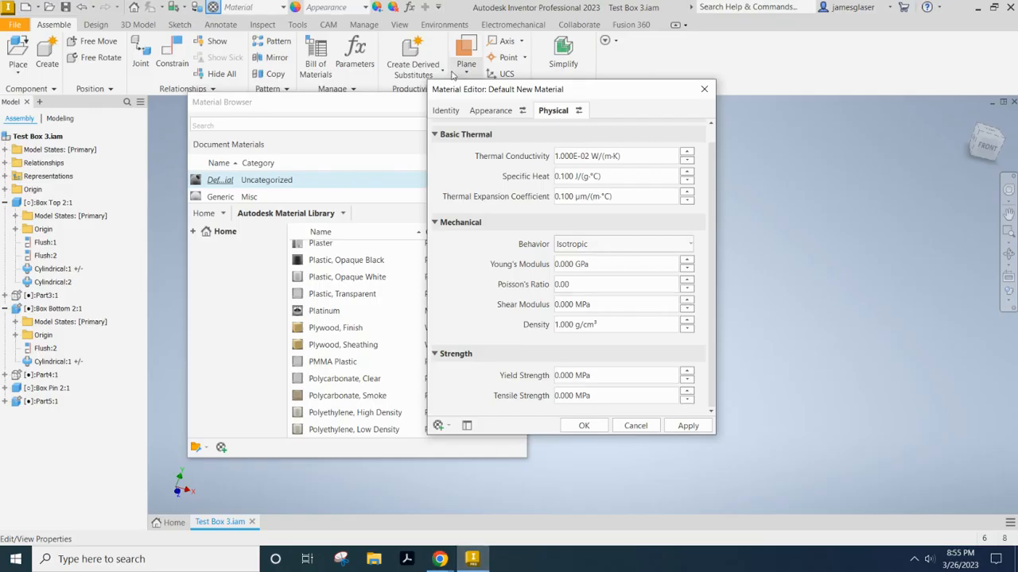
{"action": "left_click", "coordinate": [446, 111]}
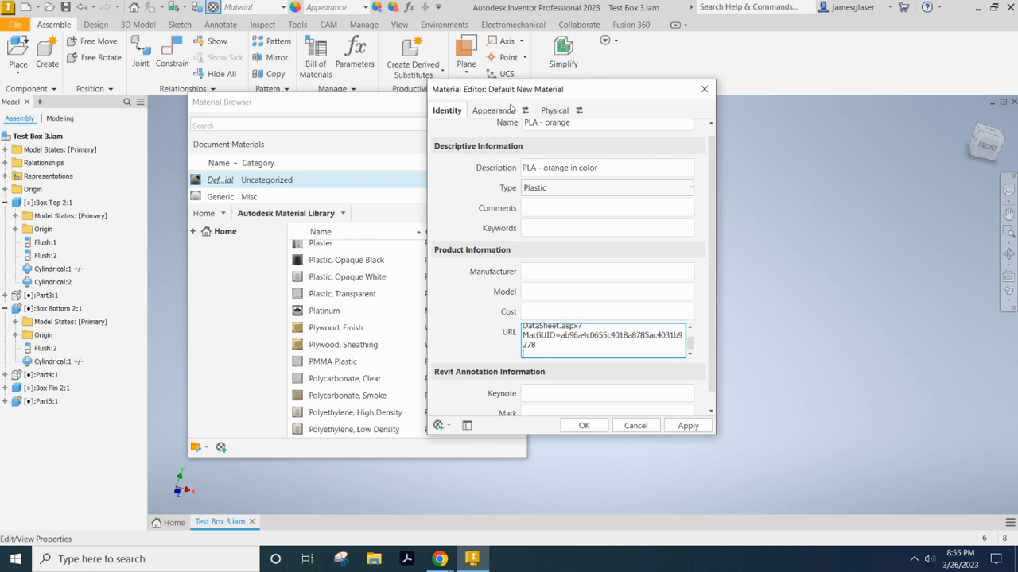
Set the PLA - orange appearance colour to orange, RGB 255 128 0
{"action": "left_click", "coordinate": [491, 110]}
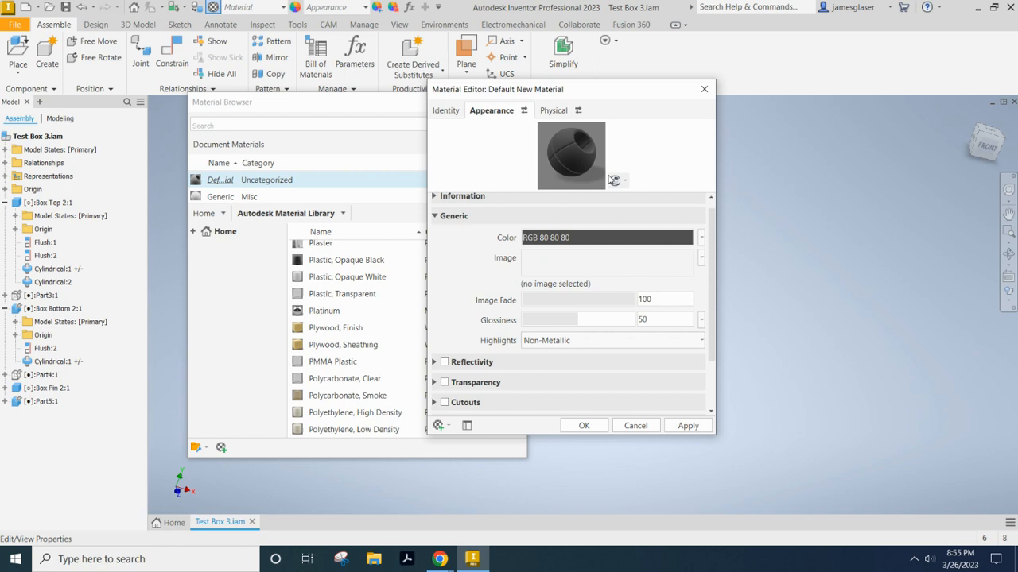
{"action": "mouse_move", "coordinate": [579, 148]}
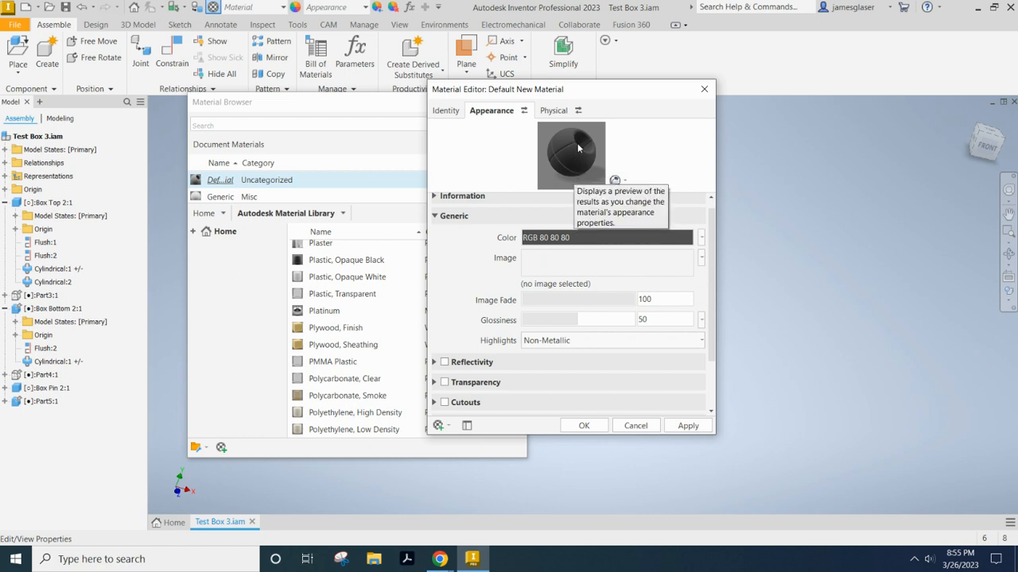
{"action": "left_click", "coordinate": [446, 110]}
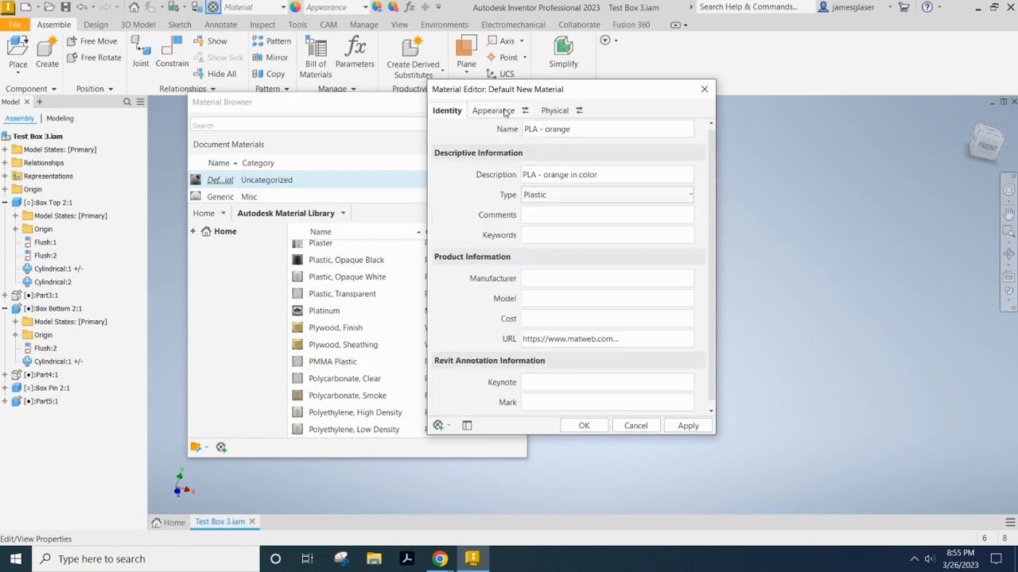
{"action": "left_click", "coordinate": [492, 110]}
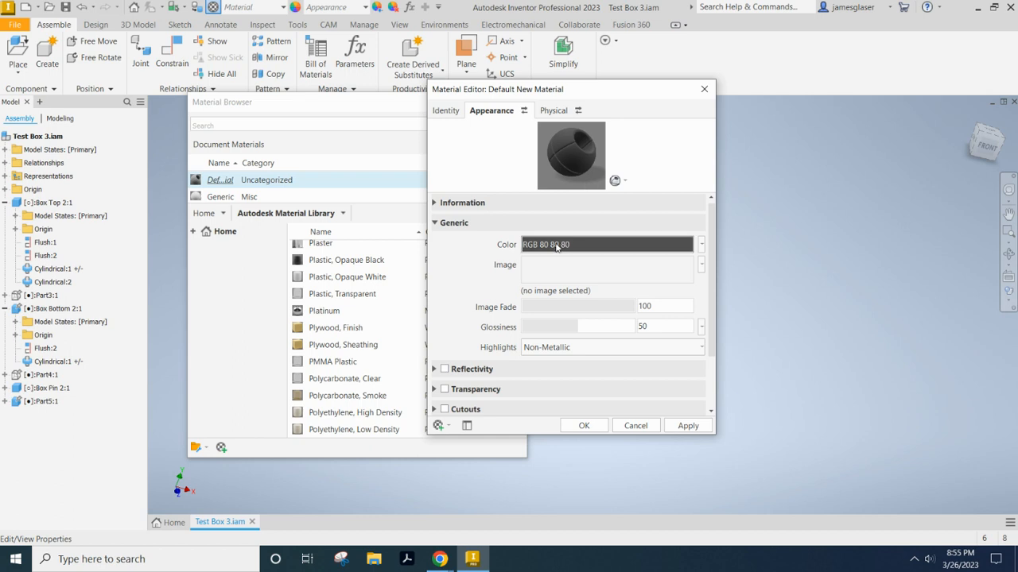
{"action": "left_click", "coordinate": [607, 244]}
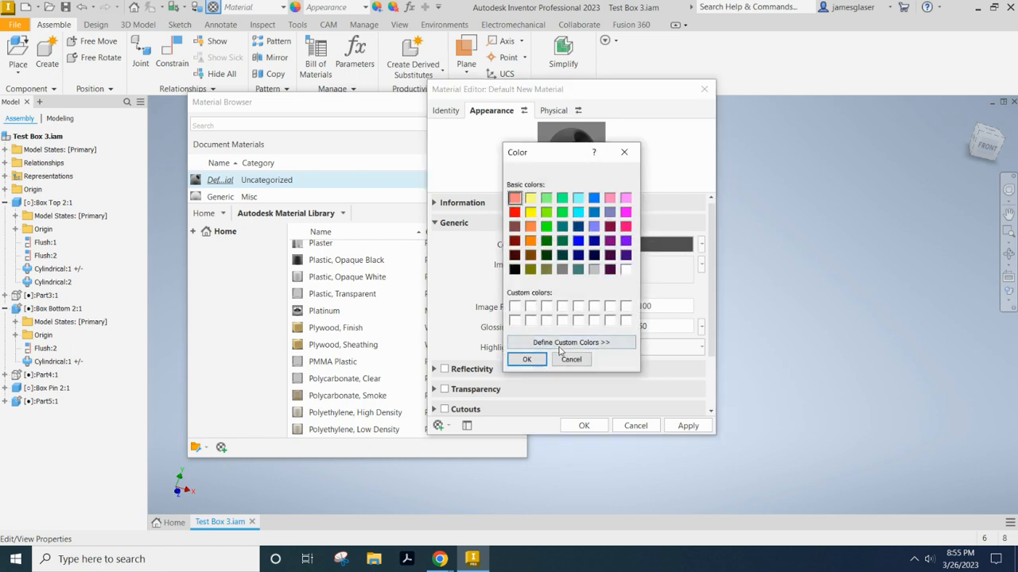
{"action": "left_click", "coordinate": [571, 341]}
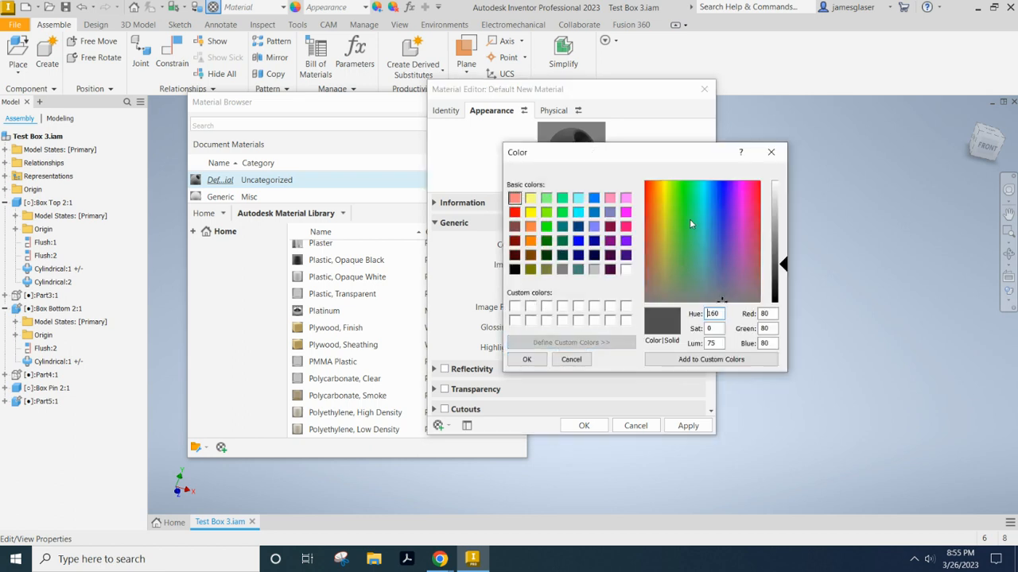
{"action": "mouse_move", "coordinate": [685, 378]}
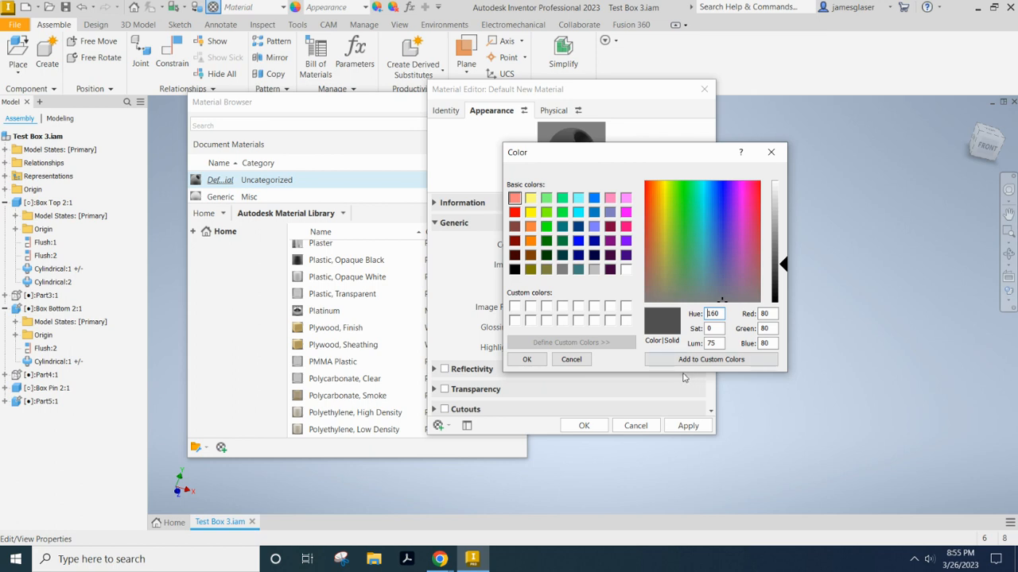
{"action": "left_click", "coordinate": [531, 241]}
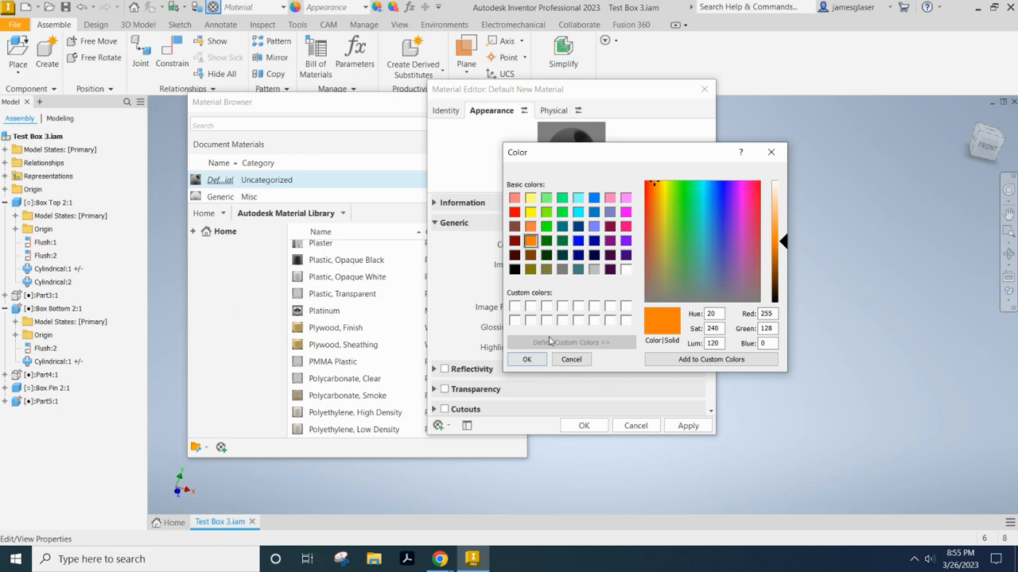
{"action": "mouse_move", "coordinate": [531, 242]}
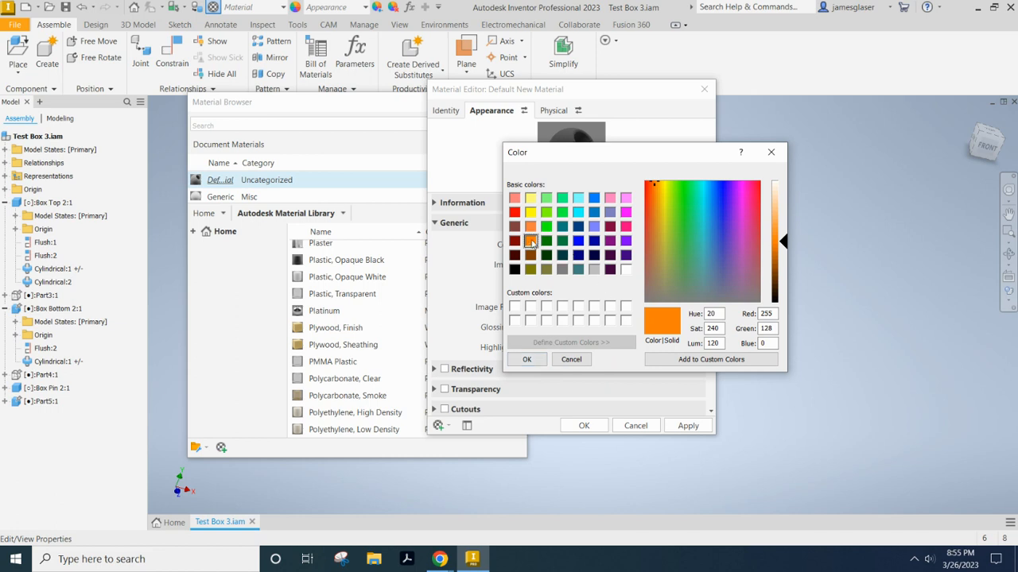
{"action": "left_click", "coordinate": [526, 360]}
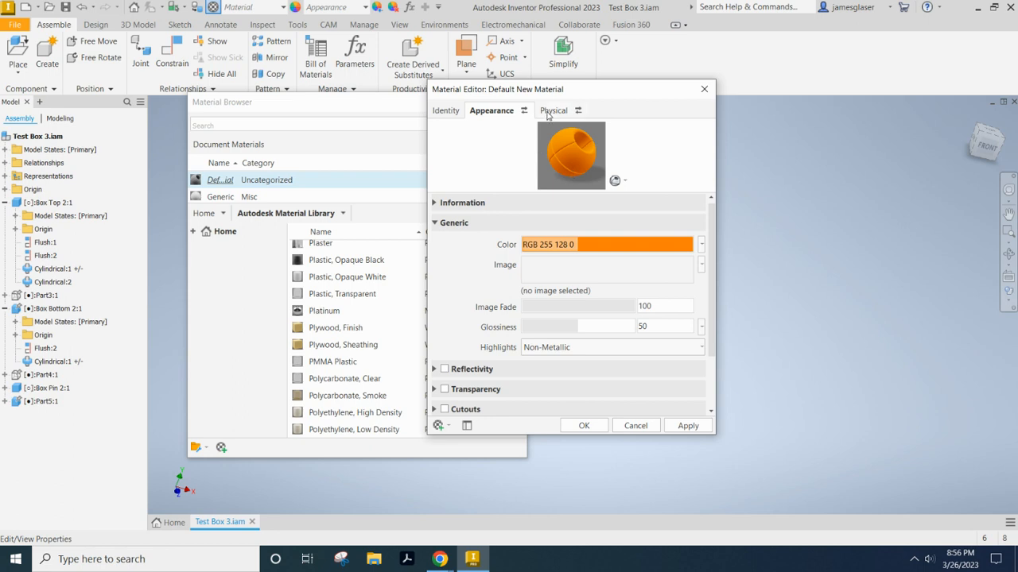
Show physical properties with Basic Thermal collapsed, reviewing the zero Mechanical and Strength values
{"action": "left_click", "coordinate": [553, 110]}
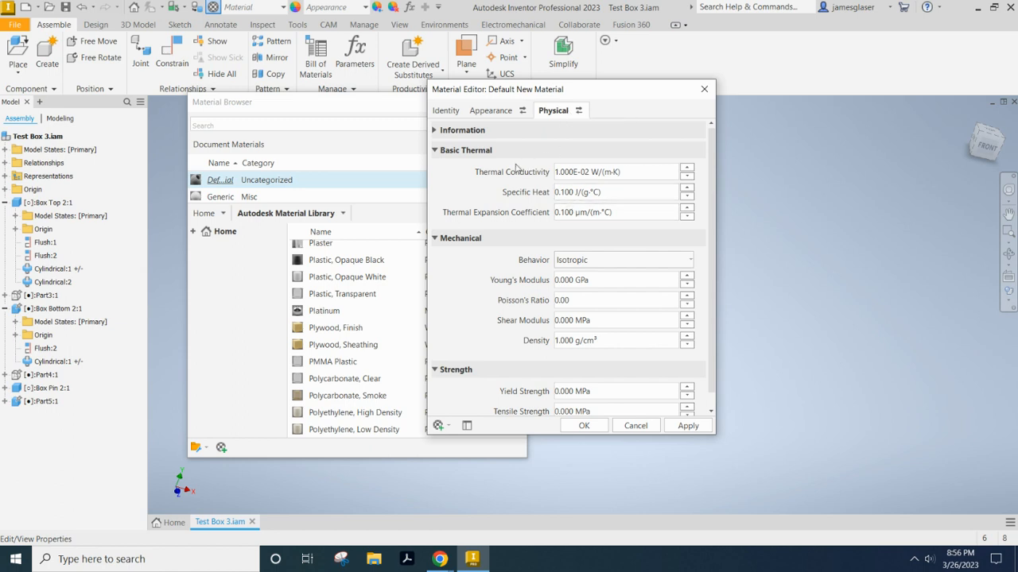
{"action": "left_click", "coordinate": [612, 172]}
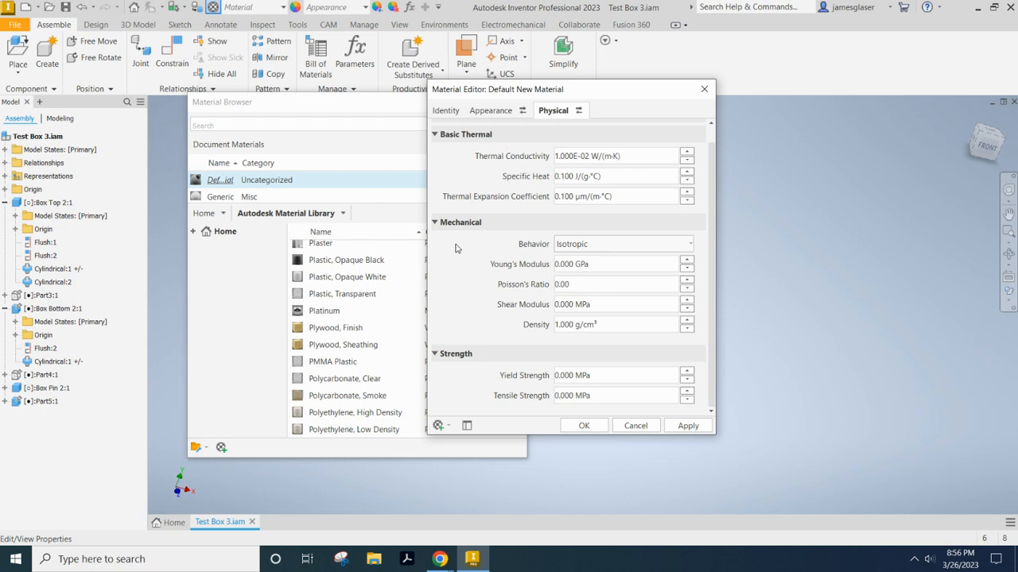
{"action": "mouse_move", "coordinate": [516, 237]}
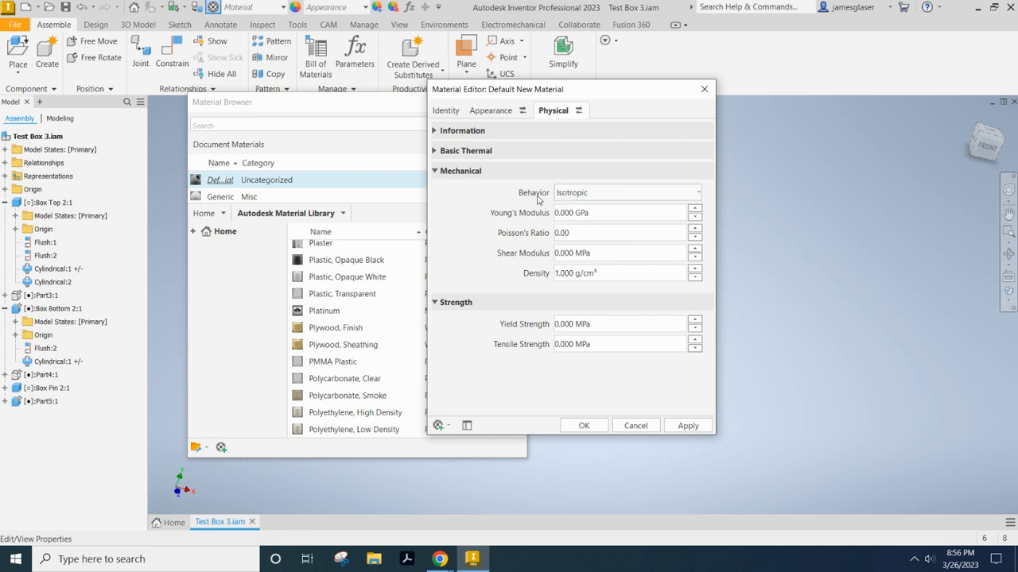
{"action": "mouse_move", "coordinate": [605, 196]}
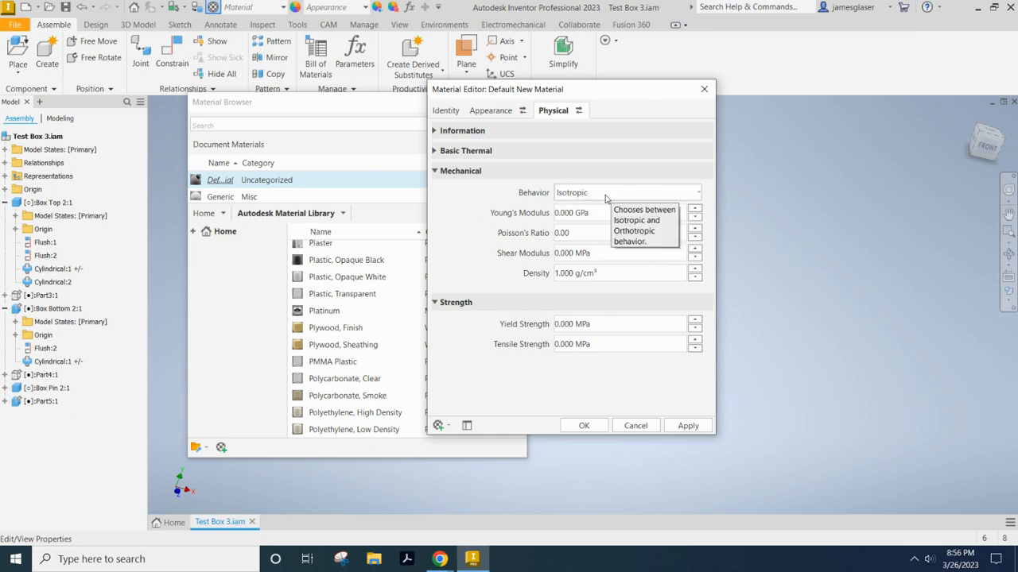
{"action": "mouse_move", "coordinate": [531, 201]}
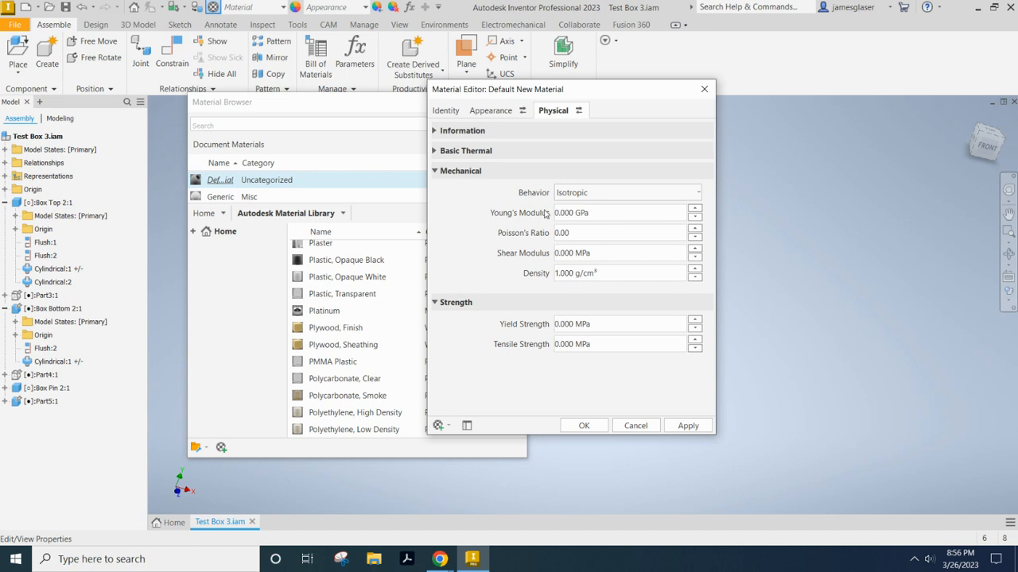
{"action": "left_click", "coordinate": [618, 213]}
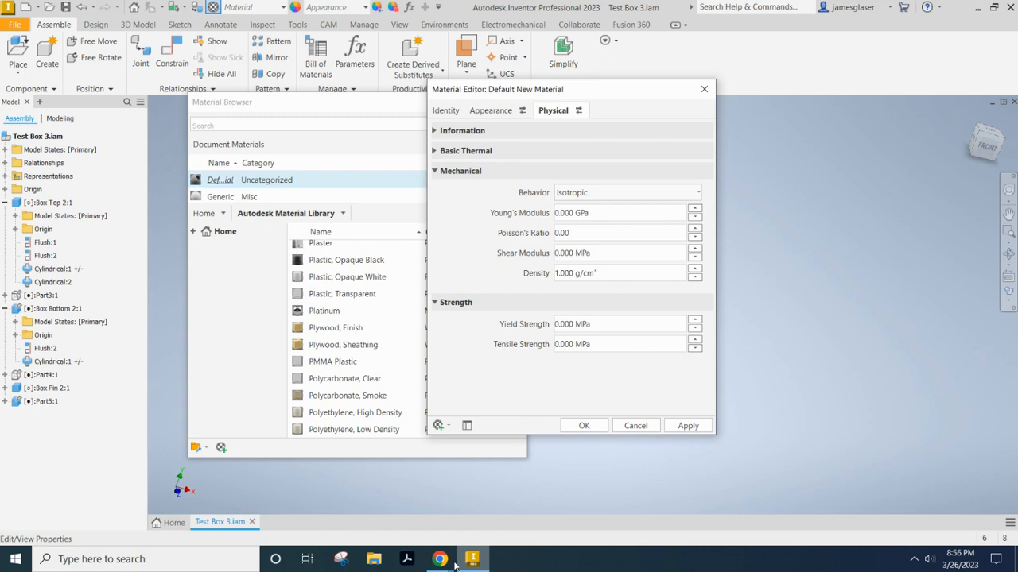
{"action": "left_click", "coordinate": [440, 559]}
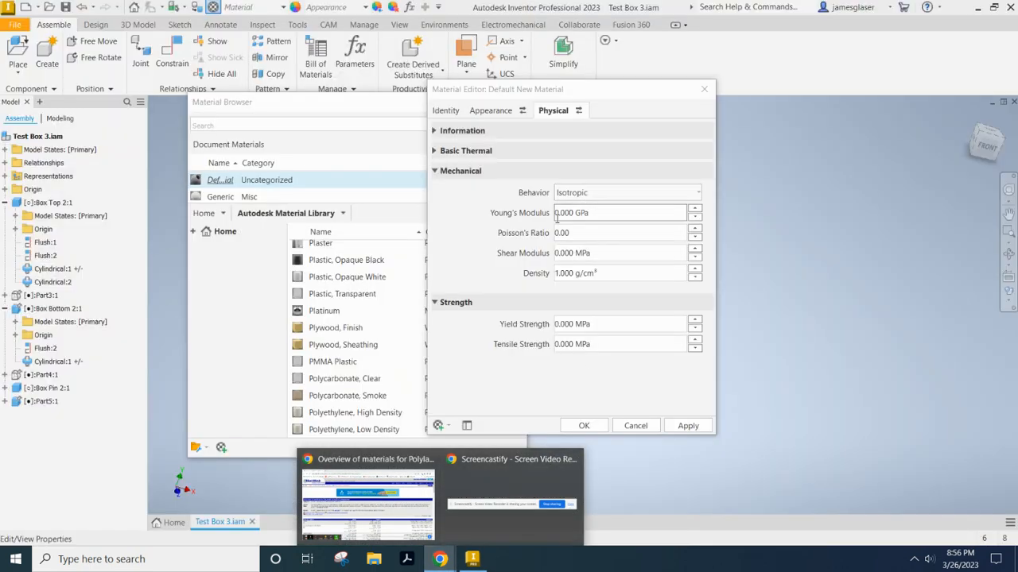
Set Young's modulus to 2.34 GPa and density to 1.3 g/cm³
{"action": "triple_click", "coordinate": [619, 213]}
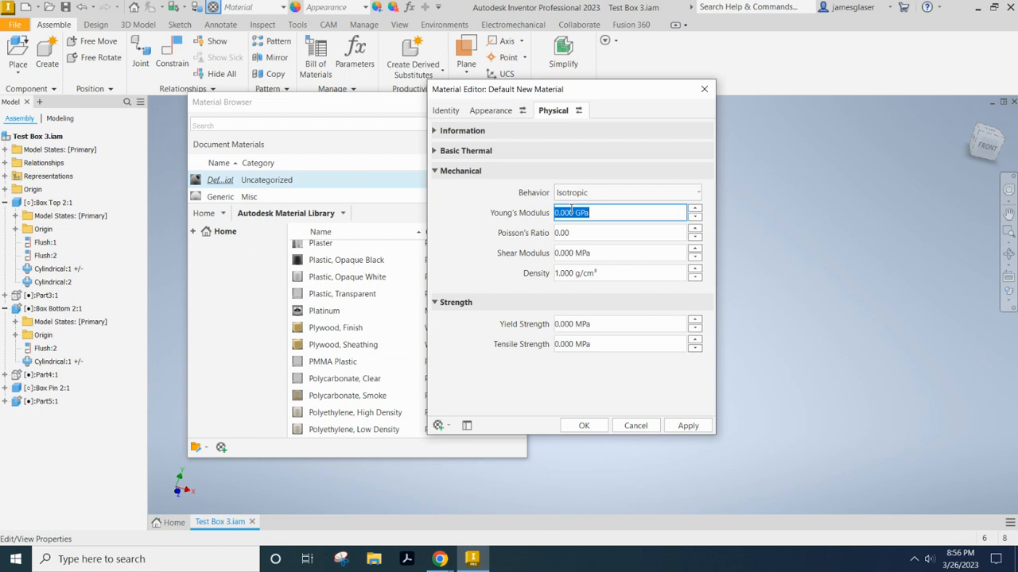
{"action": "type", "text": "2"}
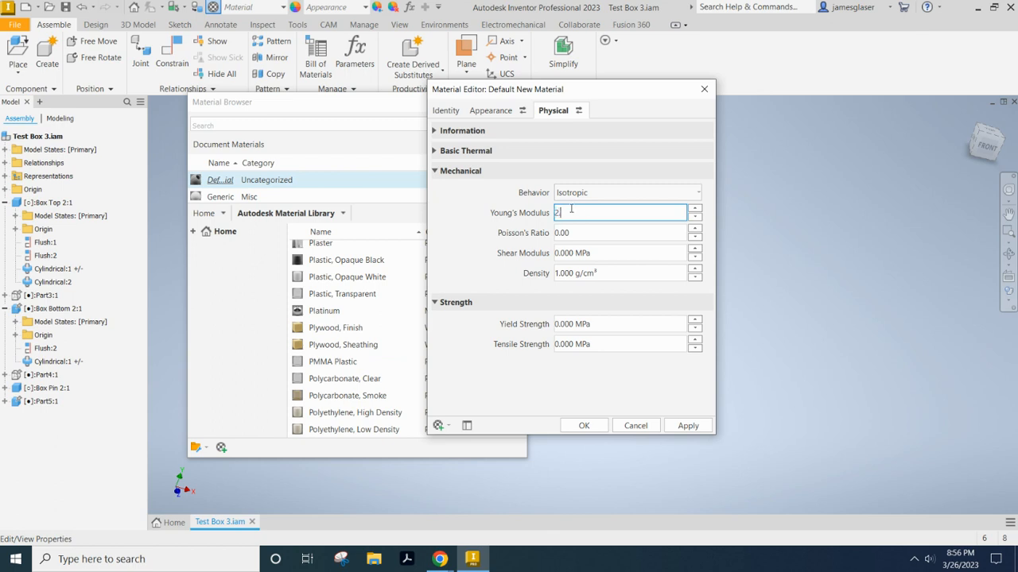
{"action": "type", "text": ".340 GPa"}
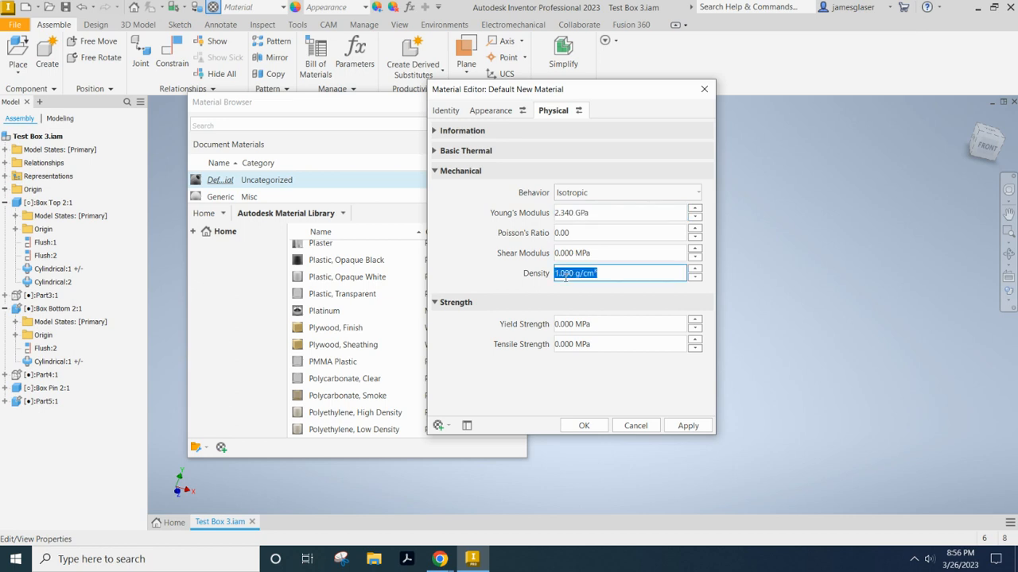
{"action": "type", "text": "1.3"}
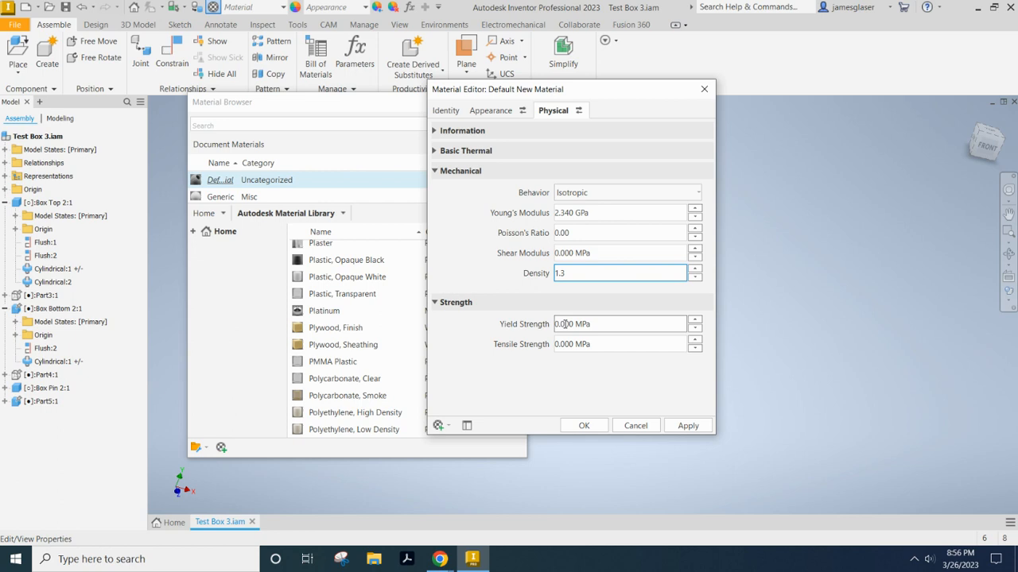
Enter yield strength 41.9 MPa and tensile strength 59.5 MPa, and accept the material
{"action": "left_click", "coordinate": [618, 323]}
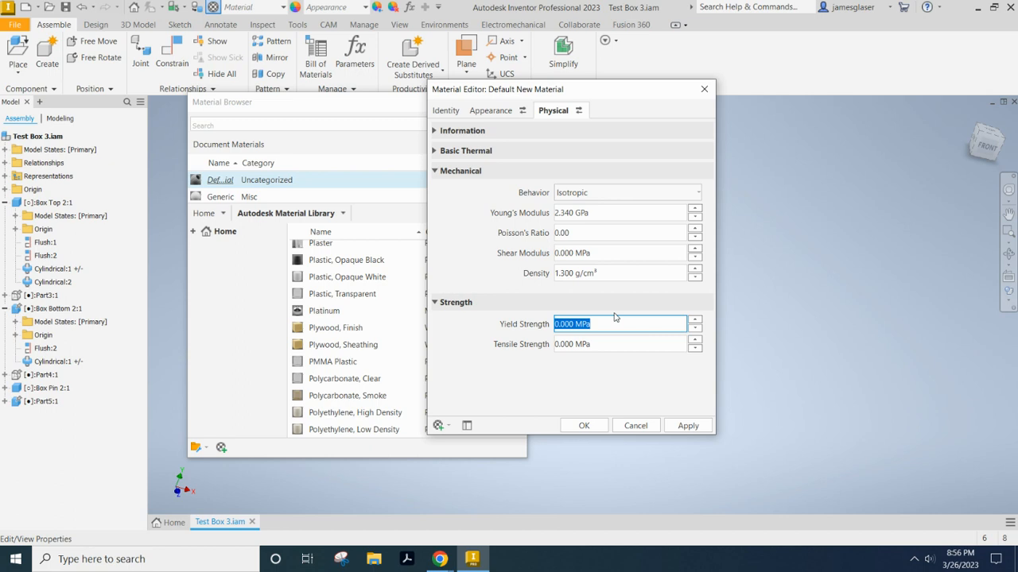
{"action": "mouse_move", "coordinate": [708, 333]}
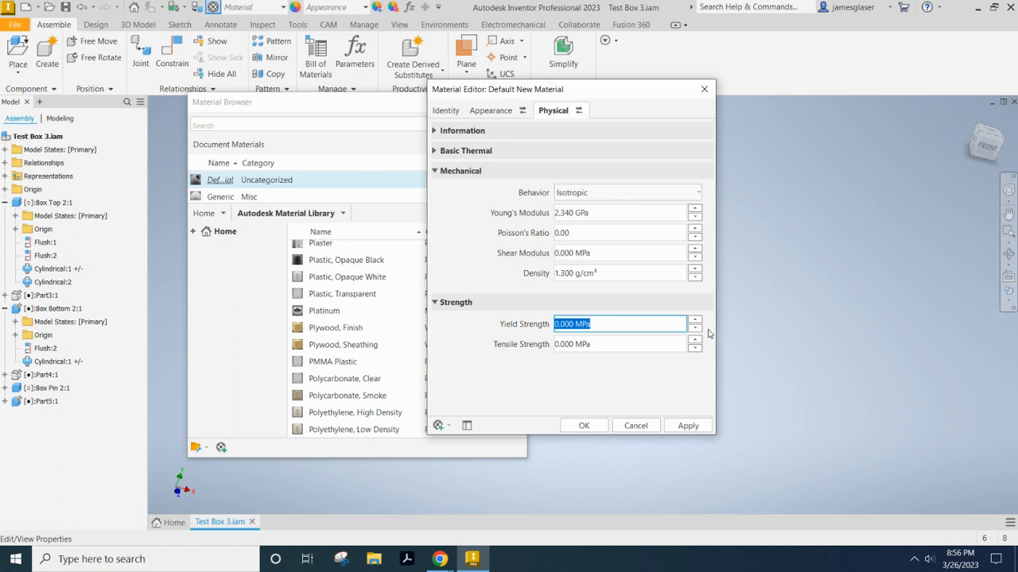
{"action": "mouse_move", "coordinate": [729, 333]}
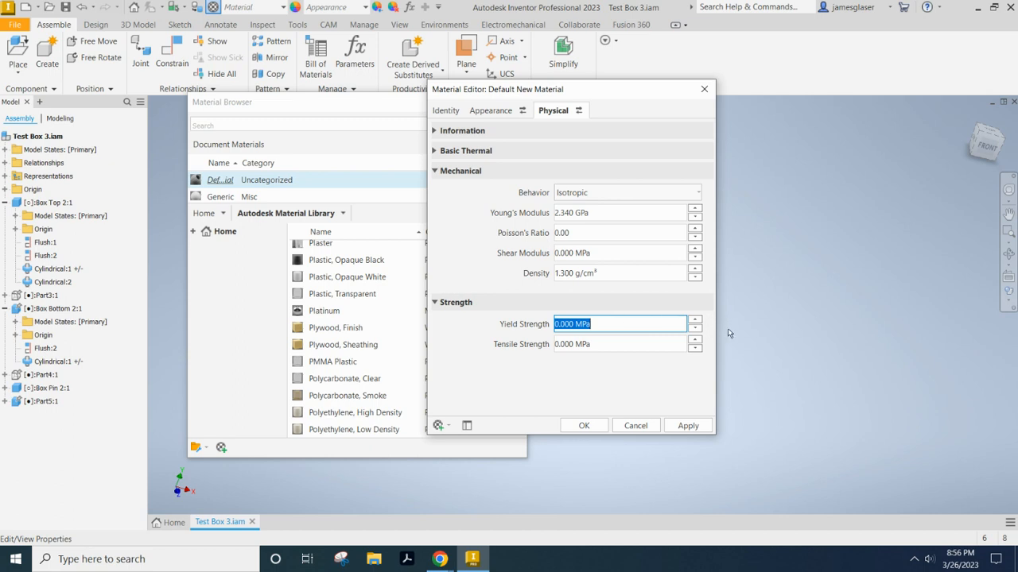
{"action": "mouse_move", "coordinate": [734, 324]}
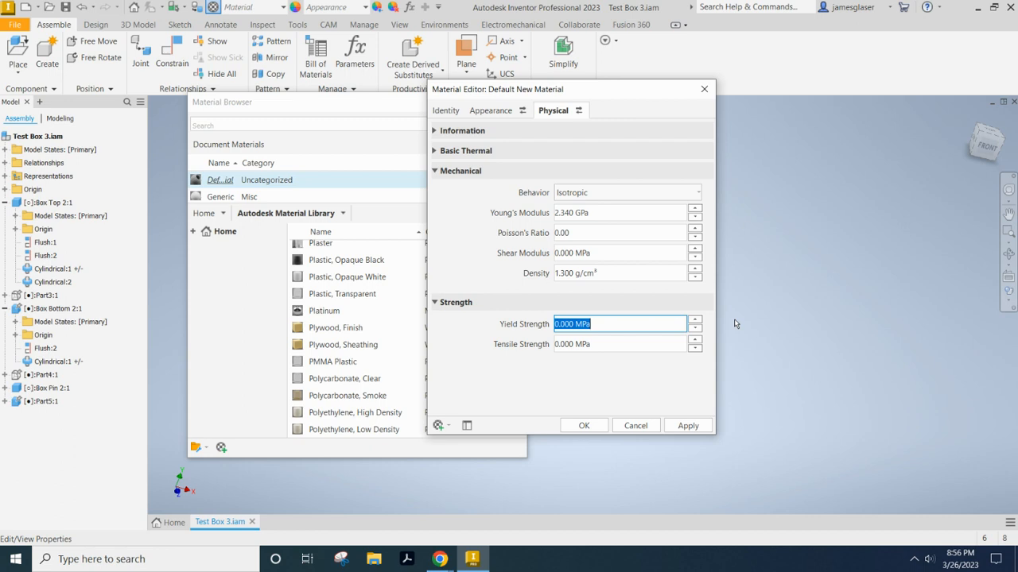
{"action": "type", "text": "41.9"}
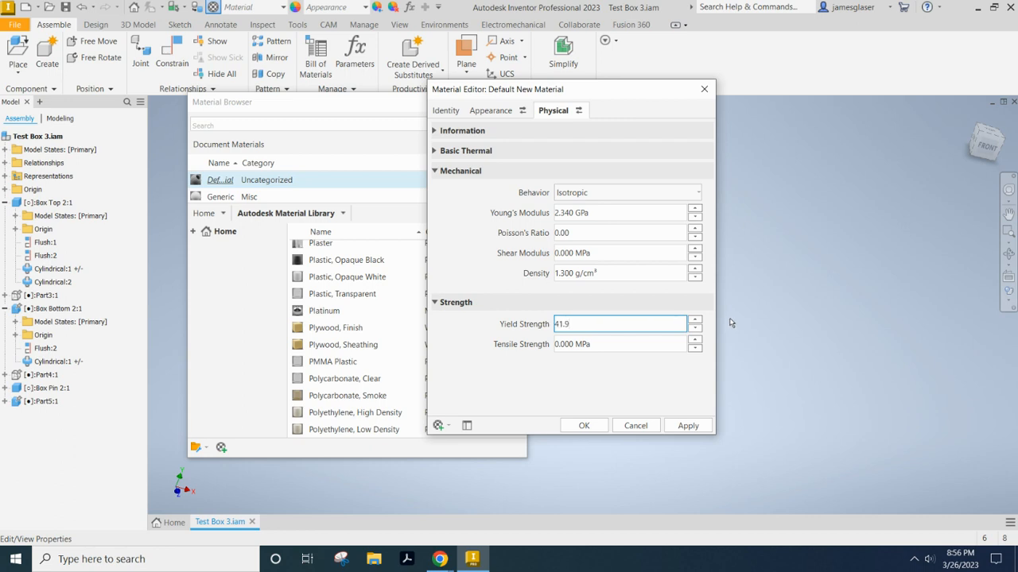
{"action": "left_click", "coordinate": [620, 343]}
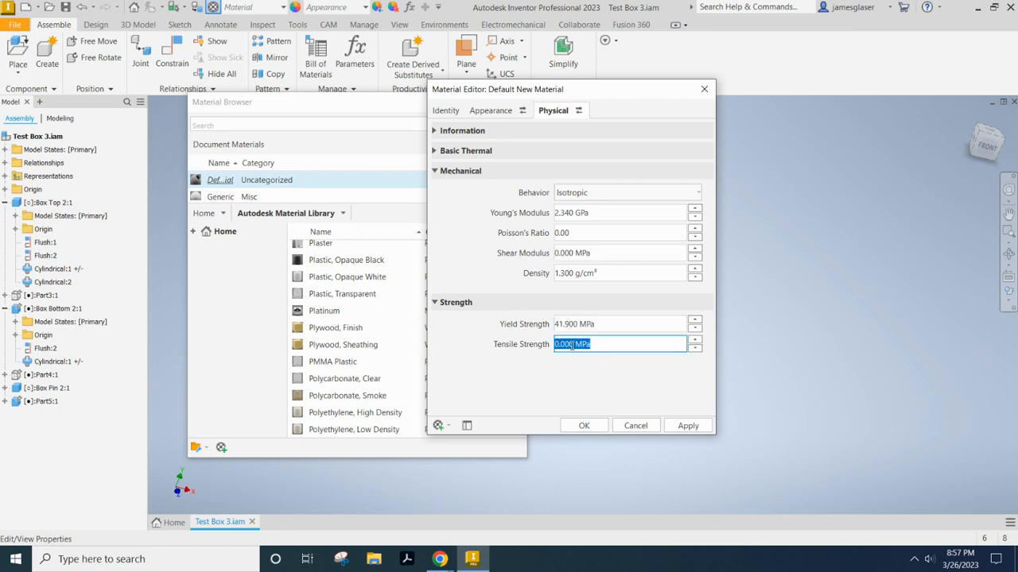
{"action": "type", "text": "59.5"}
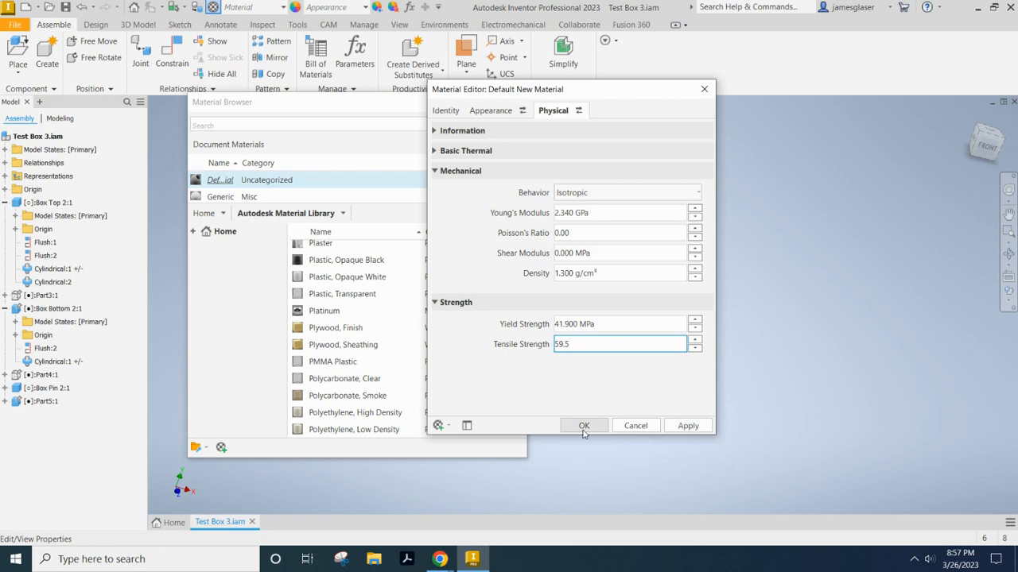
{"action": "left_click", "coordinate": [583, 425]}
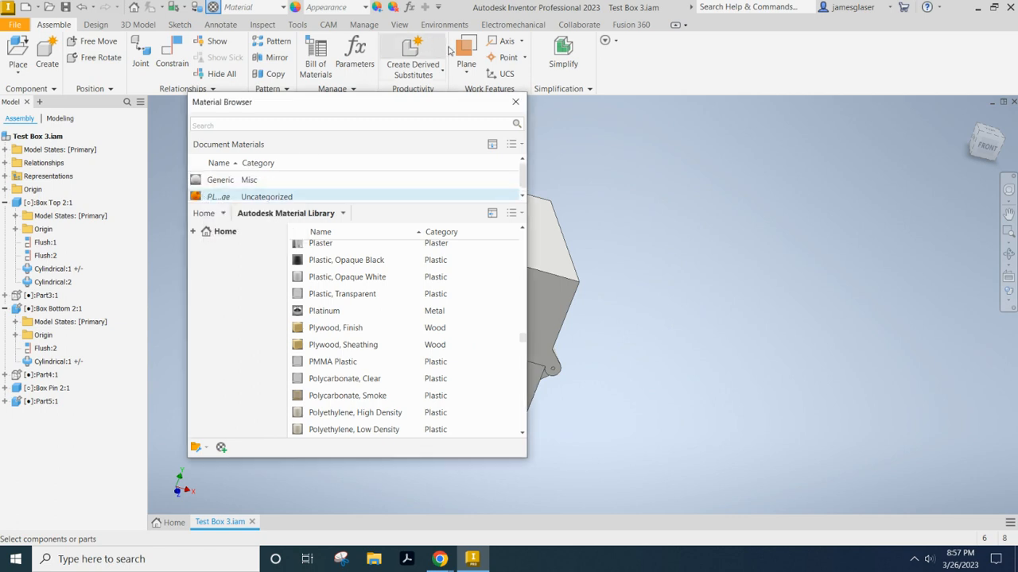
Close the Material Browser and assign PLA - orange to Box Top, Box Bottom and Box Pin
{"action": "left_click", "coordinate": [515, 102]}
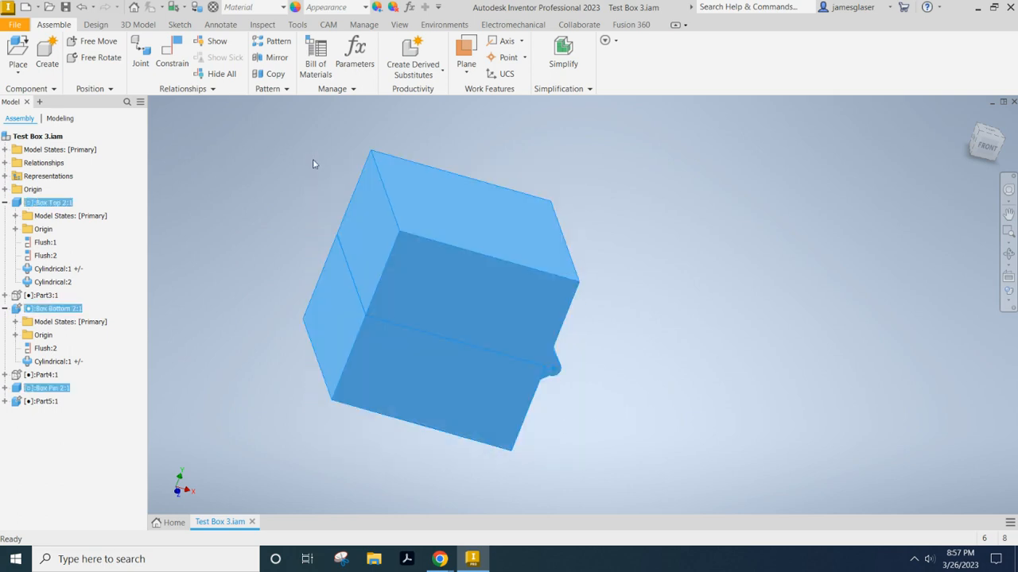
{"action": "left_click", "coordinate": [277, 6]}
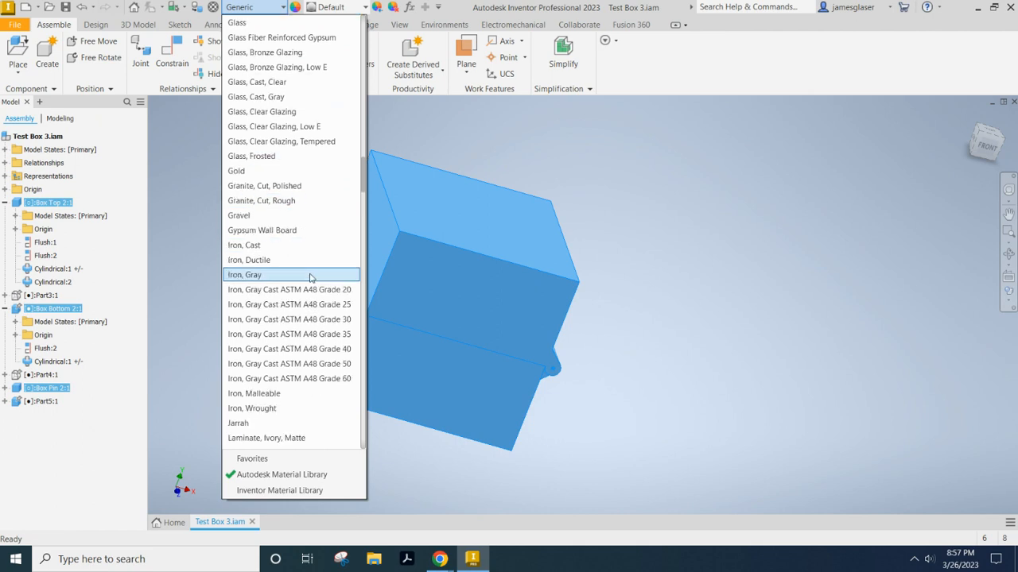
{"action": "scroll", "scroll_direction": "down", "scroll_amount": 3}
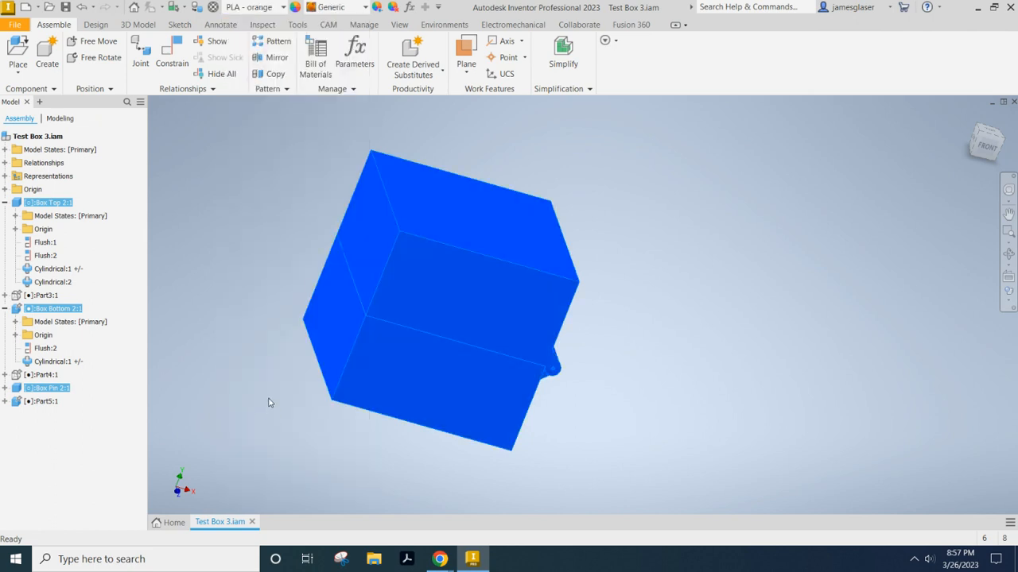
{"action": "left_click", "coordinate": [776, 297]}
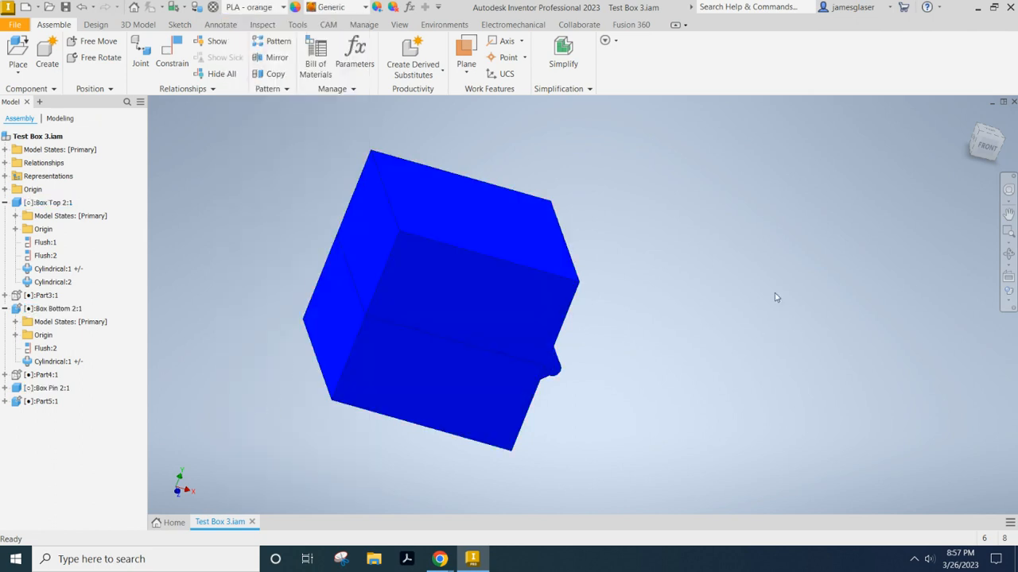
{"action": "left_click", "coordinate": [282, 8]}
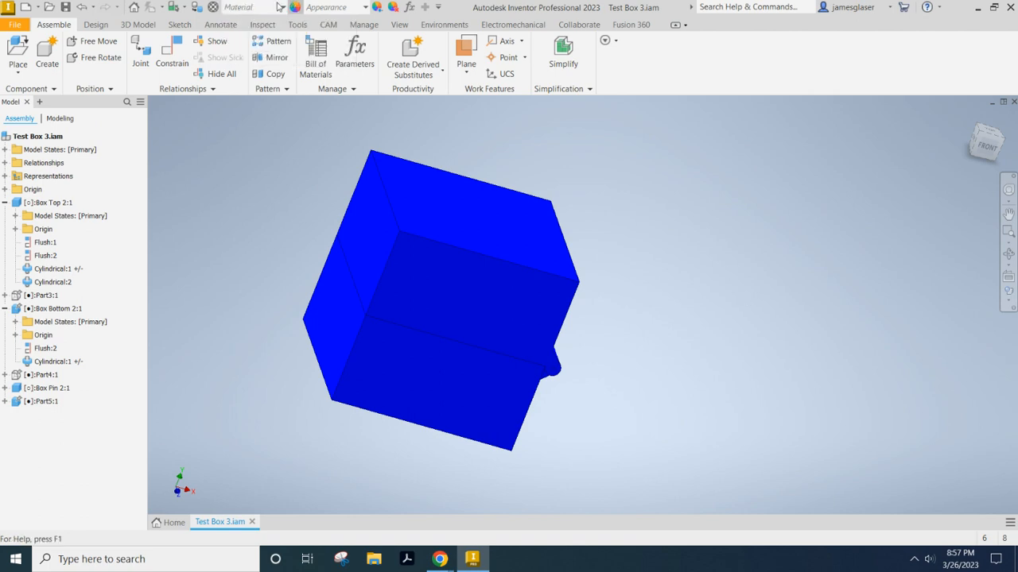
Apply the orange appearance to the box parts and save the assembly
{"action": "left_click", "coordinate": [279, 7]}
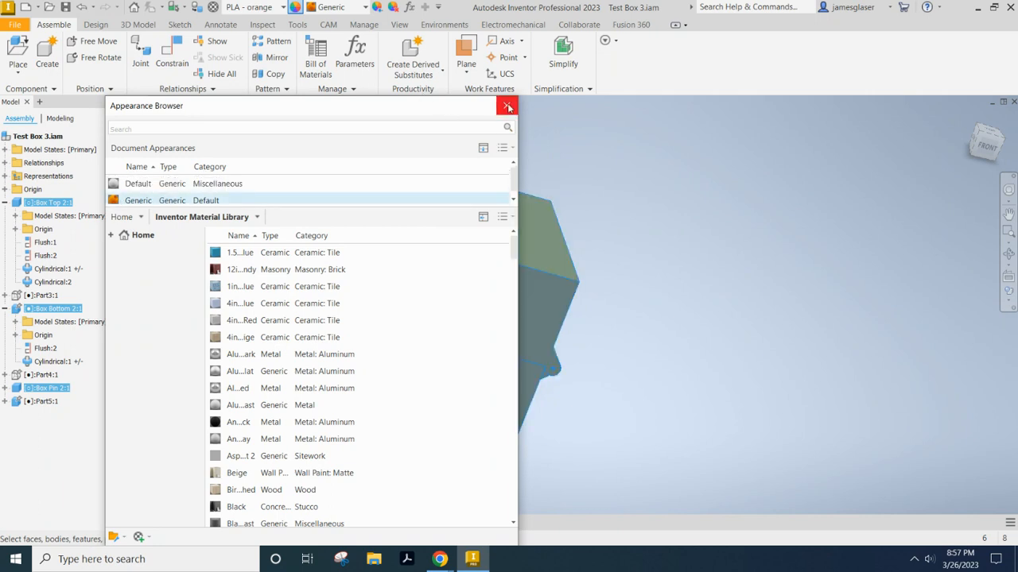
{"action": "left_click", "coordinate": [507, 106]}
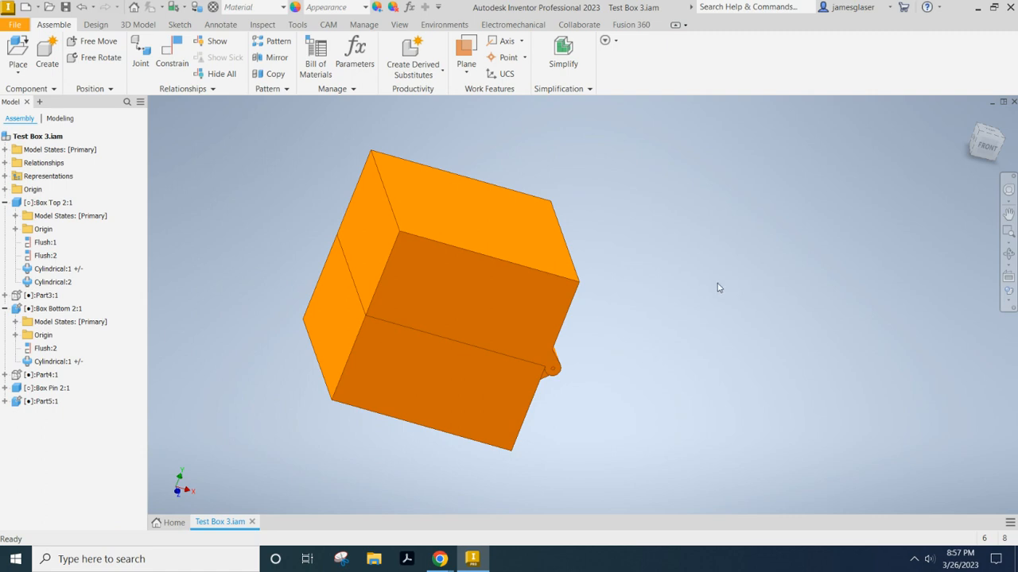
{"action": "mouse_move", "coordinate": [706, 241]}
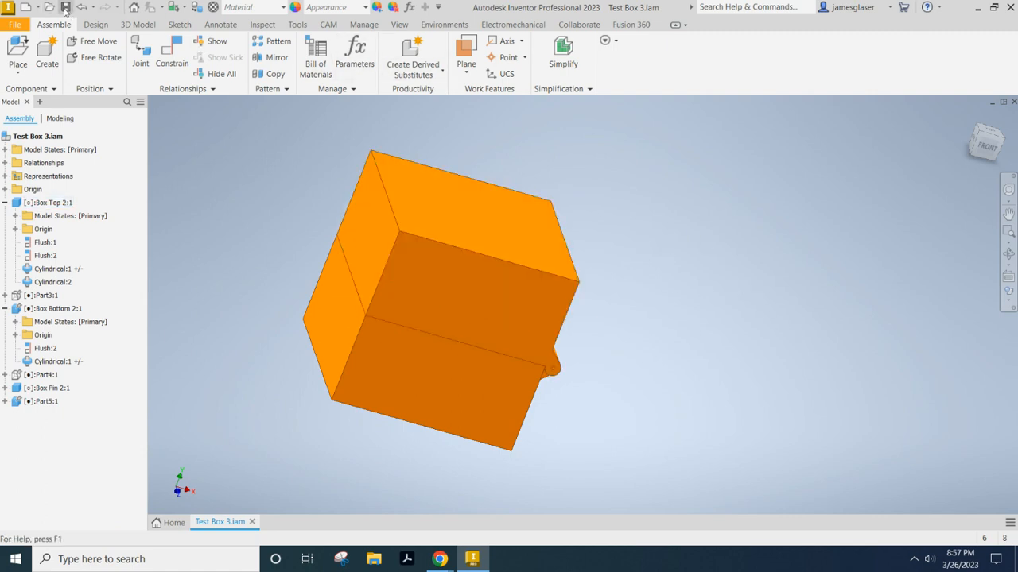
{"action": "left_click", "coordinate": [66, 7]}
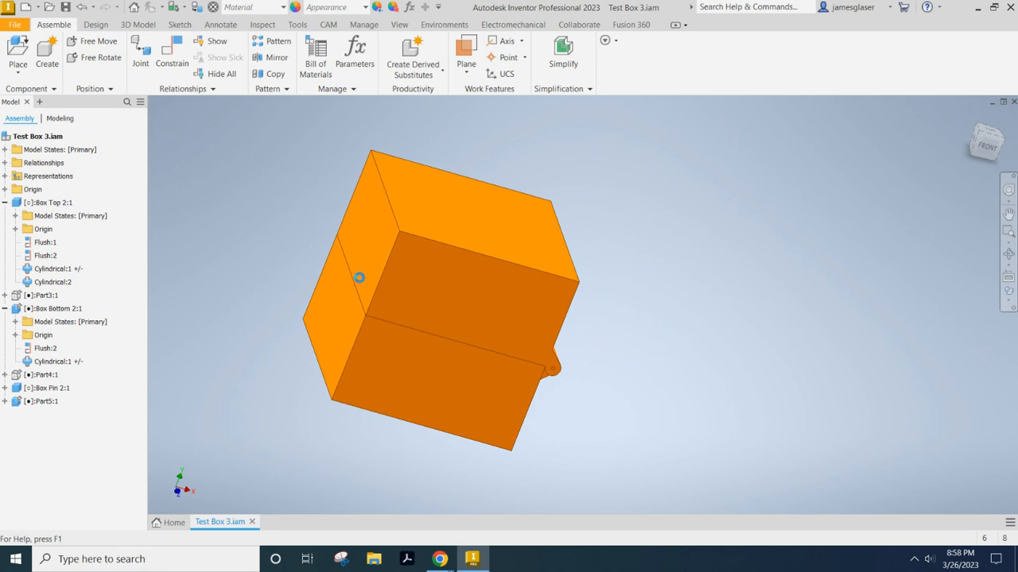
{"action": "mouse_move", "coordinate": [636, 268]}
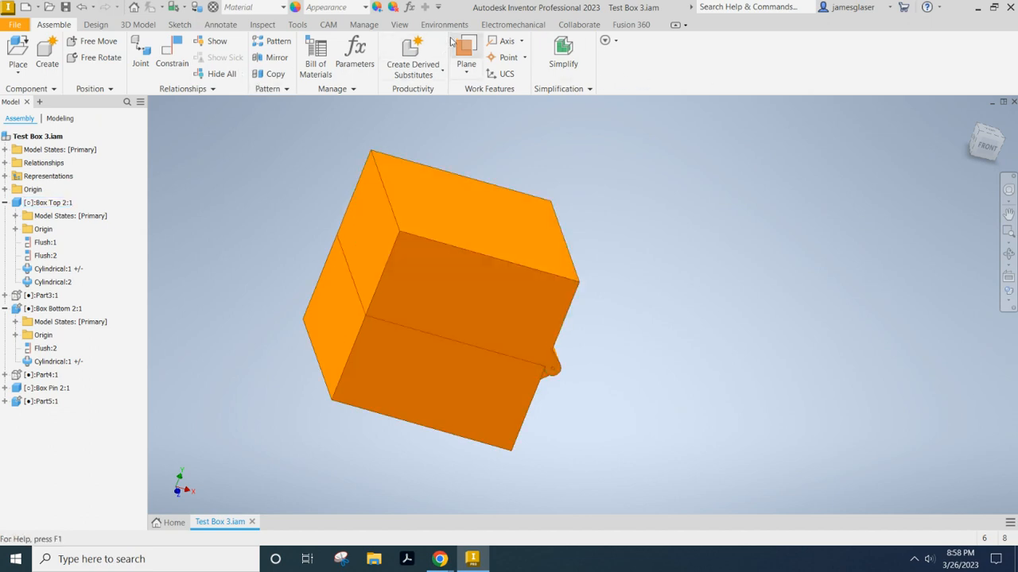
Enter Stress Analysis and create the Static Analysis:1 study for Test Box 3
{"action": "left_click", "coordinate": [443, 24]}
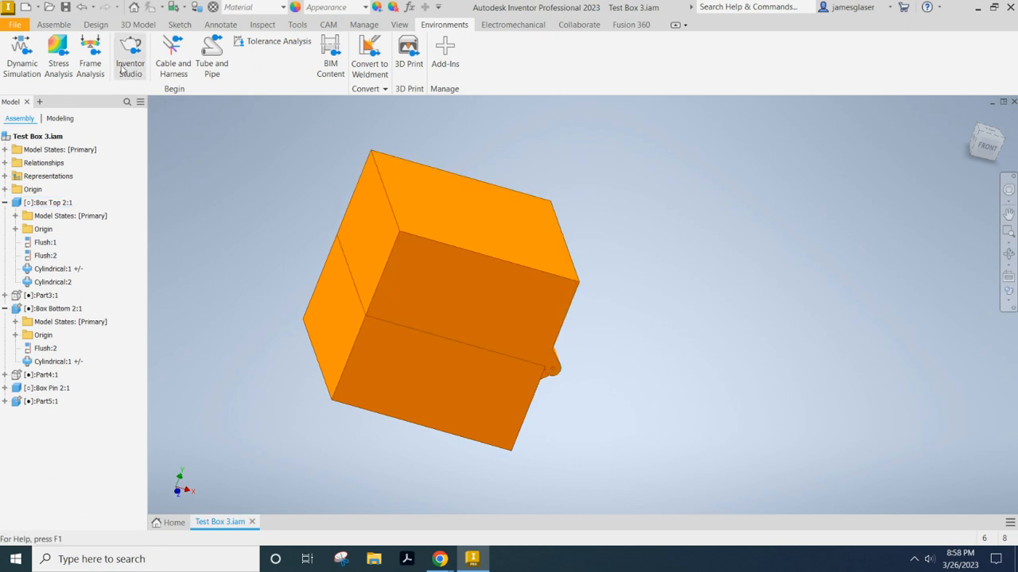
{"action": "left_click", "coordinate": [58, 56]}
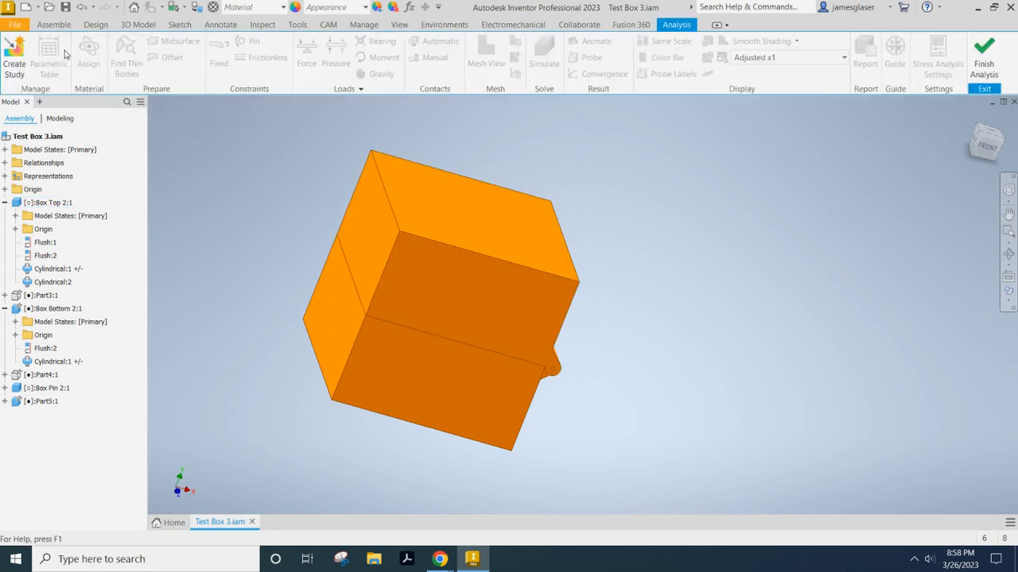
{"action": "left_click", "coordinate": [13, 58]}
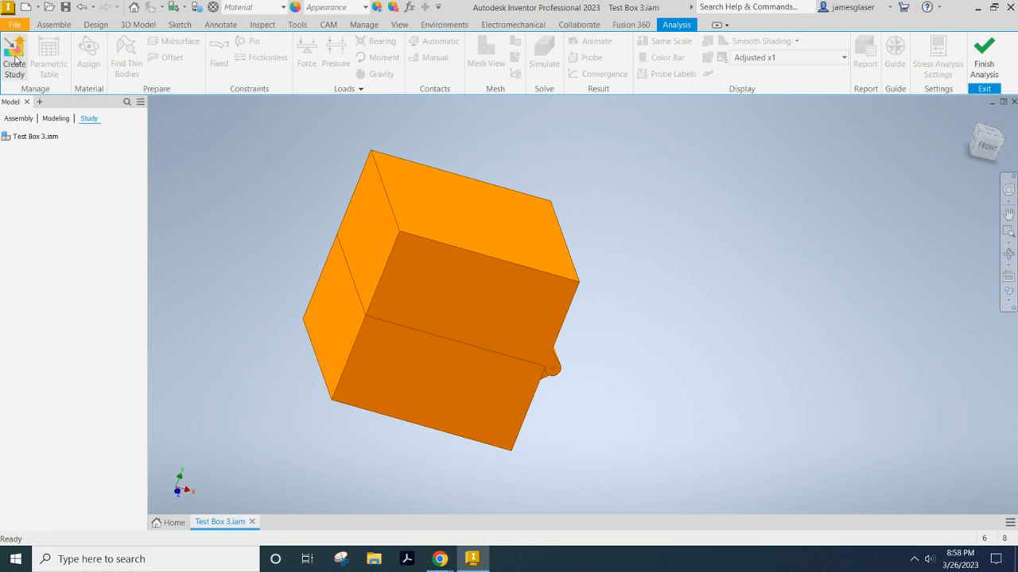
{"action": "left_click", "coordinate": [13, 60]}
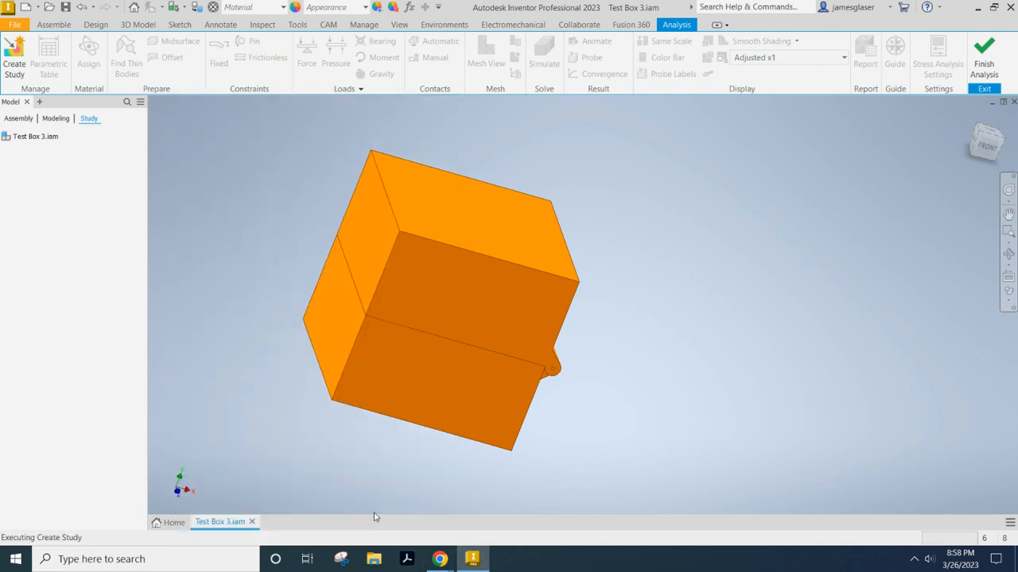
{"action": "left_click", "coordinate": [14, 60]}
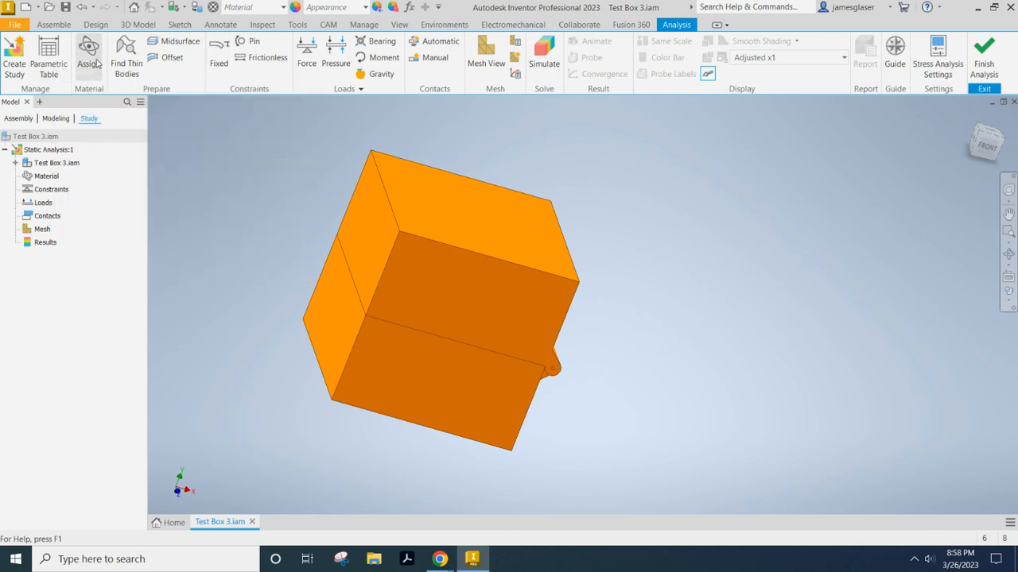
Confirm PLA - orange on the box top, bottom and pin, then start a Fixed constraint
{"action": "left_click", "coordinate": [88, 56]}
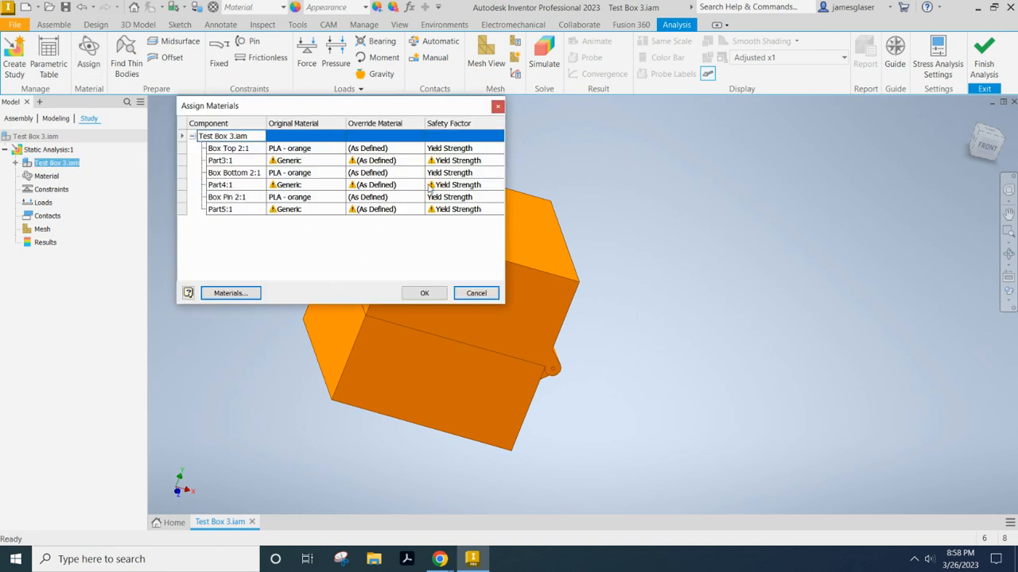
{"action": "mouse_move", "coordinate": [314, 167]}
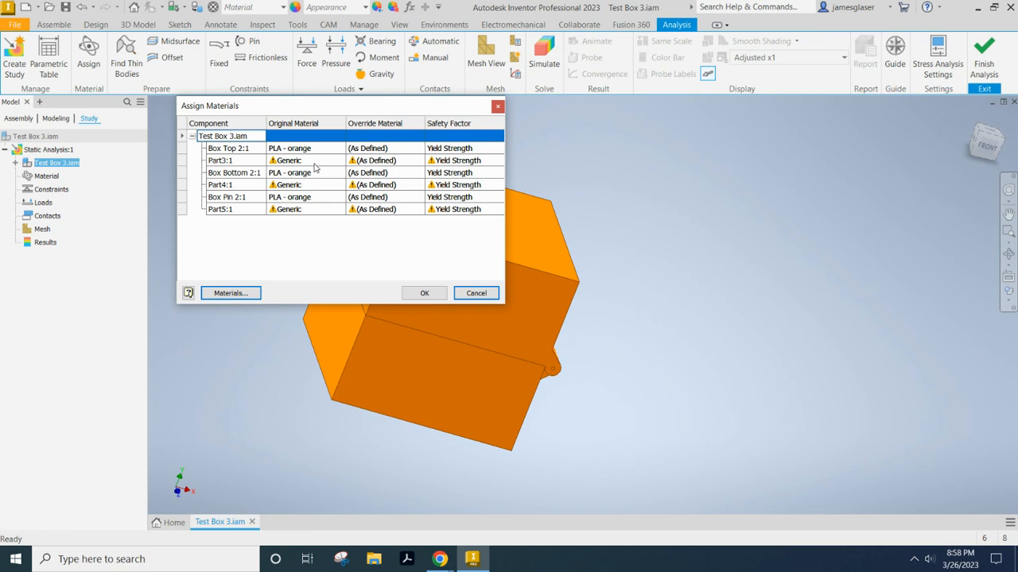
{"action": "mouse_move", "coordinate": [191, 181]}
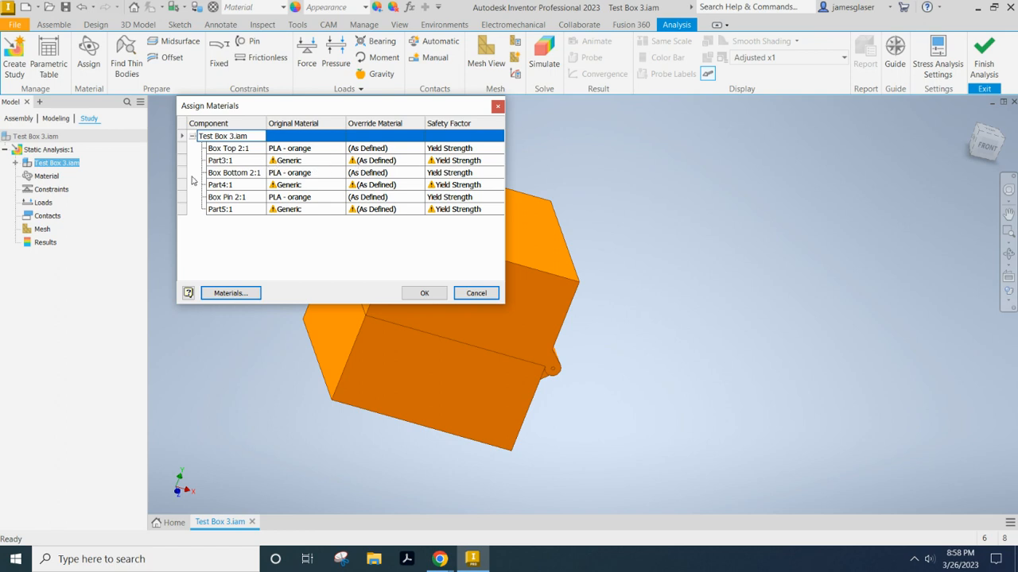
{"action": "left_click", "coordinate": [424, 292]}
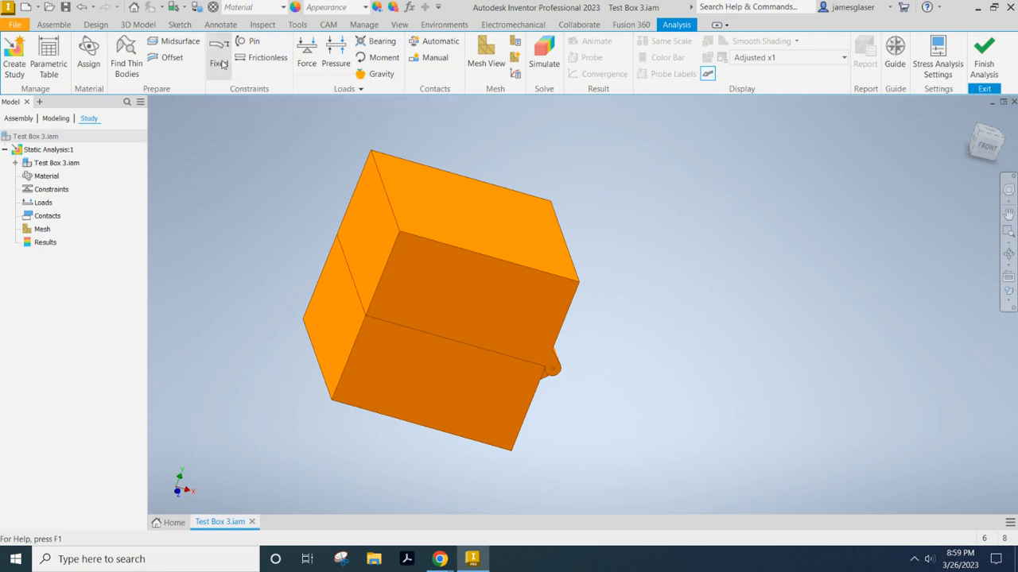
{"action": "left_click", "coordinate": [218, 58]}
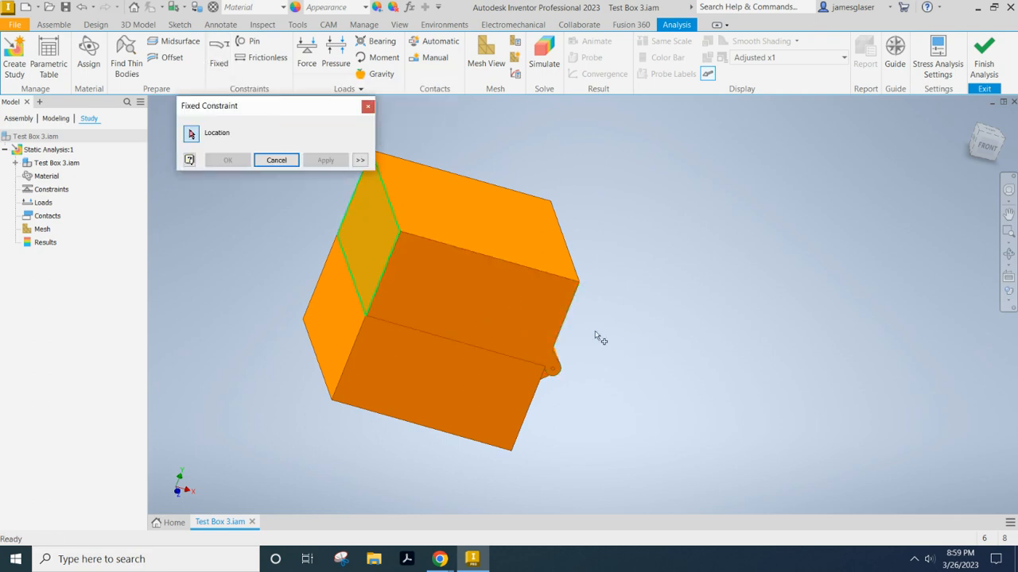
Fix a face of the box bottom in place
{"action": "left_click", "coordinate": [437, 334]}
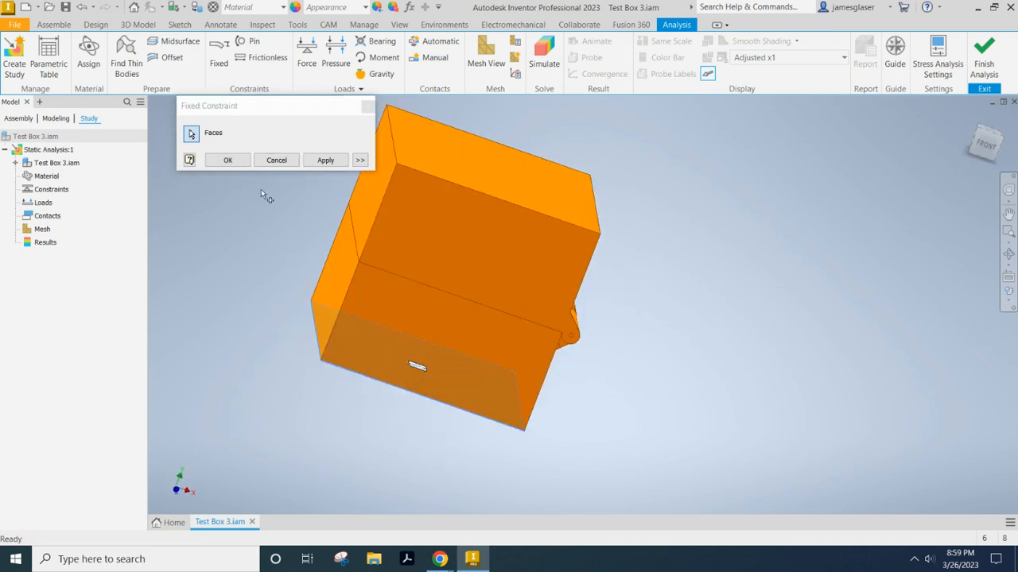
{"action": "mouse_move", "coordinate": [325, 159]}
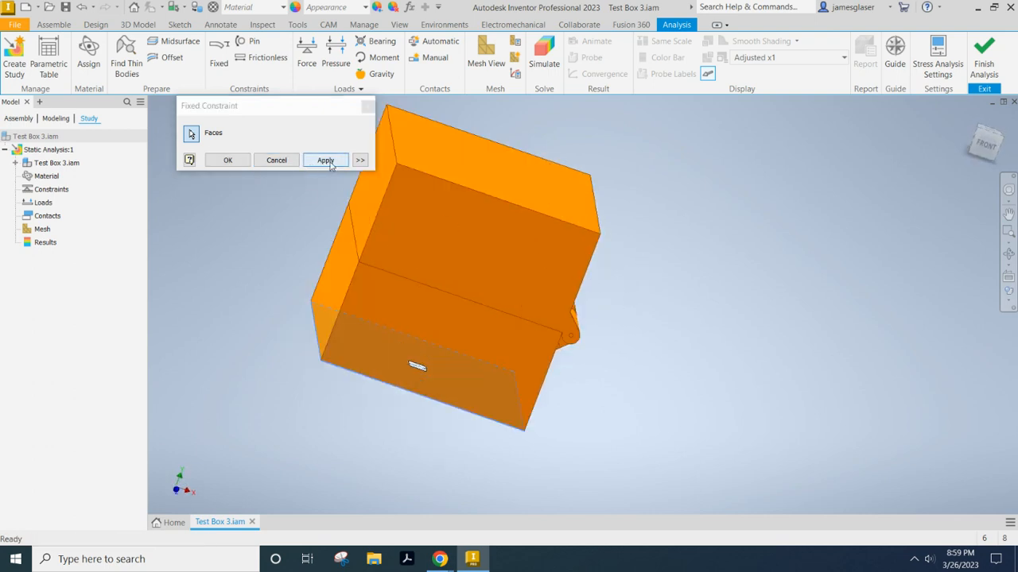
{"action": "left_click", "coordinate": [325, 160]}
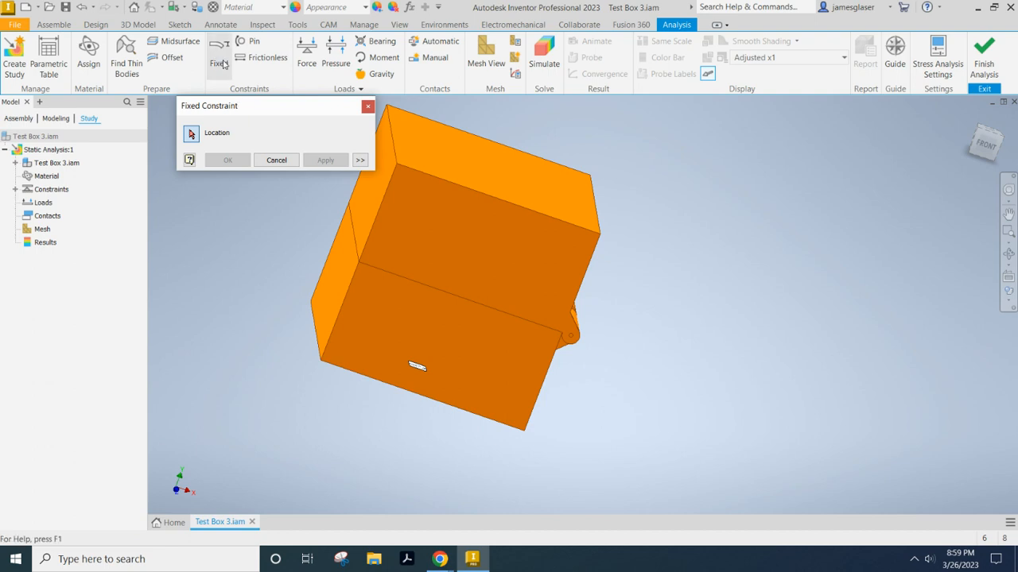
{"action": "mouse_move", "coordinate": [246, 191]}
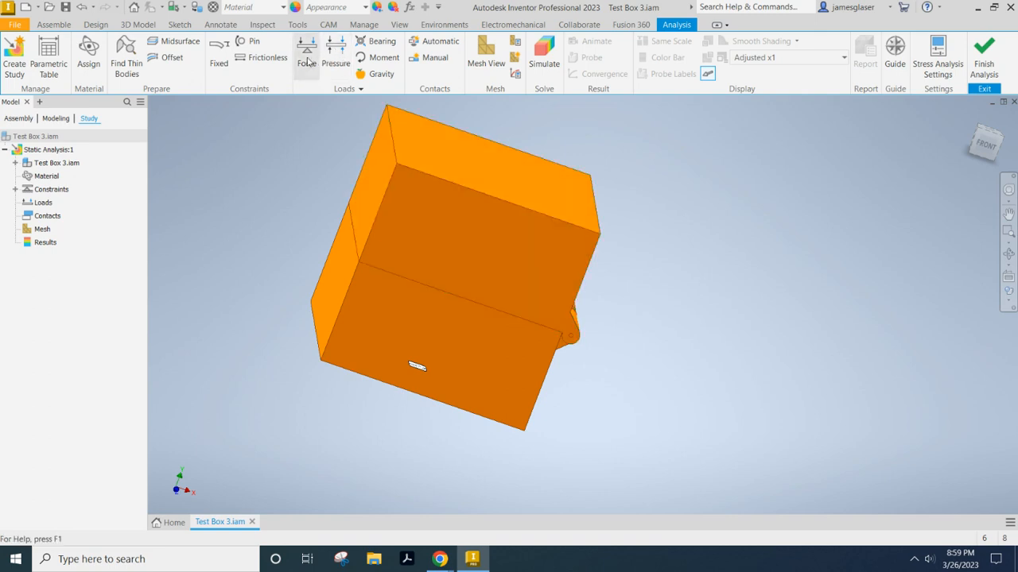
Apply a 20 lbforce downward load to the box top face
{"action": "left_click", "coordinate": [306, 52]}
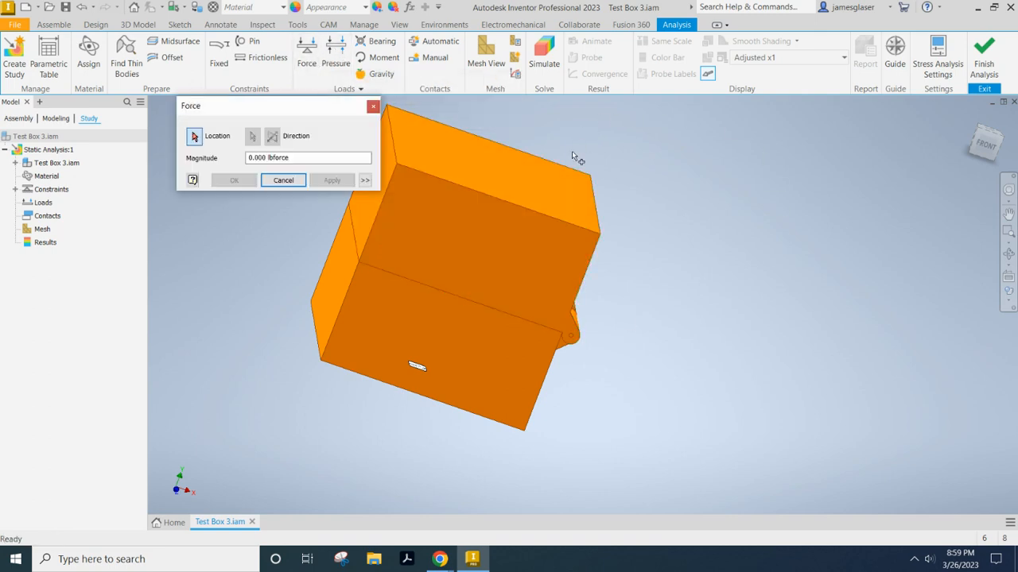
{"action": "left_click", "coordinate": [493, 152]}
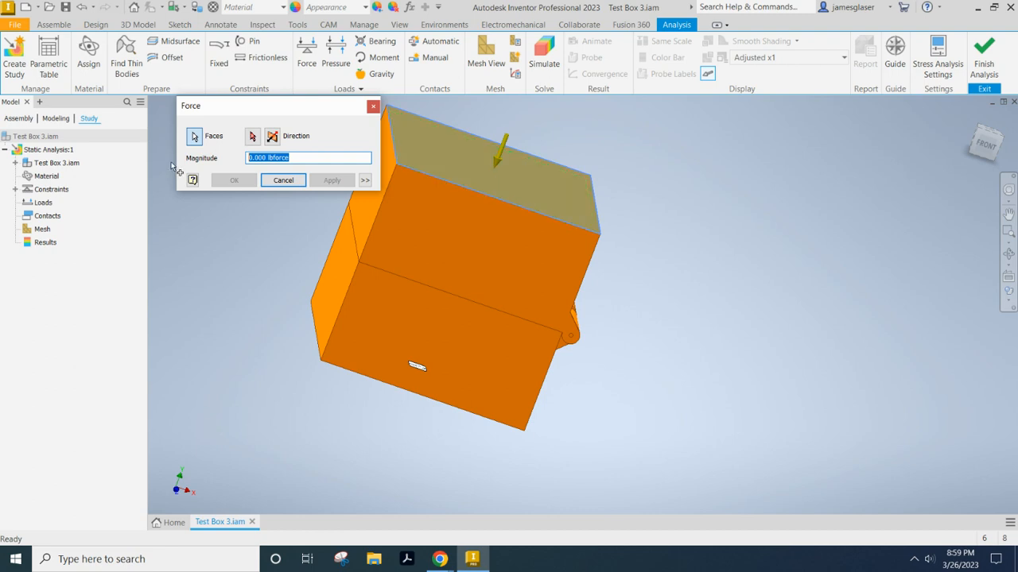
{"action": "type", "text": "20"}
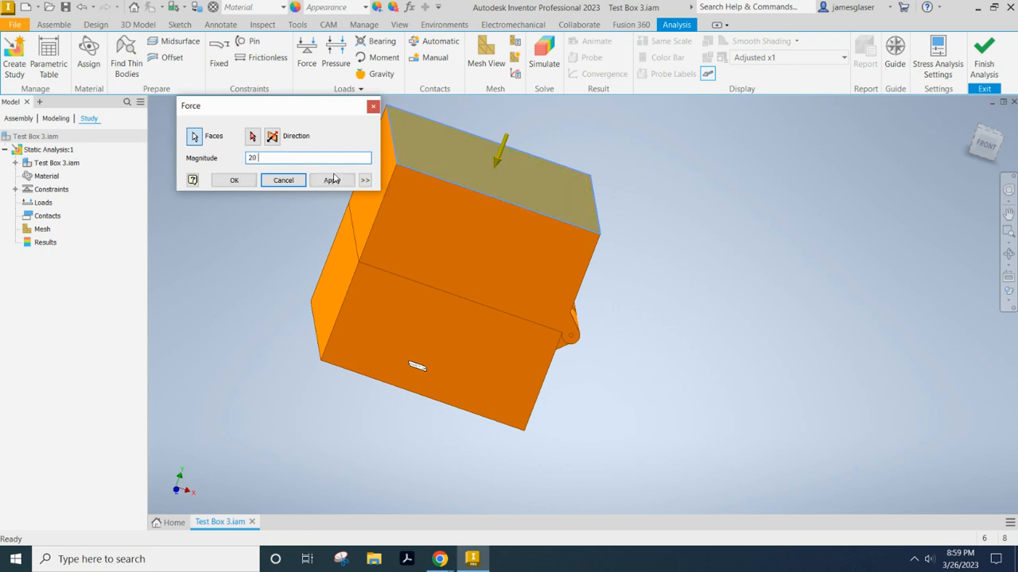
{"action": "type", "text": "lbforce"}
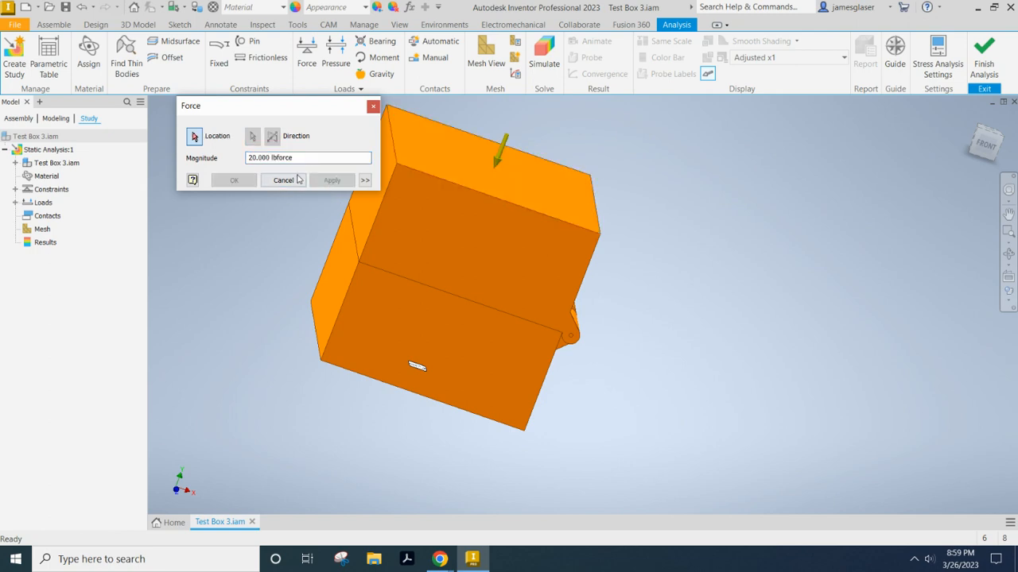
{"action": "left_click", "coordinate": [477, 239]}
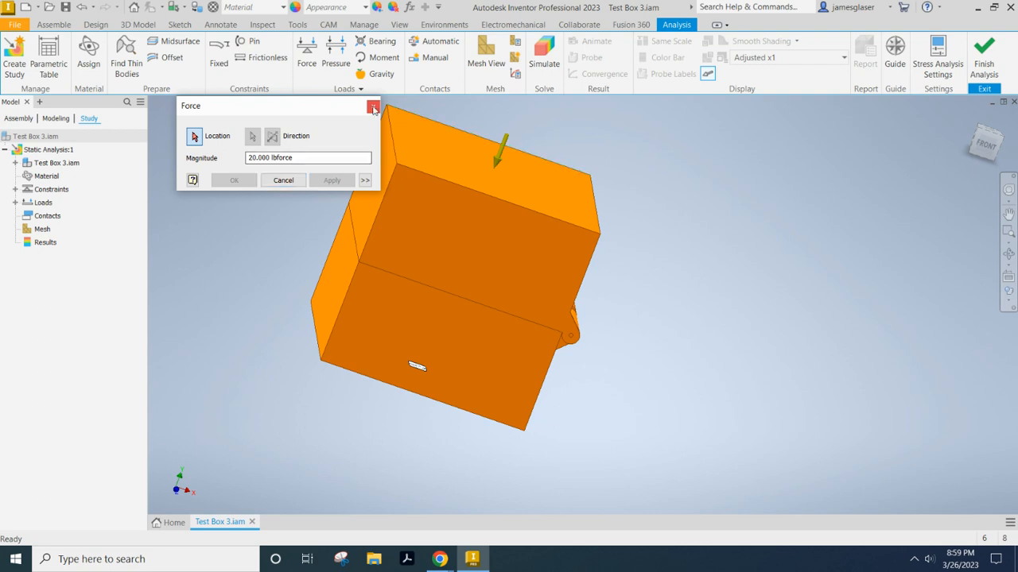
{"action": "left_click", "coordinate": [373, 106]}
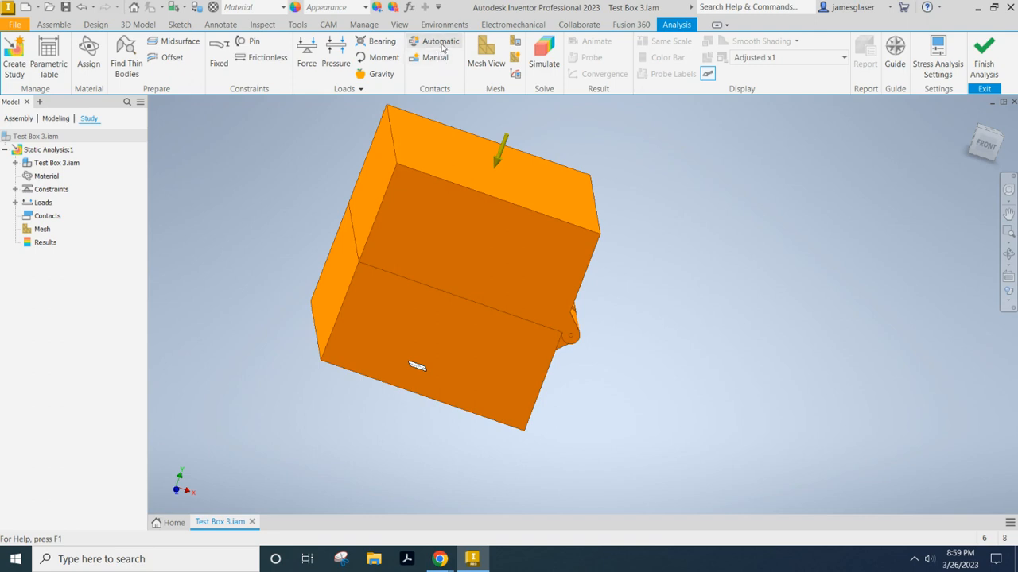
Generate automatic contacts and mesh the box with 38803 nodes and 19672 elements
{"action": "left_click", "coordinate": [441, 40]}
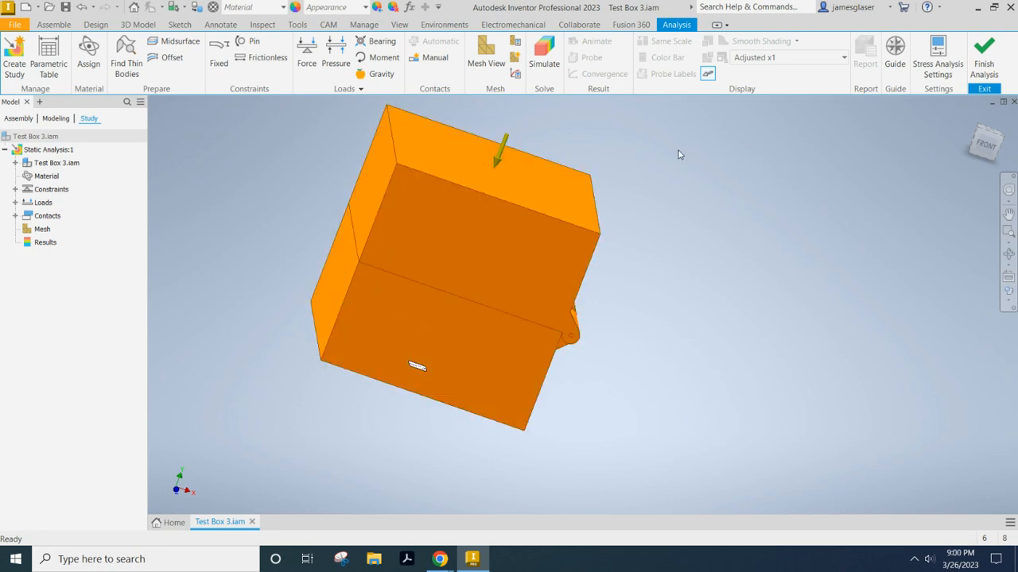
{"action": "left_click", "coordinate": [501, 252]}
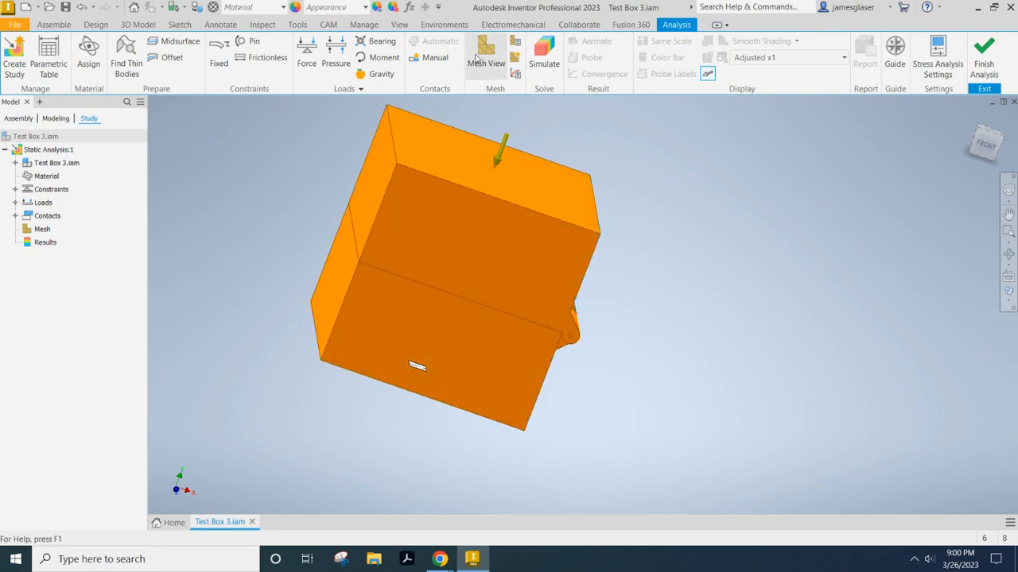
{"action": "mouse_move", "coordinate": [486, 52]}
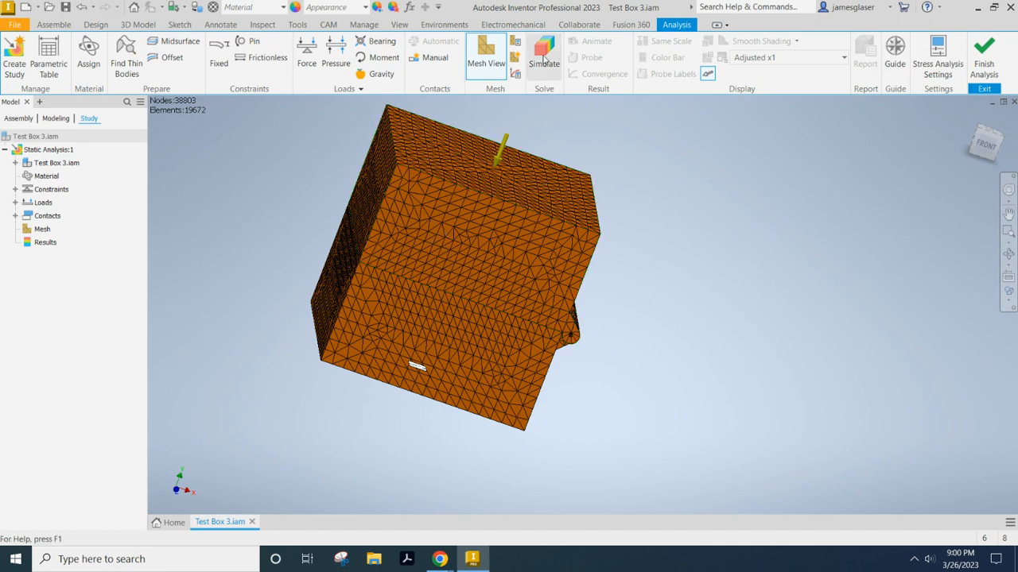
Run the static simulation, giving von Mises stress results from 0 to 1.3 ksi
{"action": "left_click", "coordinate": [544, 52]}
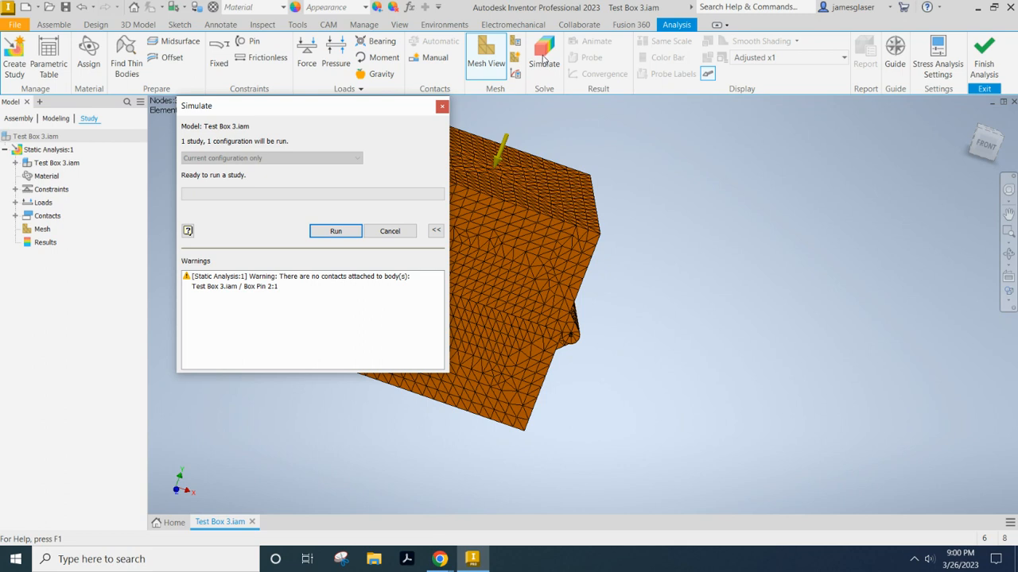
{"action": "mouse_move", "coordinate": [289, 289]}
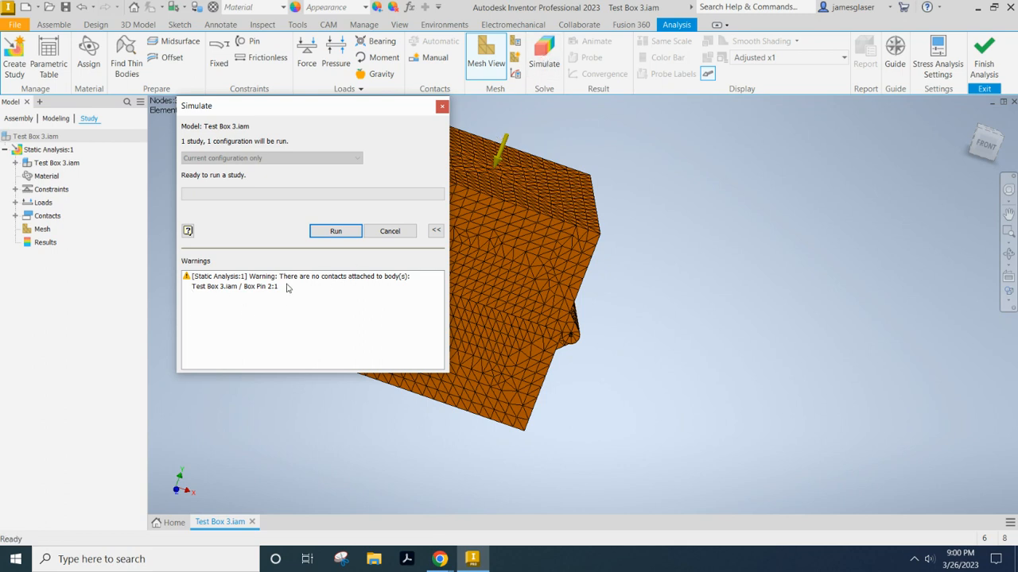
{"action": "mouse_move", "coordinate": [256, 294]}
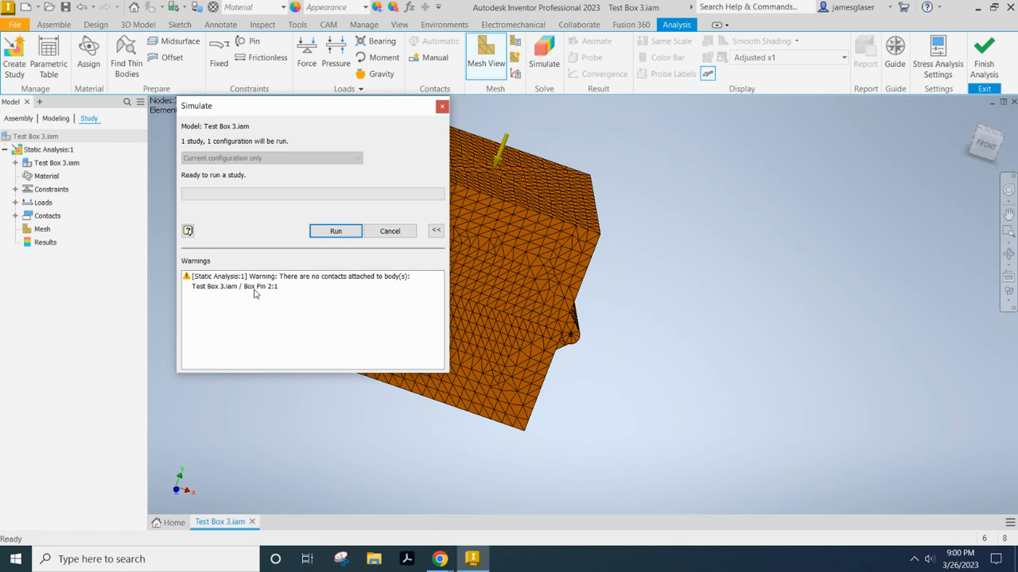
{"action": "mouse_move", "coordinate": [335, 231]}
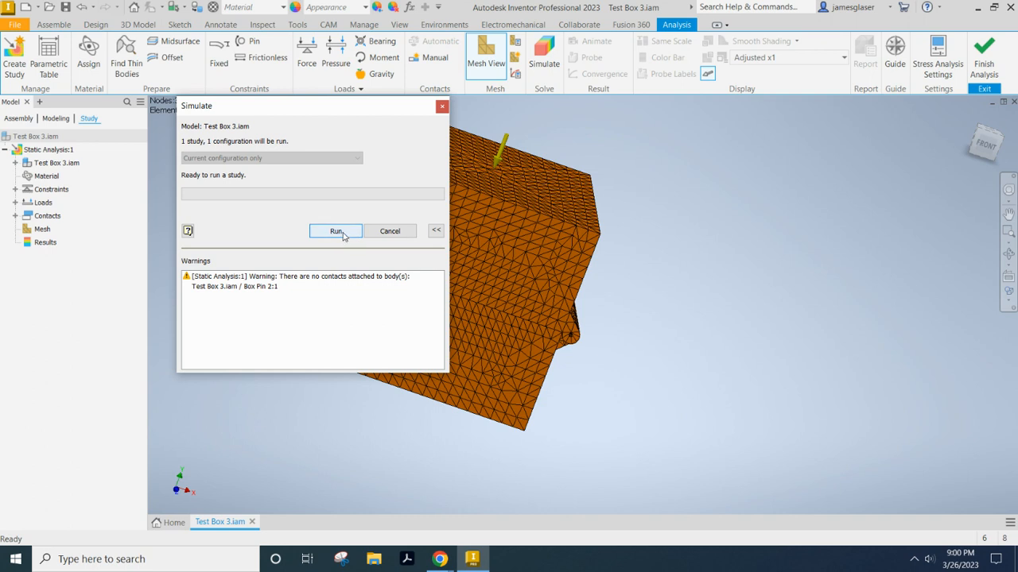
{"action": "left_click", "coordinate": [334, 230]}
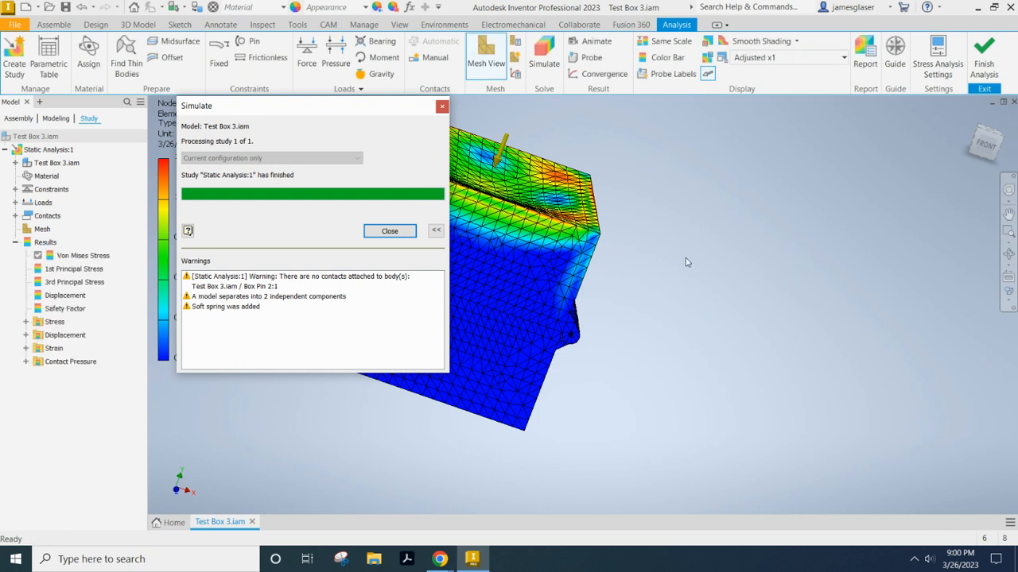
{"action": "mouse_move", "coordinate": [378, 241]}
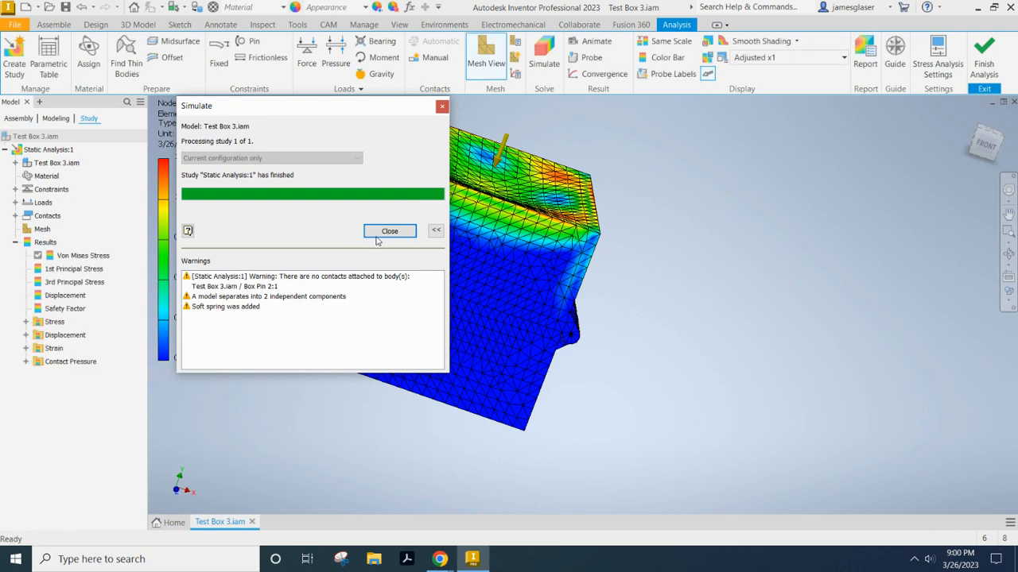
{"action": "left_click", "coordinate": [390, 231]}
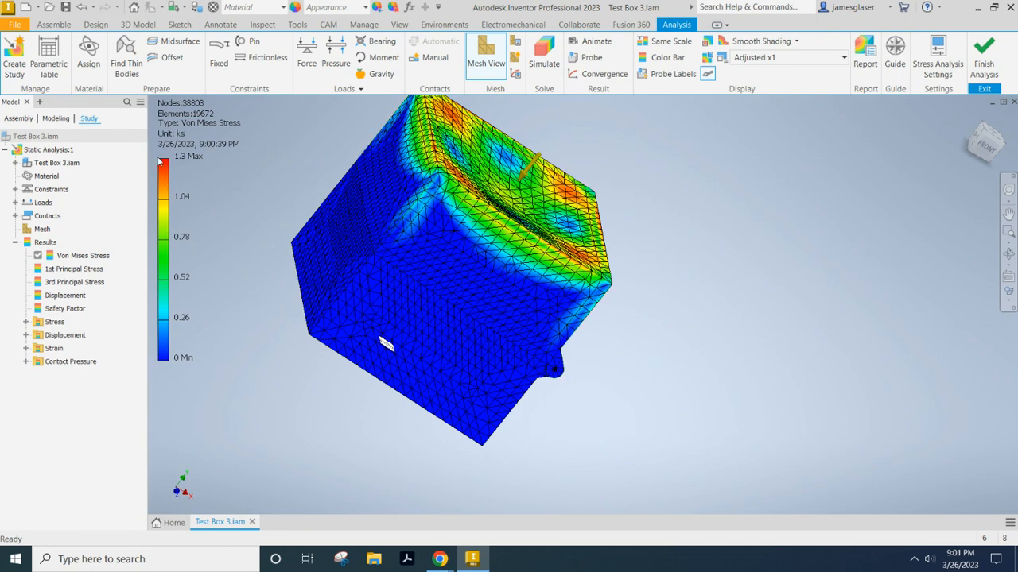
Show 3rd Principal Stress results on the box, ranging -1.232 to 0.057 ksi
{"action": "left_click", "coordinate": [65, 295]}
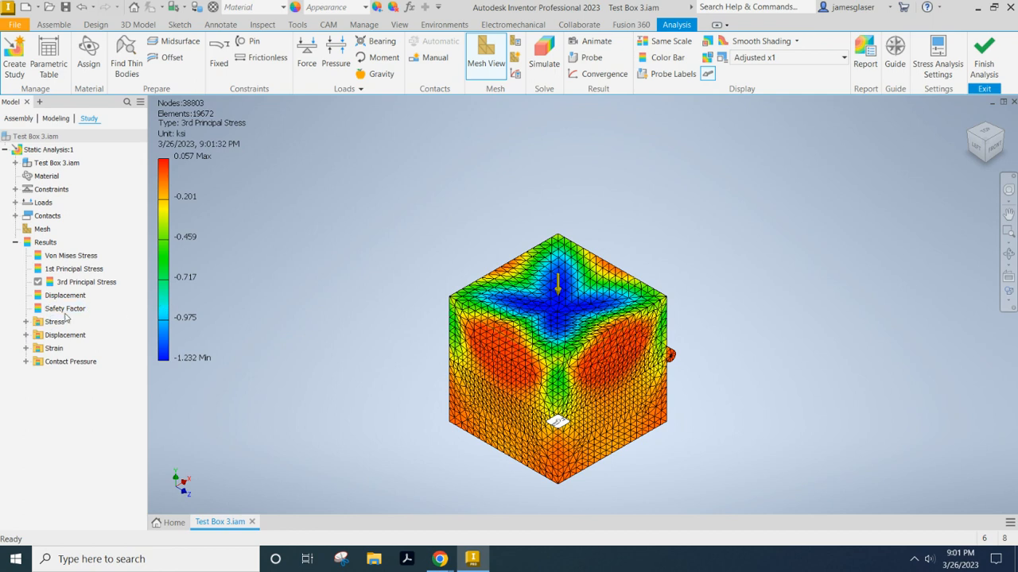
{"action": "mouse_move", "coordinate": [85, 326]}
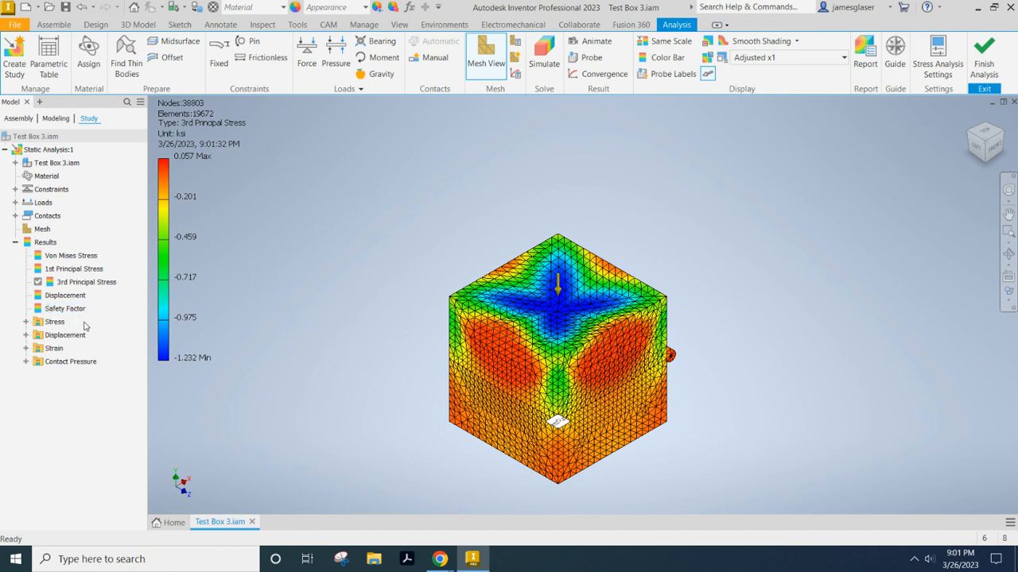
Show Safety Factor results with a 4.68 minimum and pan the box left
{"action": "left_click", "coordinate": [65, 308]}
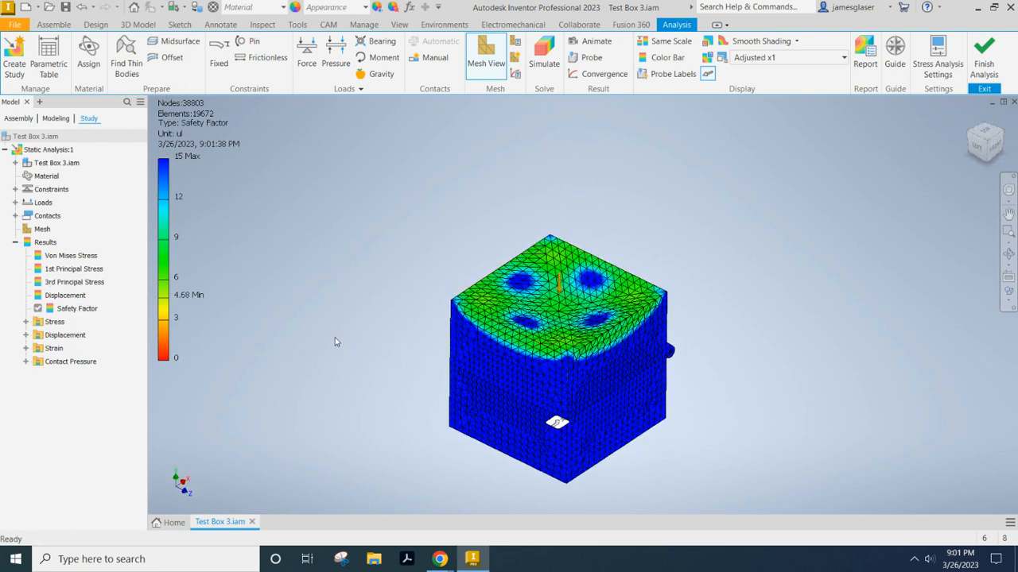
{"action": "mouse_move", "coordinate": [269, 173]}
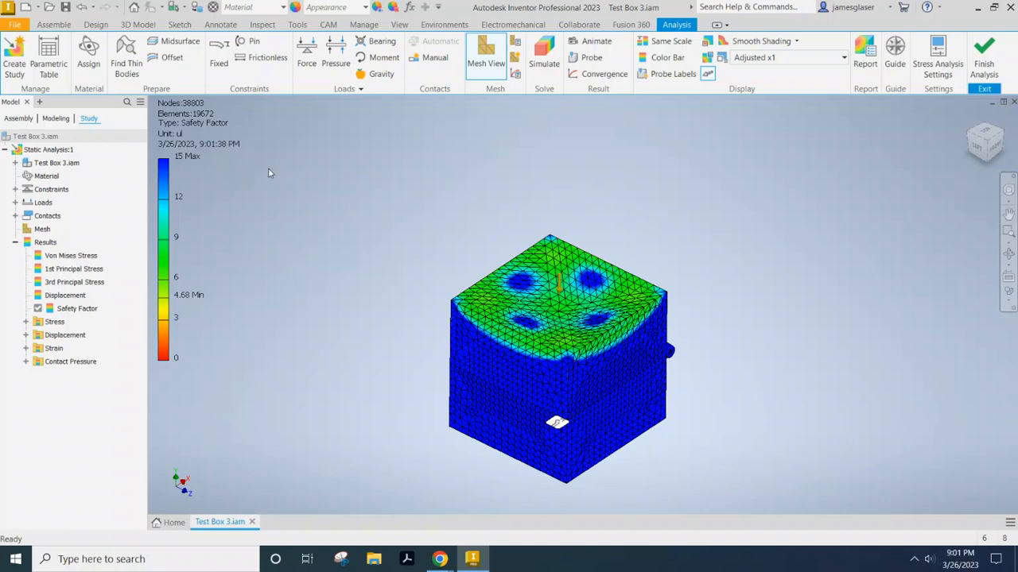
{"action": "mouse_move", "coordinate": [389, 235]}
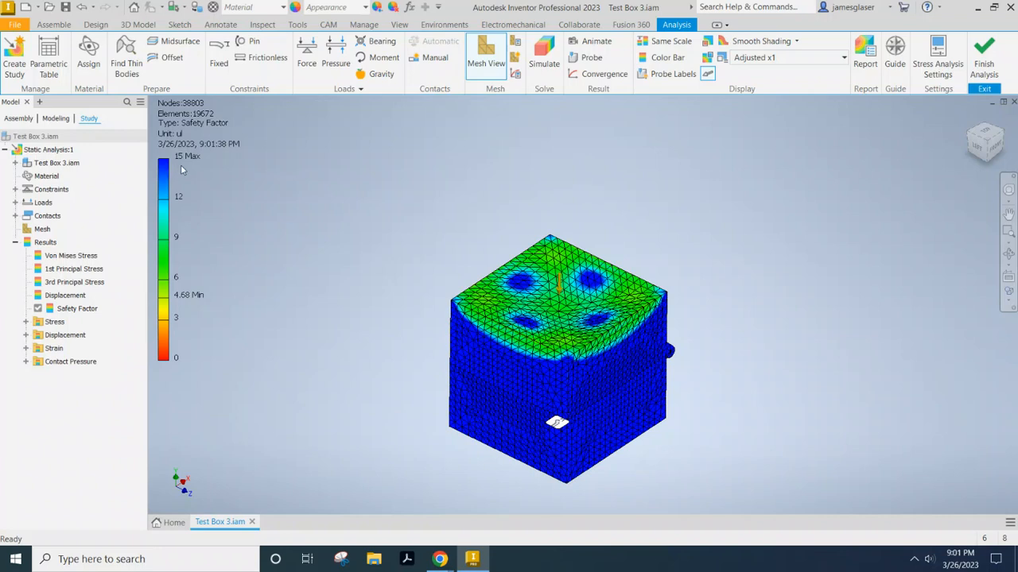
{"action": "mouse_move", "coordinate": [251, 159]}
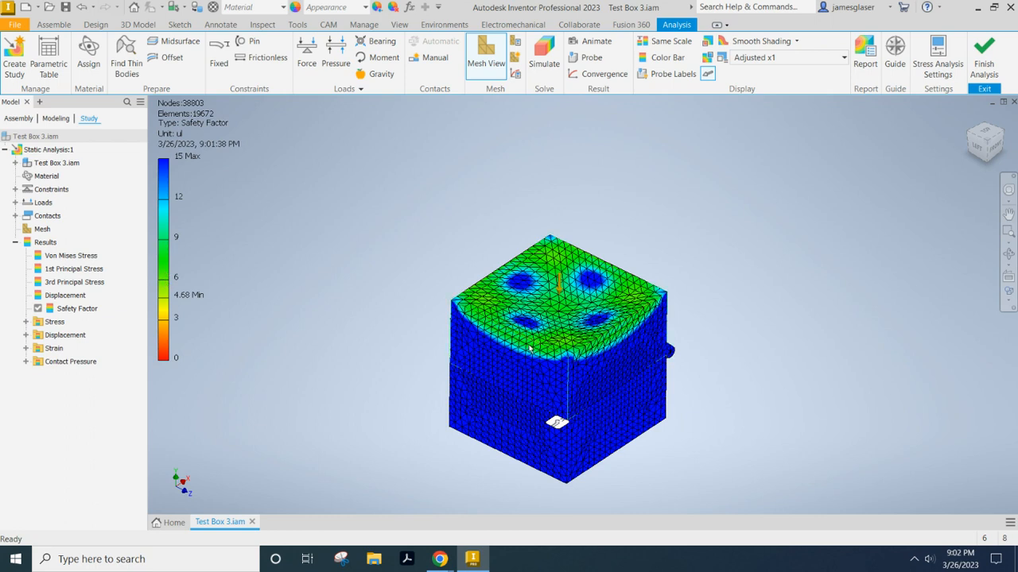
{"action": "mouse_move", "coordinate": [513, 368]}
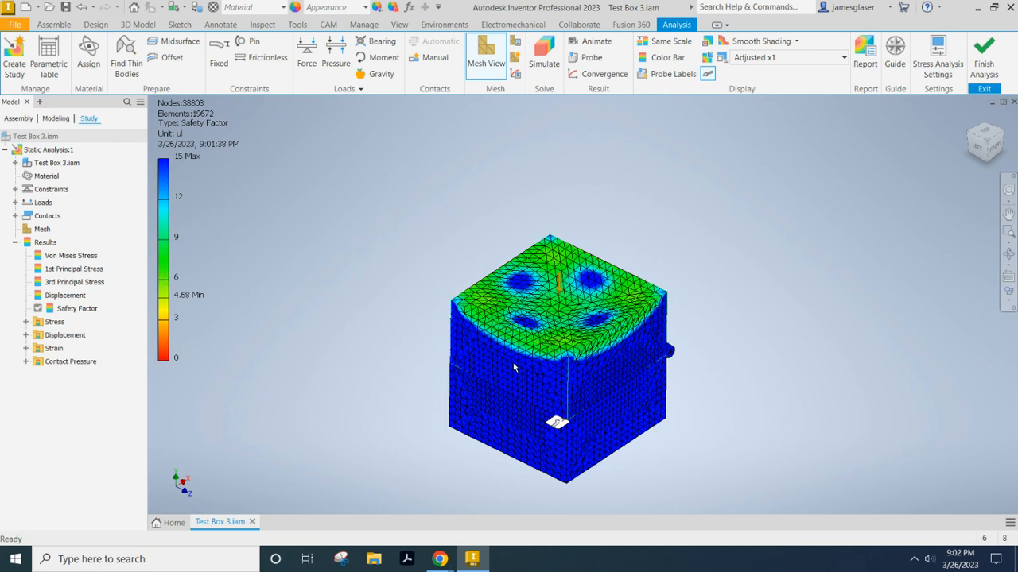
{"action": "left_click", "coordinate": [73, 269]}
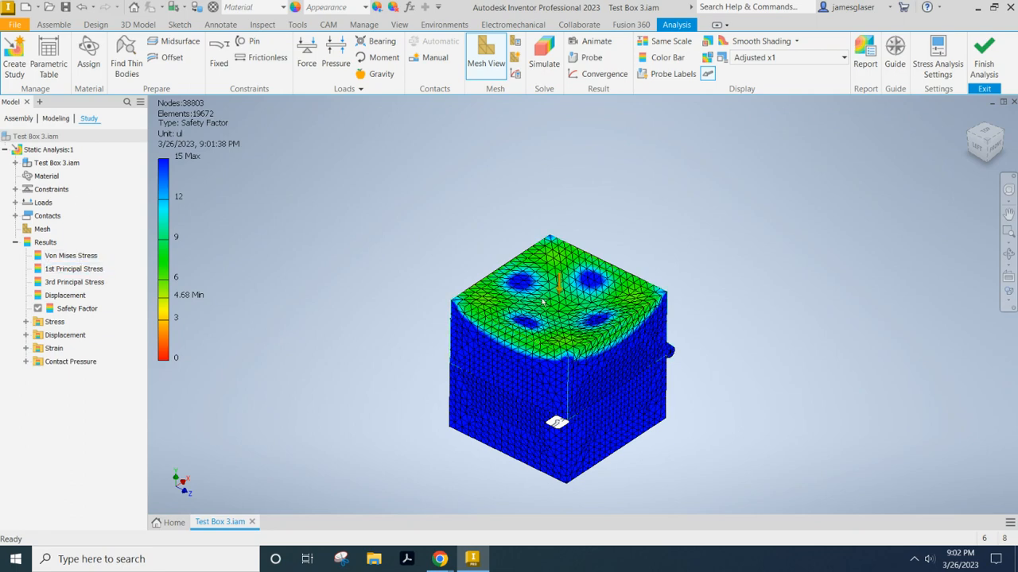
{"action": "left_click_drag", "start_coordinate": [549, 318], "coordinate": [334, 286]}
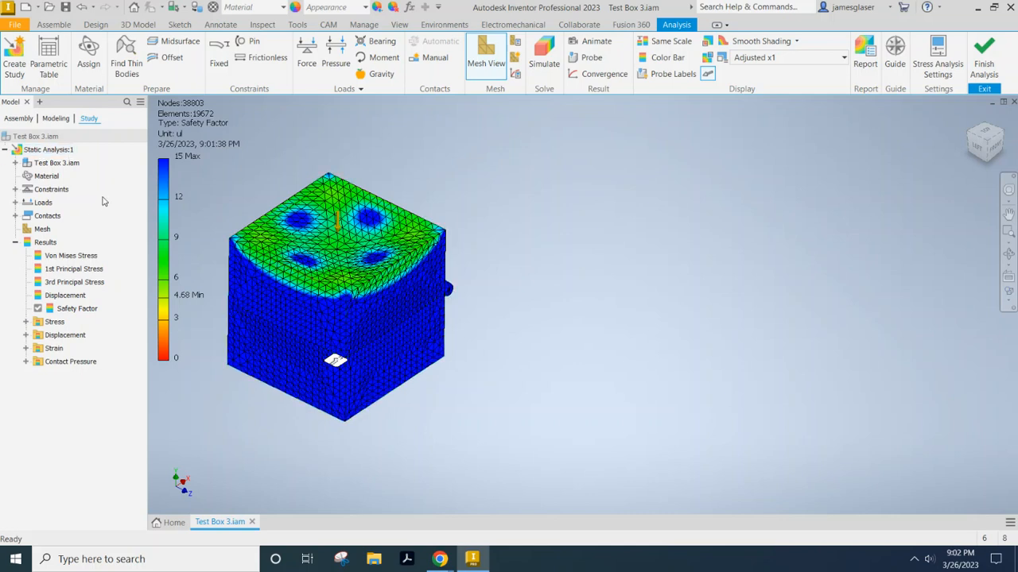
{"action": "mouse_move", "coordinate": [984, 50]}
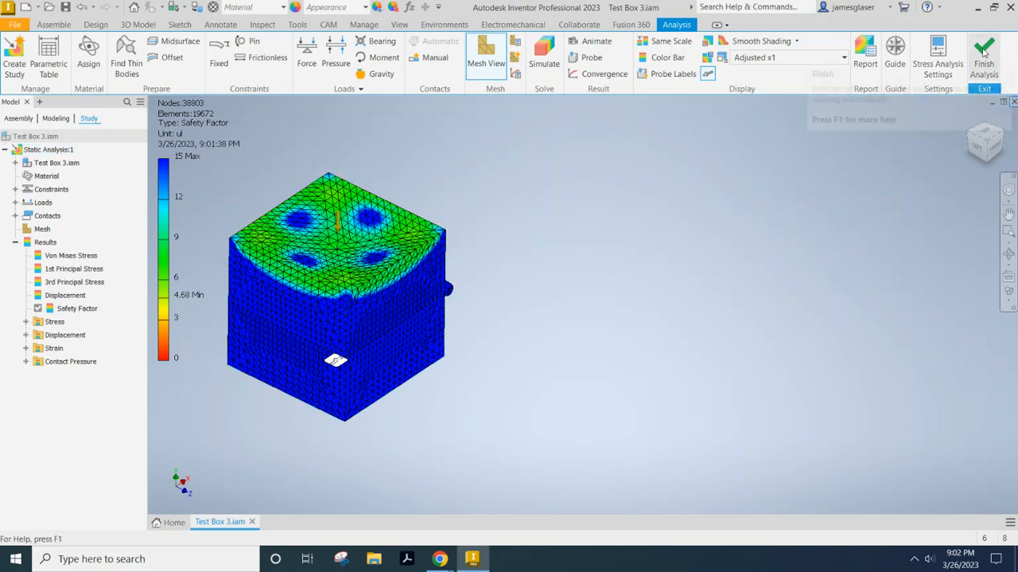
{"action": "mouse_move", "coordinate": [984, 48]}
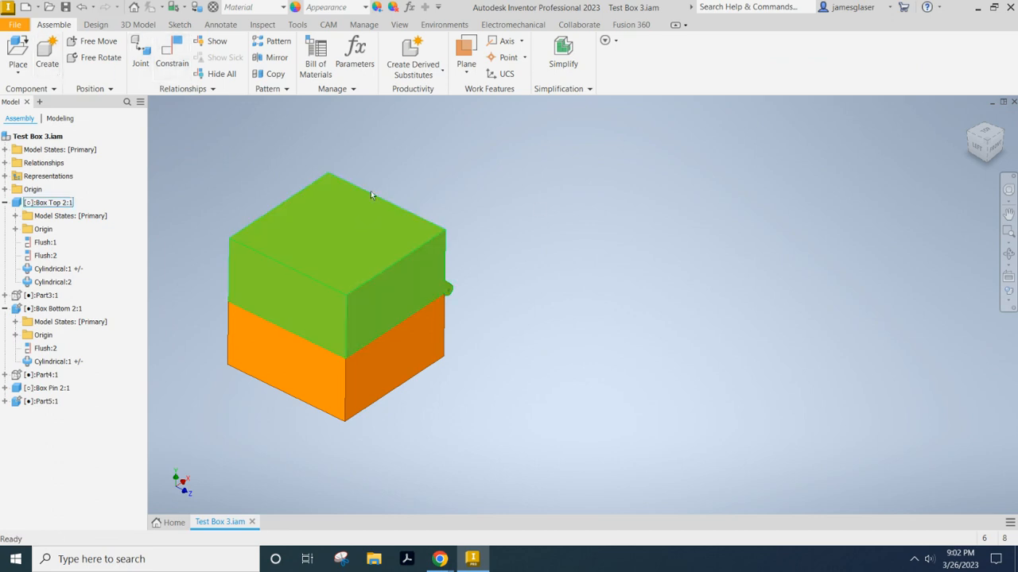
Re-enter Stress Analysis and select Von Mises Stress under Static Analysis:1 results
{"action": "left_click", "coordinate": [444, 23]}
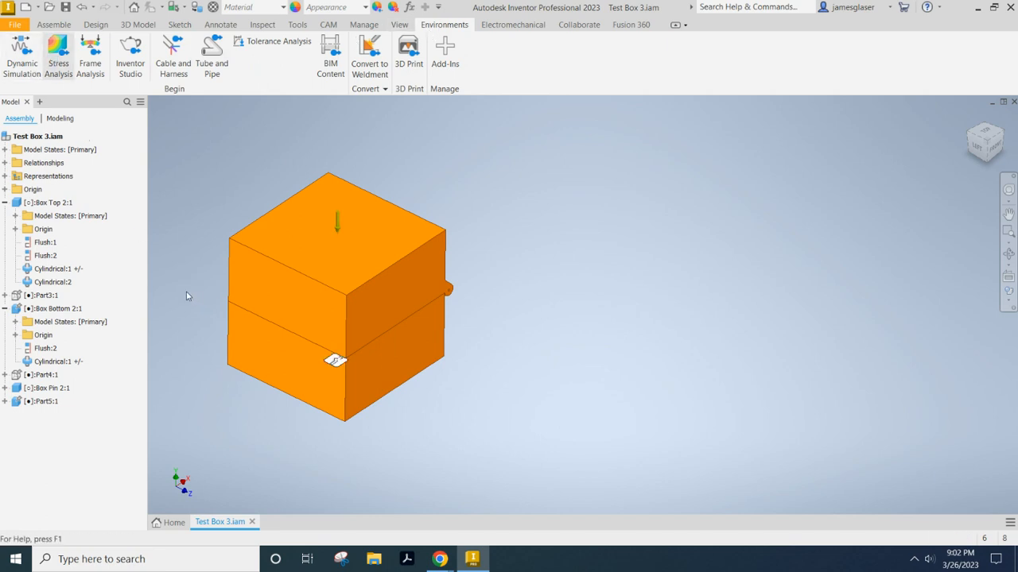
{"action": "left_click", "coordinate": [57, 55]}
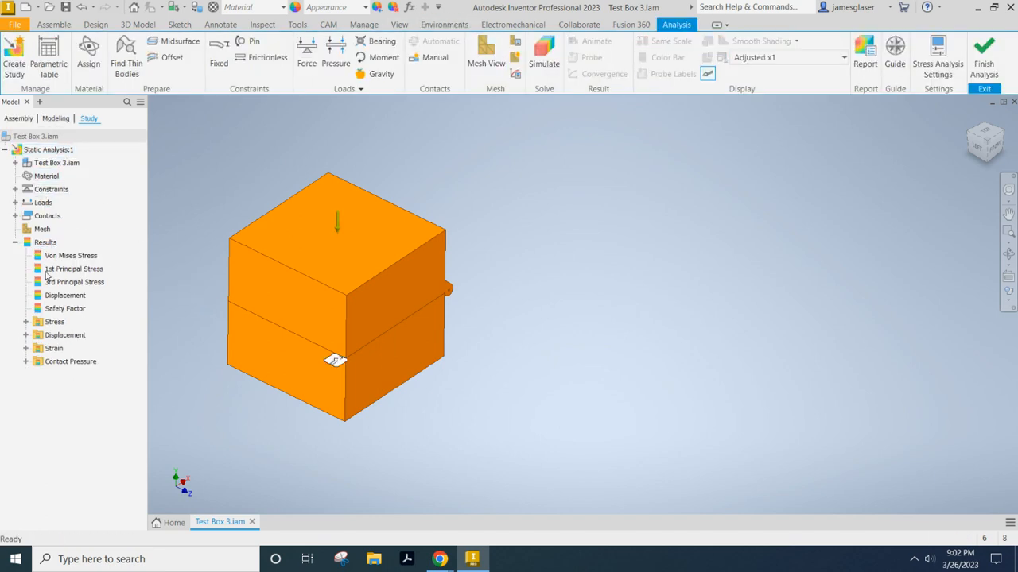
{"action": "left_click", "coordinate": [45, 242]}
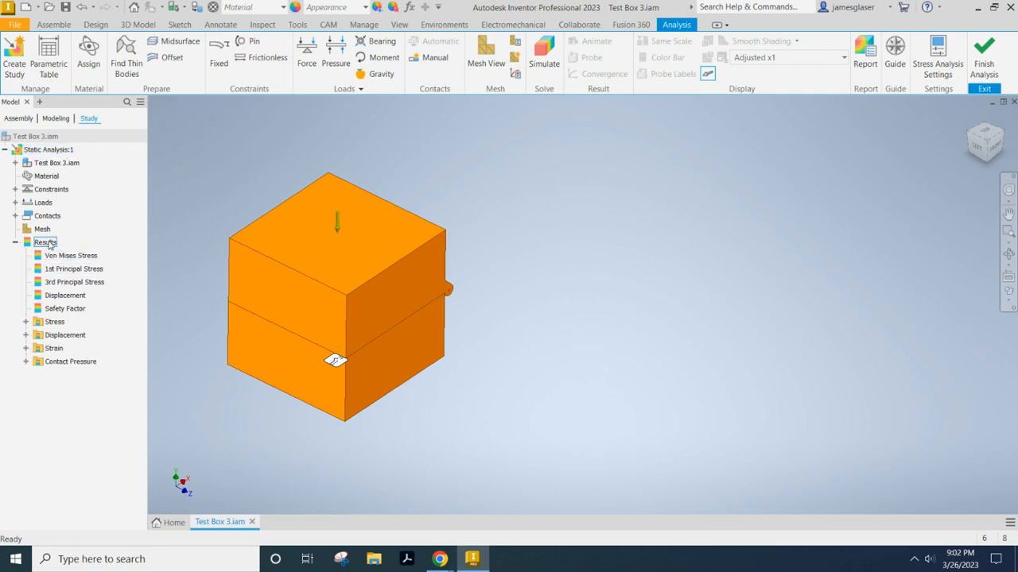
{"action": "left_click", "coordinate": [70, 255]}
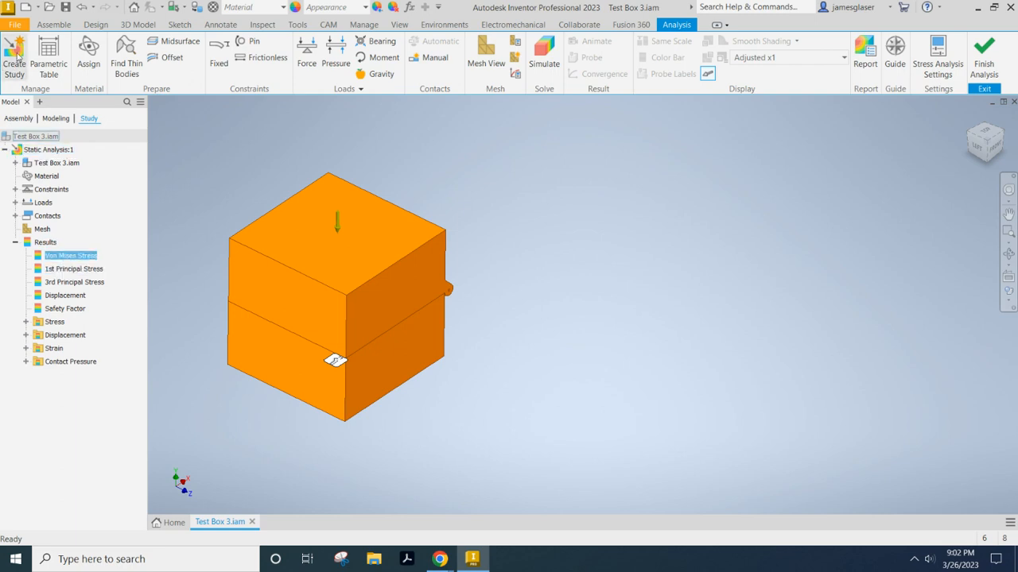
{"action": "mouse_move", "coordinate": [15, 55]}
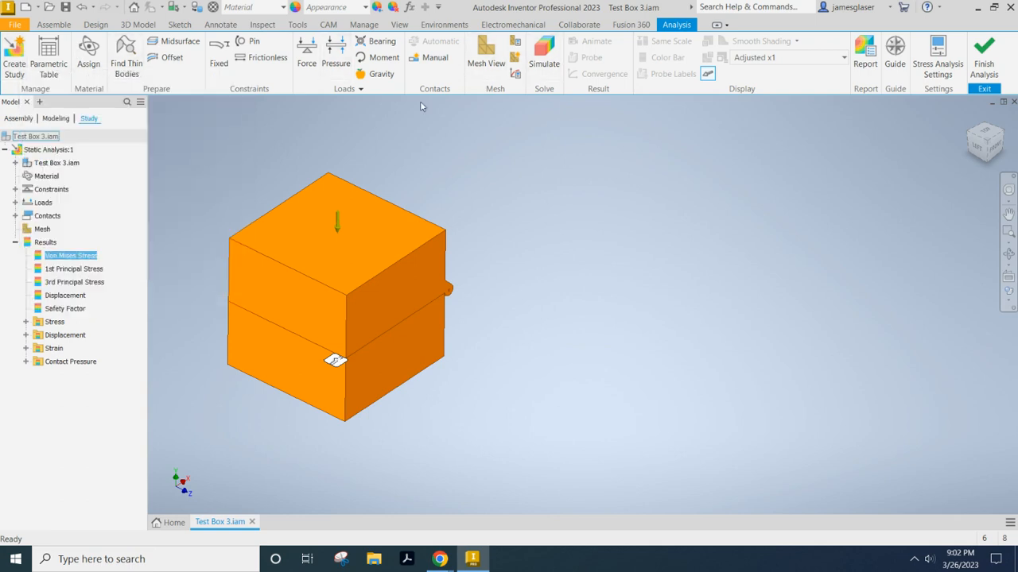
{"action": "mouse_move", "coordinate": [619, 159]}
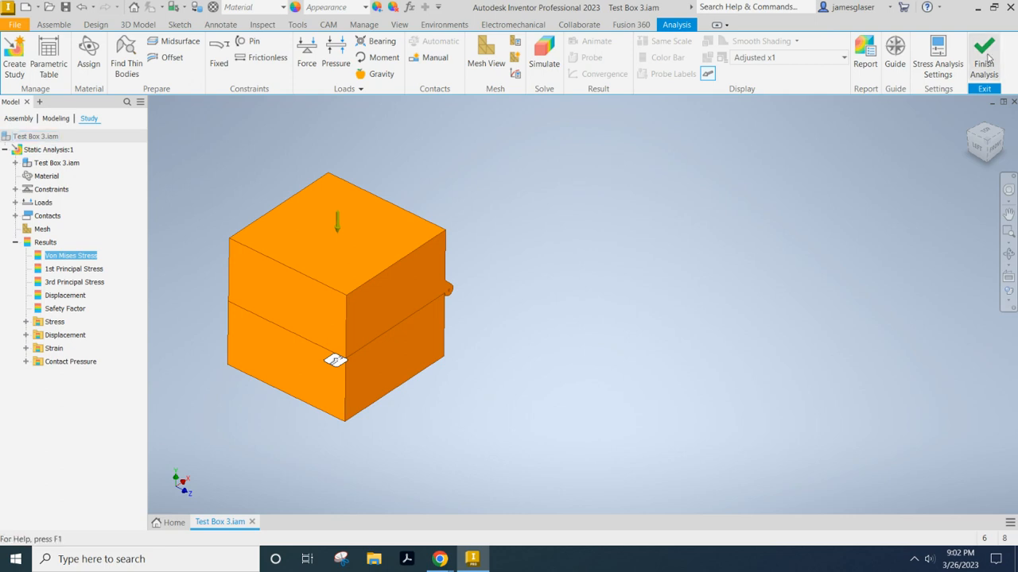
Finish the analysis to return to the plain orange box assembly without load or constraint markers
{"action": "left_click", "coordinate": [983, 52]}
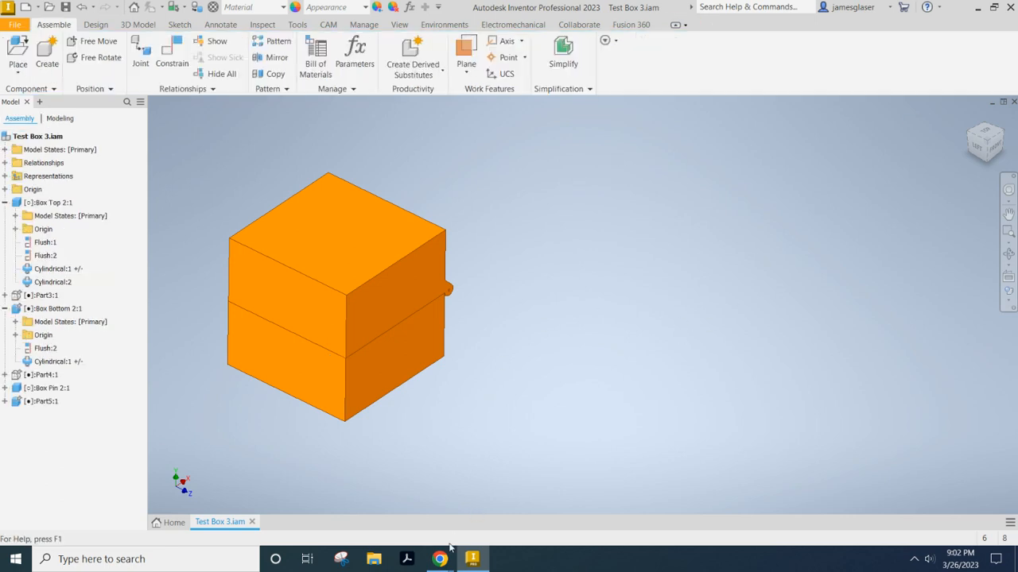
{"action": "mouse_move", "coordinate": [440, 559]}
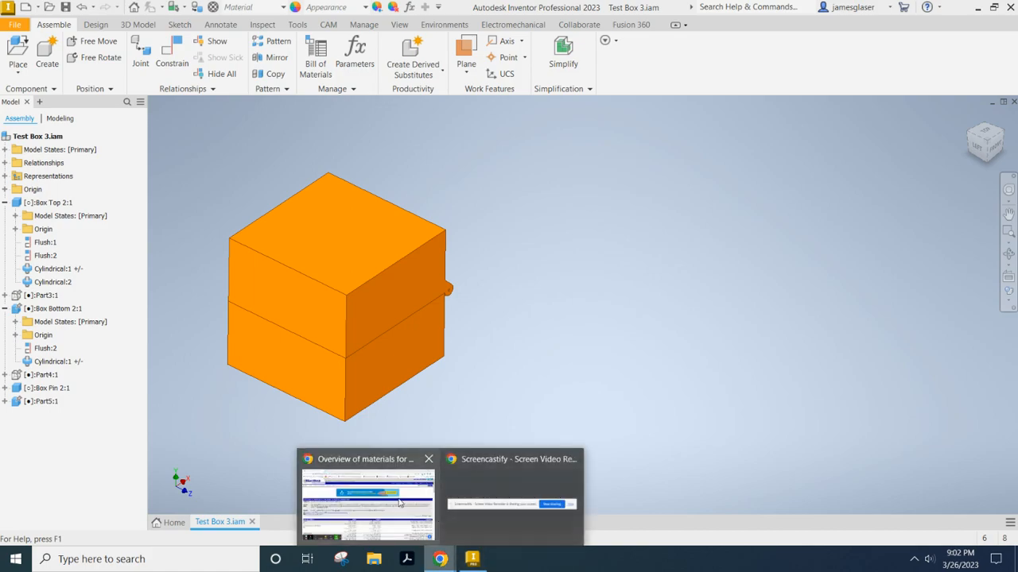
{"action": "mouse_move", "coordinate": [551, 520]}
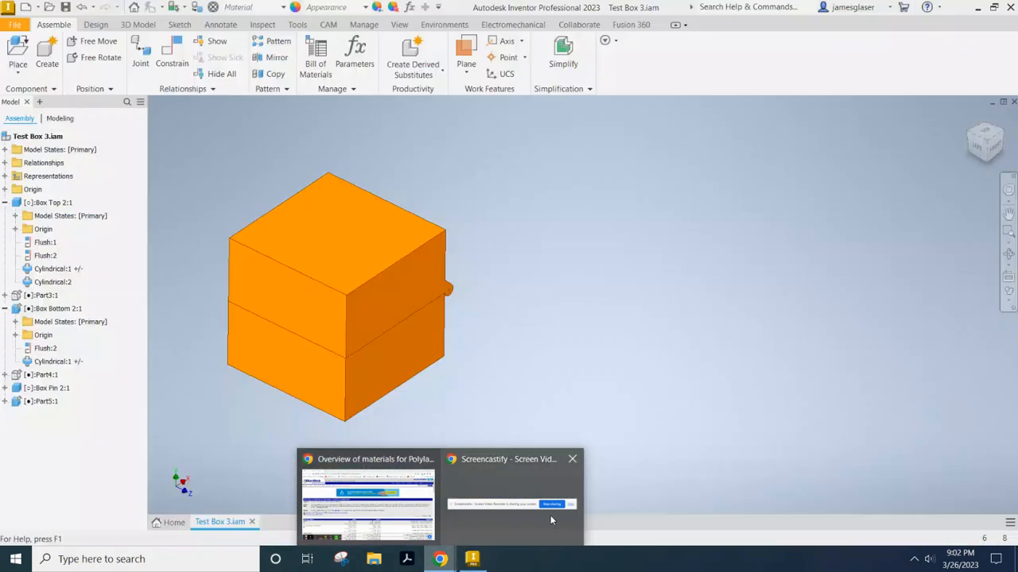